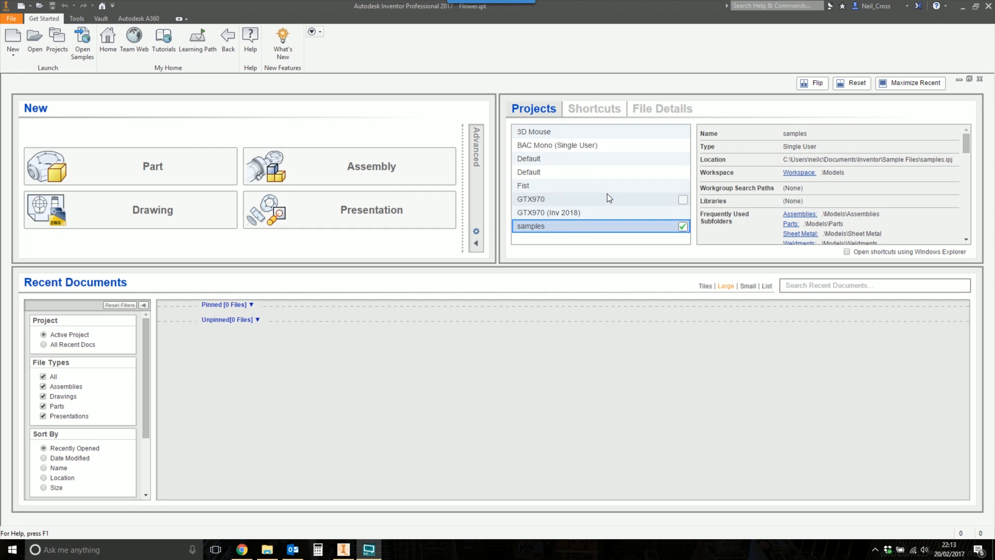
mouse_move(241, 549)
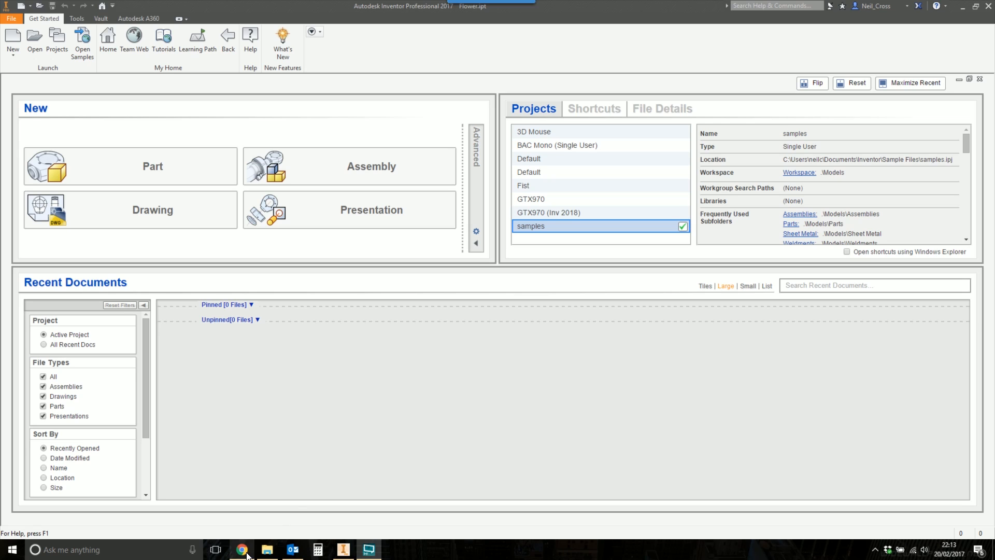
Bring Chrome forward and scroll through the Inventor Sample Files yearly downloads list
click(241, 549)
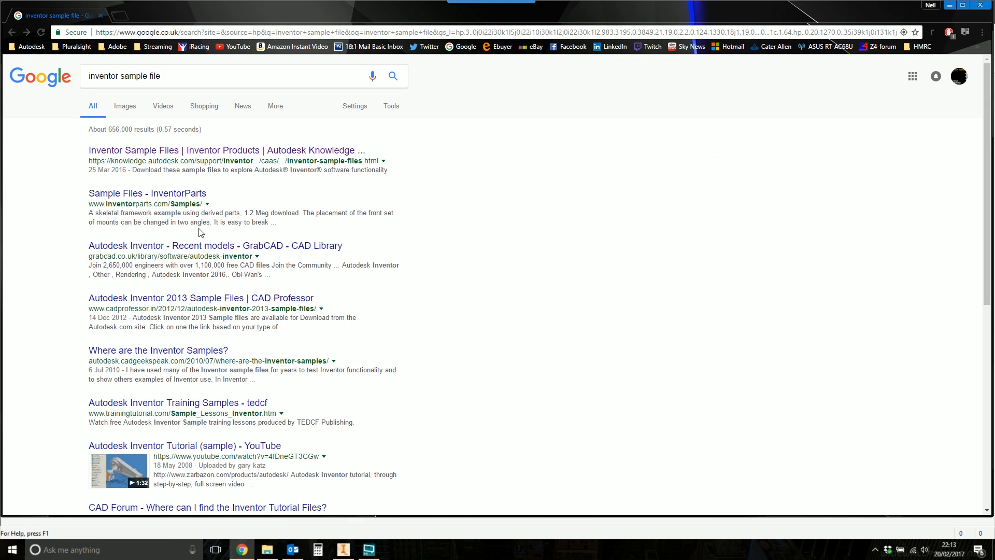
mouse_move(162, 105)
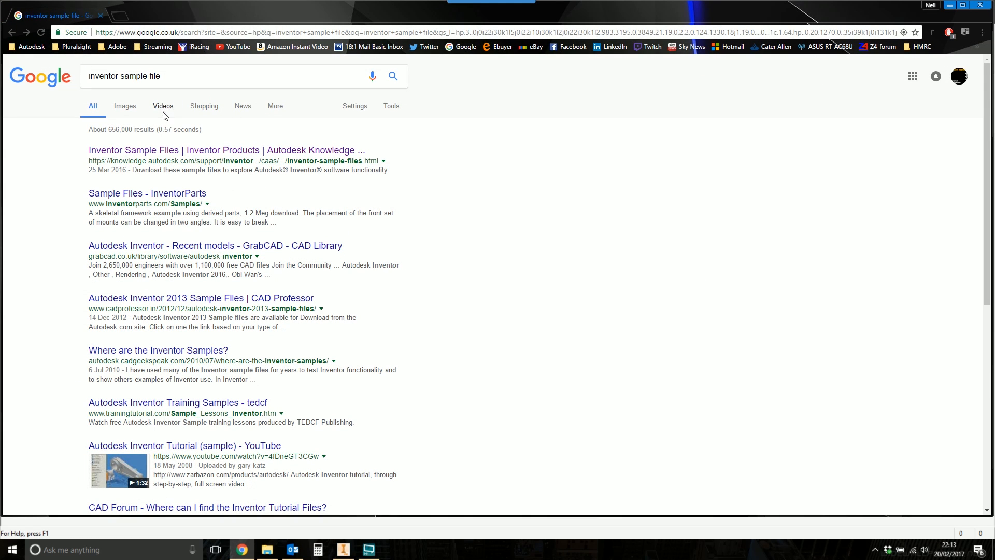
mouse_move(193, 161)
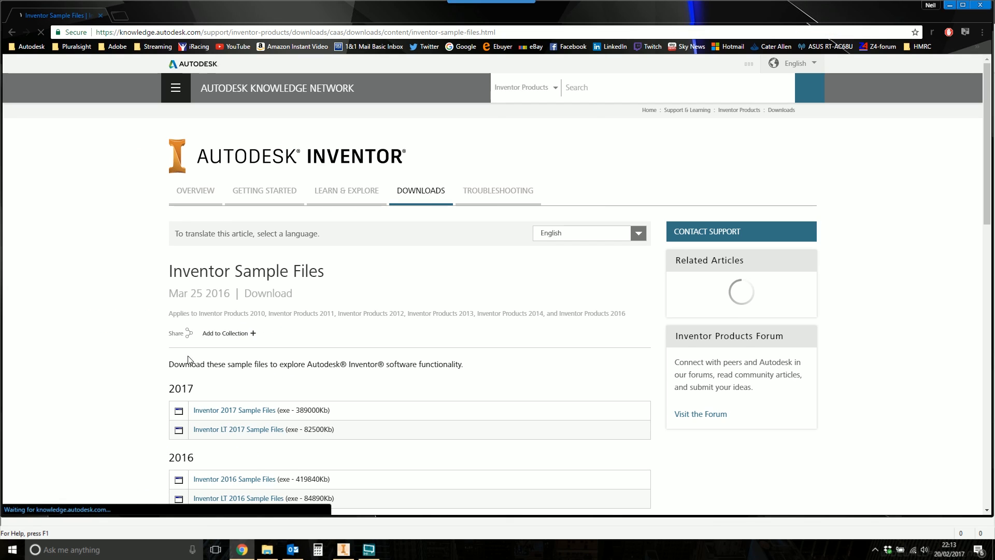
scroll(down, 3)
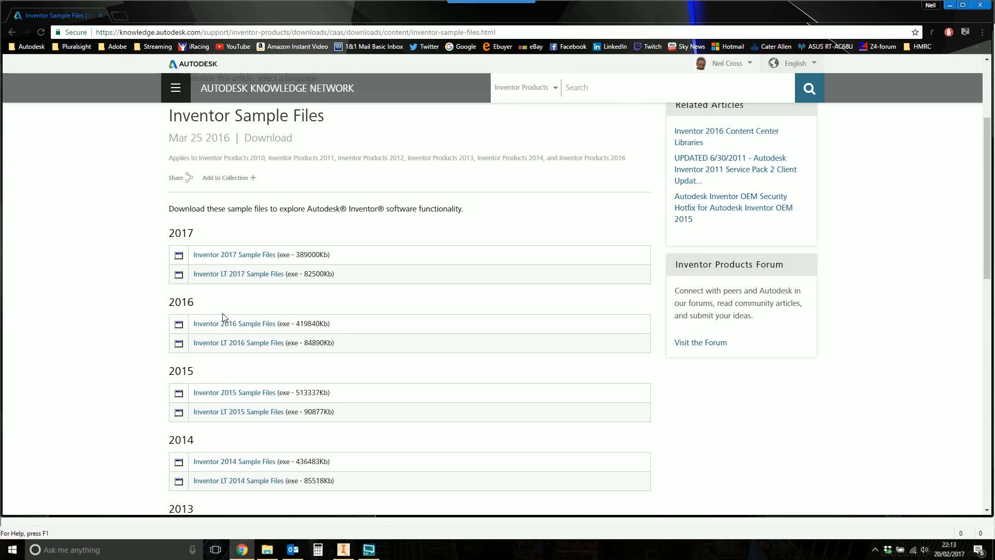
mouse_move(234, 255)
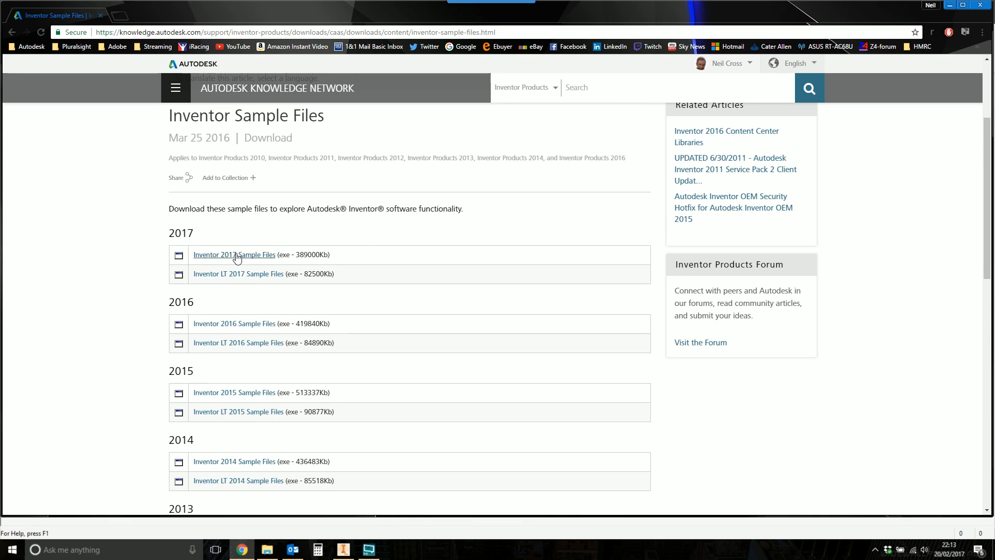
mouse_move(710, 121)
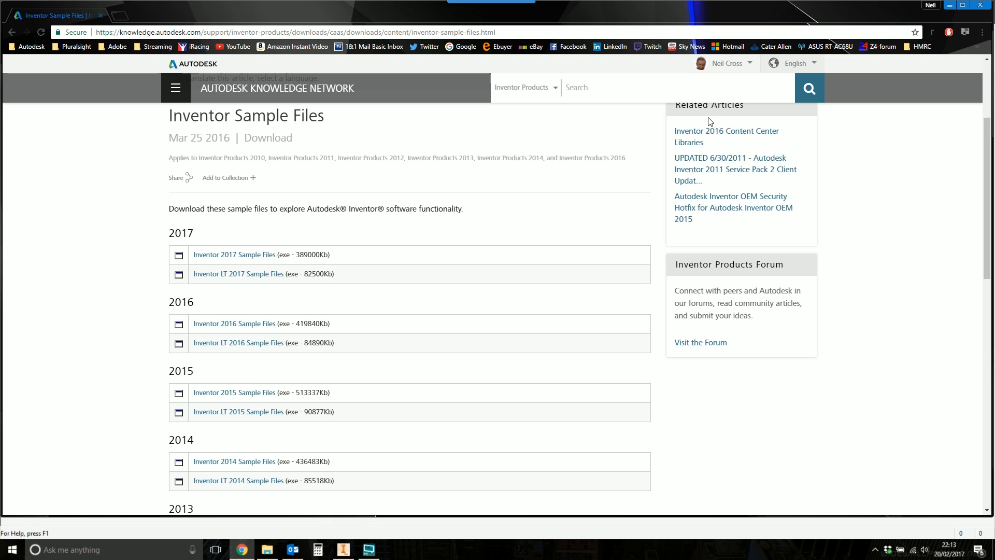
mouse_move(167, 305)
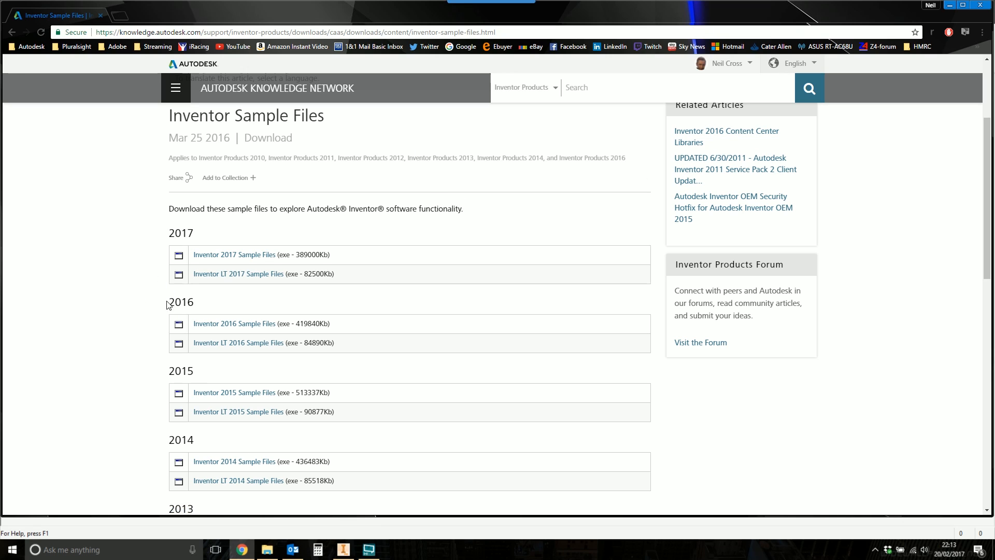
scroll(down, 3)
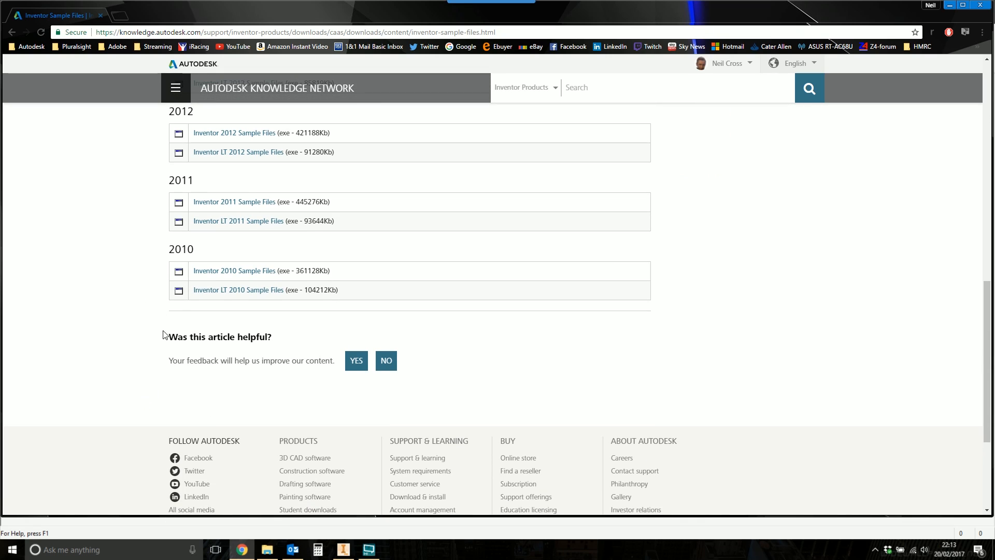
scroll(up, 3)
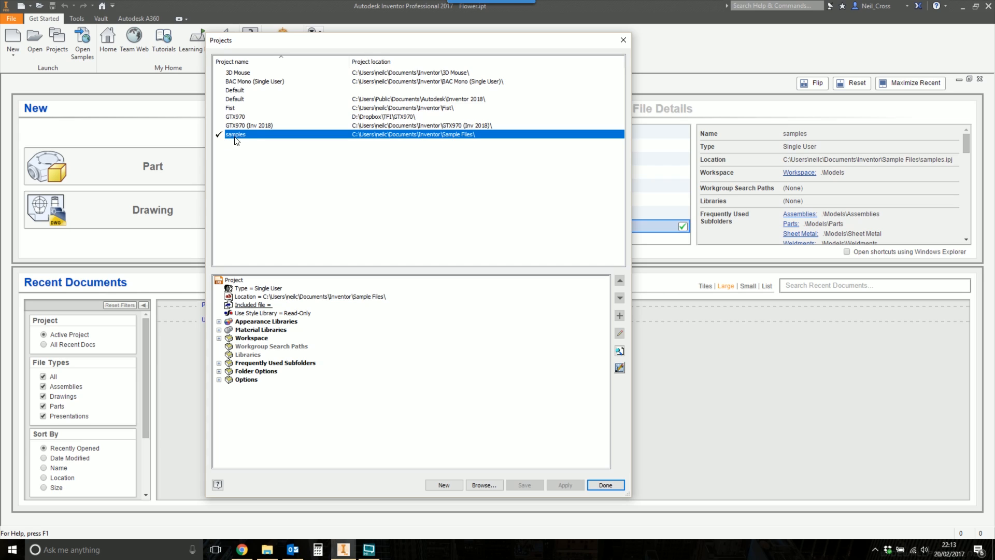
Close the project list and open Rim.ipt from the Workspace Parts > Rim folder
click(605, 486)
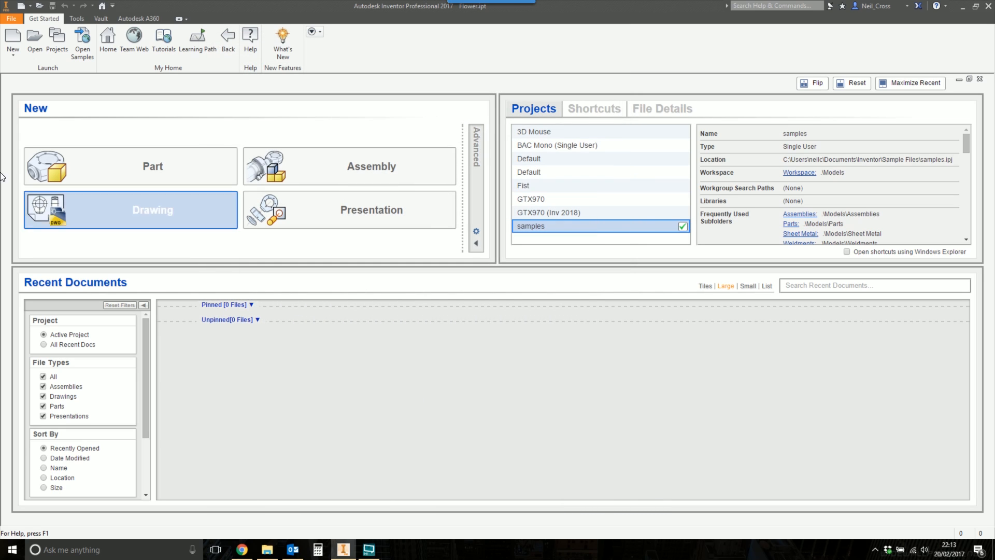
click(34, 37)
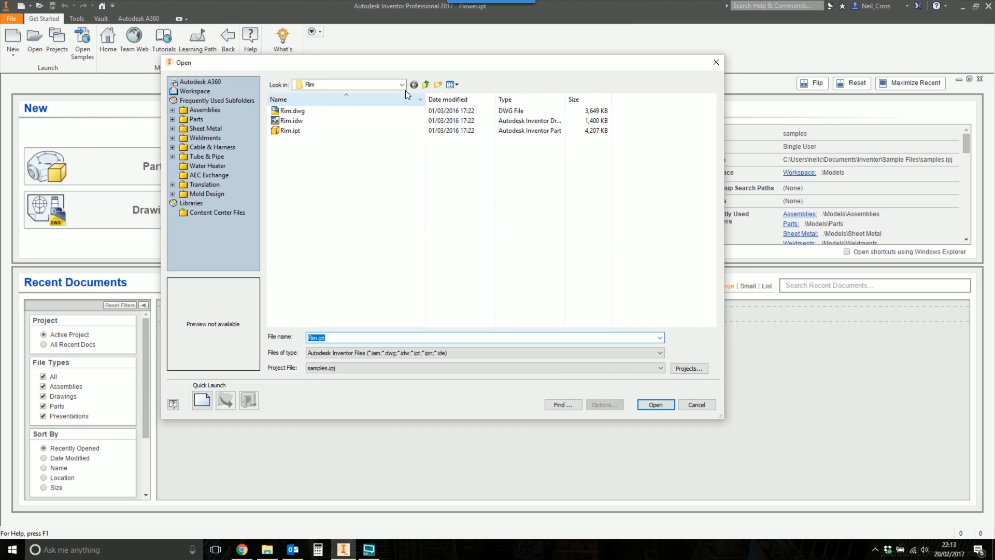
click(426, 84)
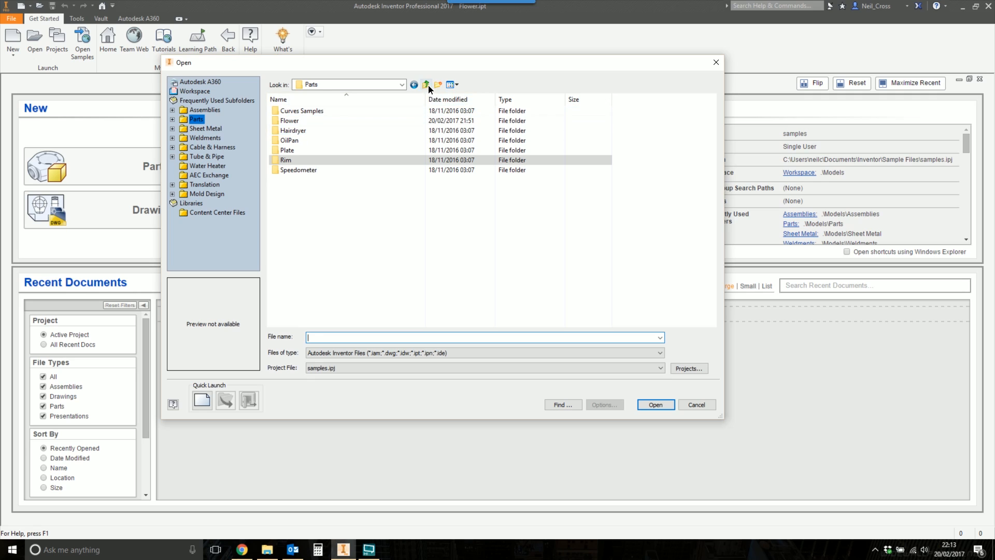
click(426, 84)
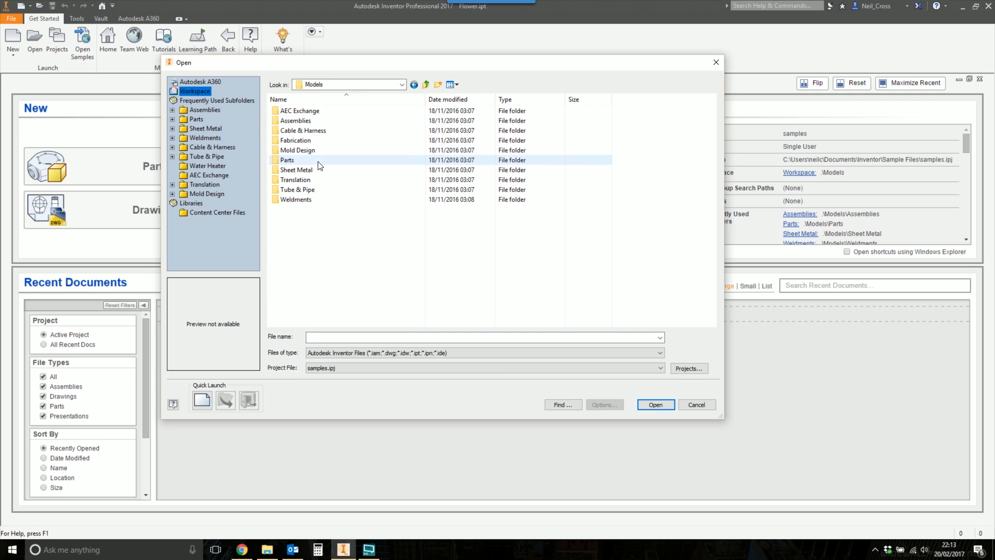
double_click(286, 160)
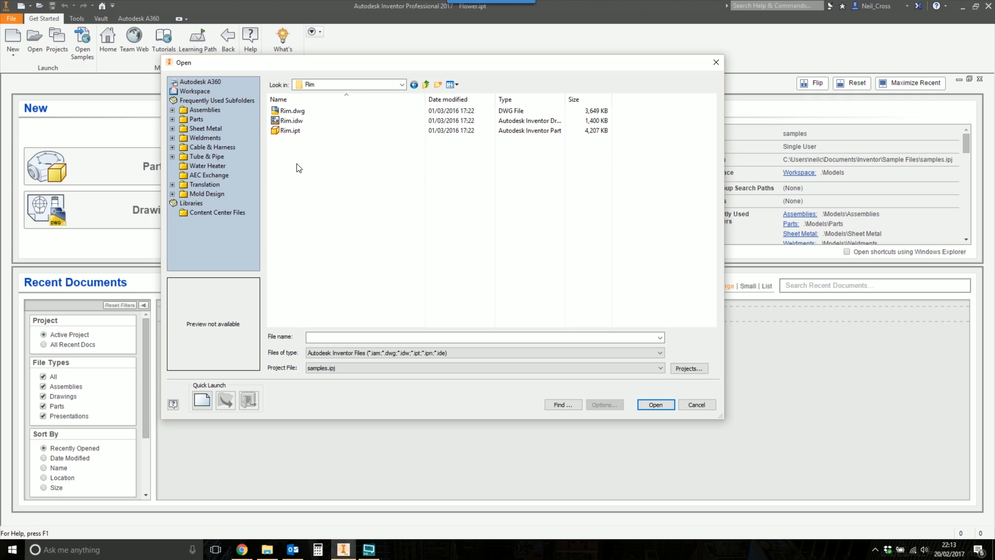
click(290, 130)
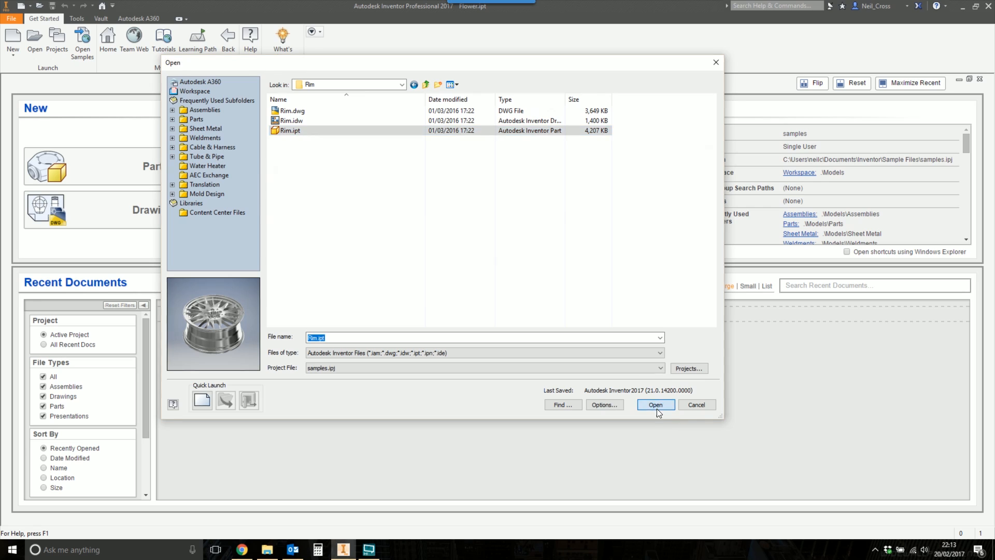
click(655, 404)
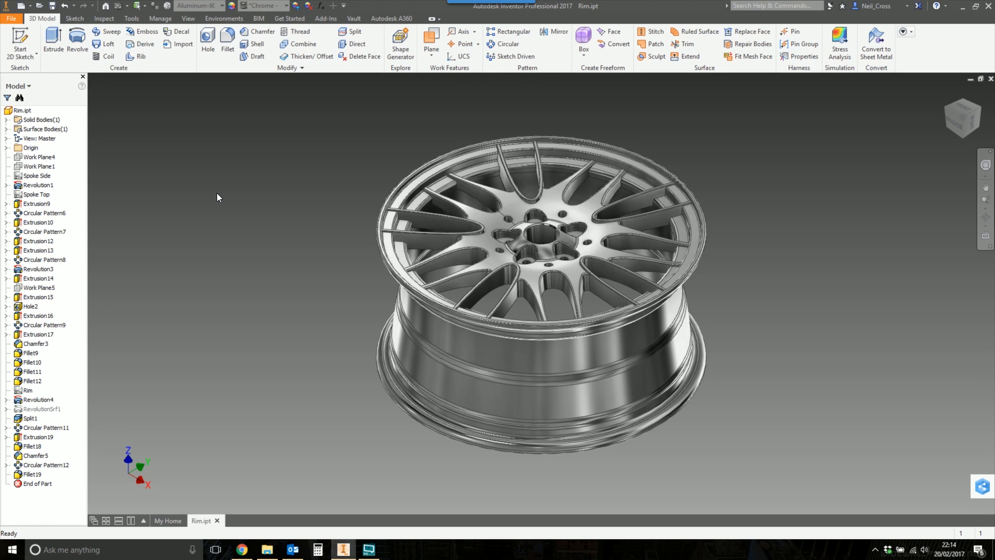
mouse_move(265, 155)
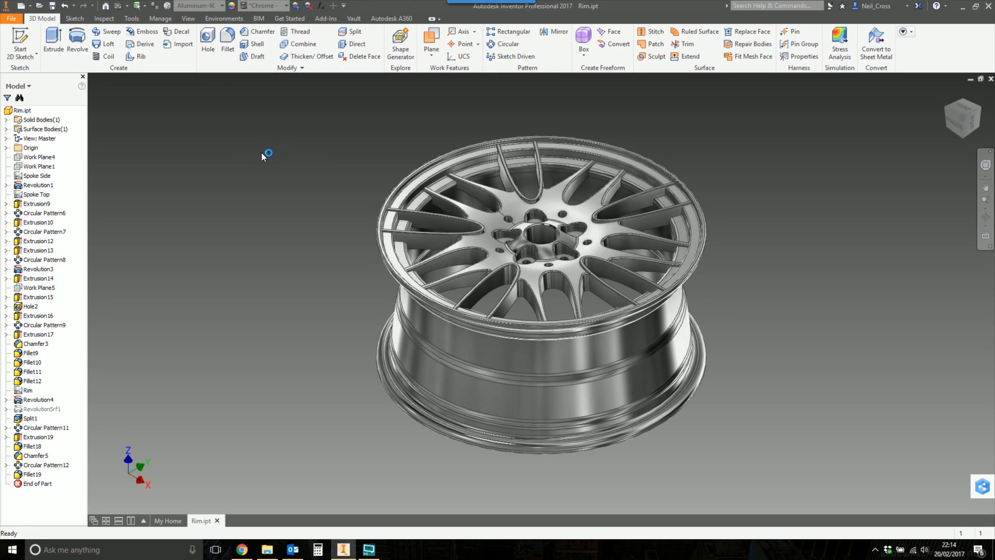
mouse_move(277, 172)
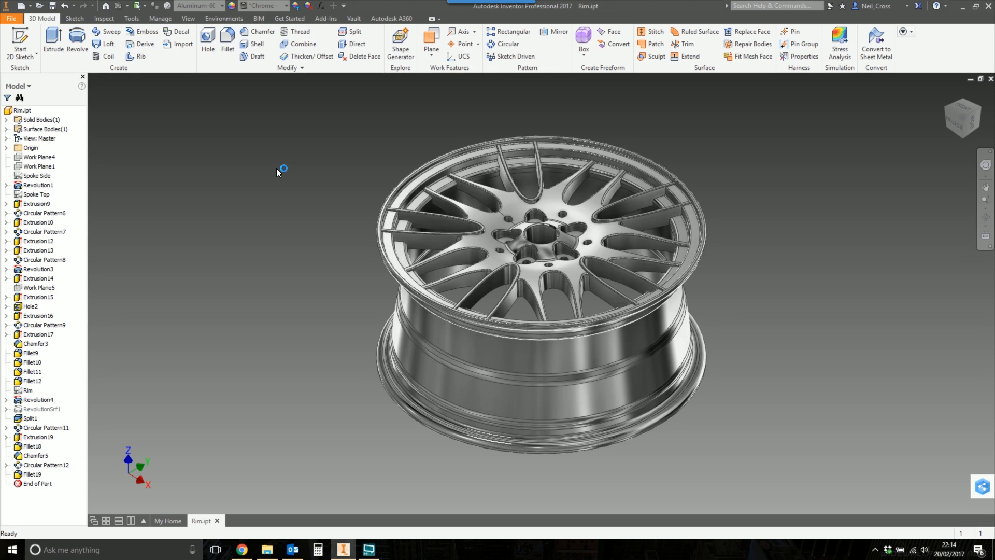
mouse_move(277, 173)
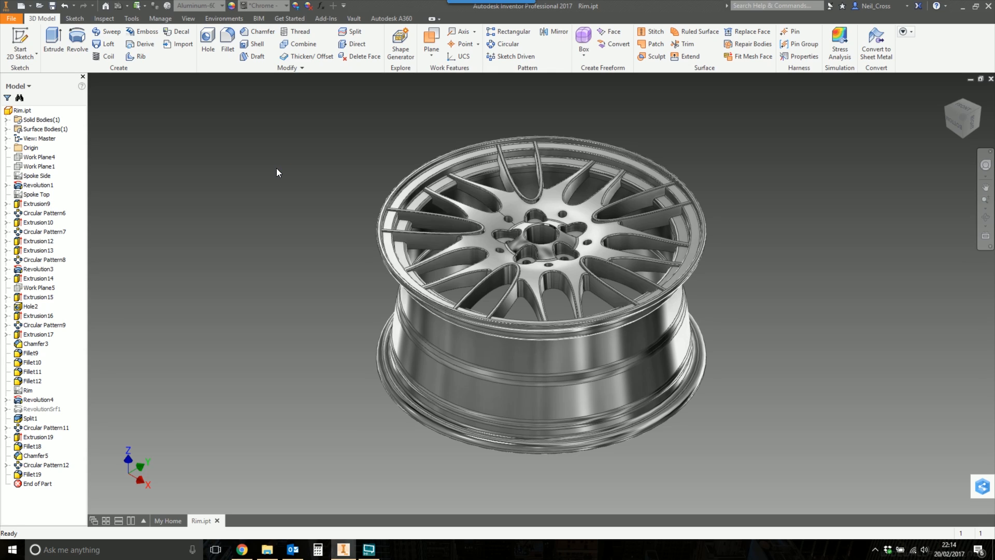
Orbit the Rim to show its spoke pattern and hub bolt holes from the front
drag(276, 172, 256, 233)
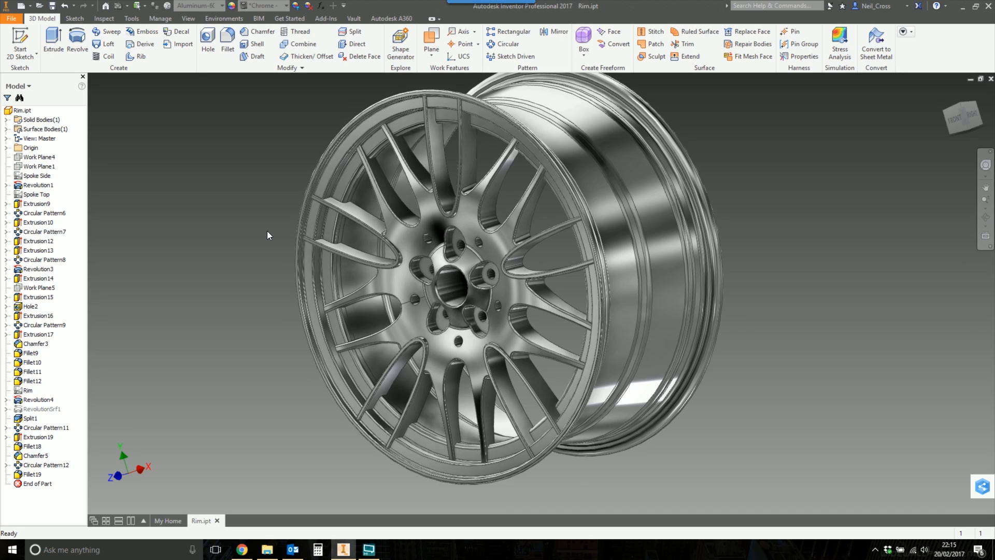
mouse_move(243, 248)
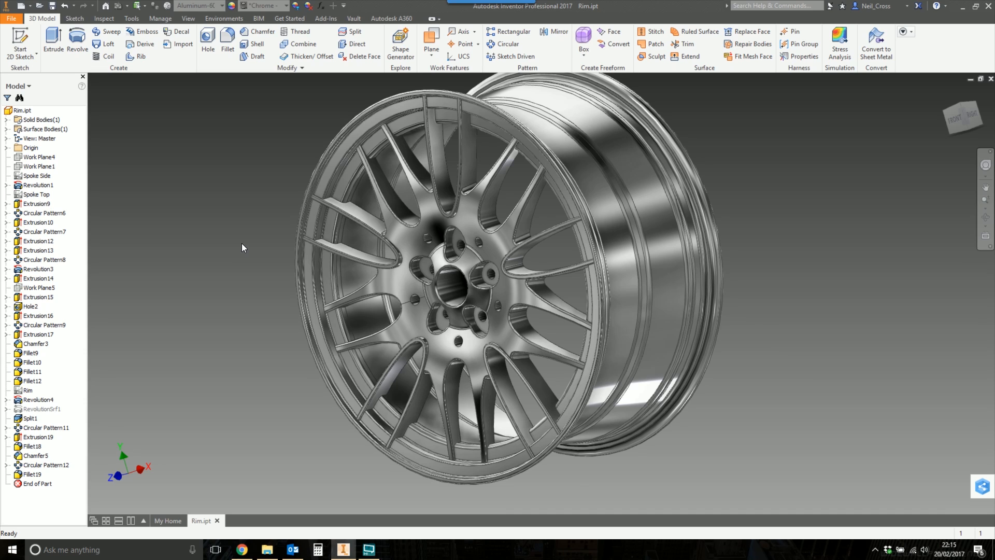
mouse_move(224, 163)
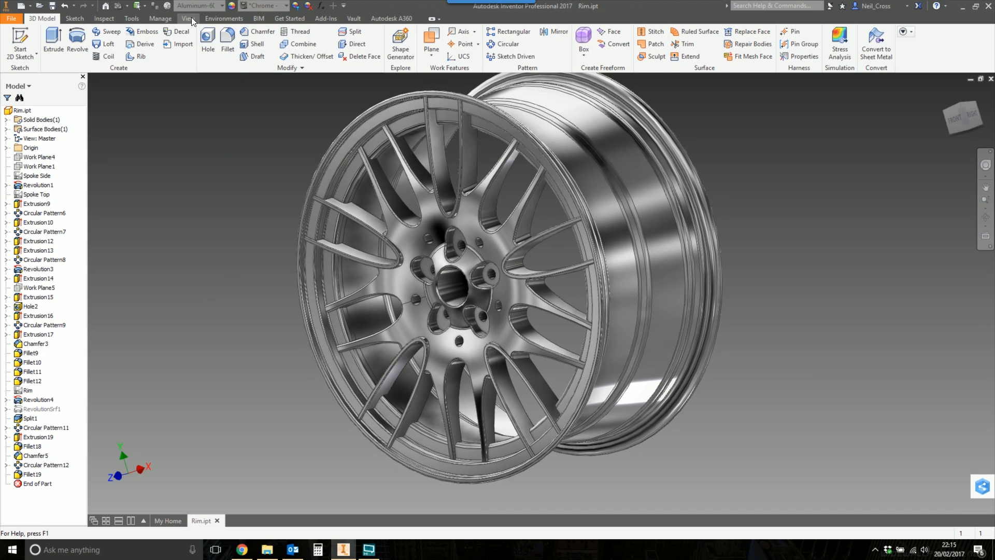
click(188, 19)
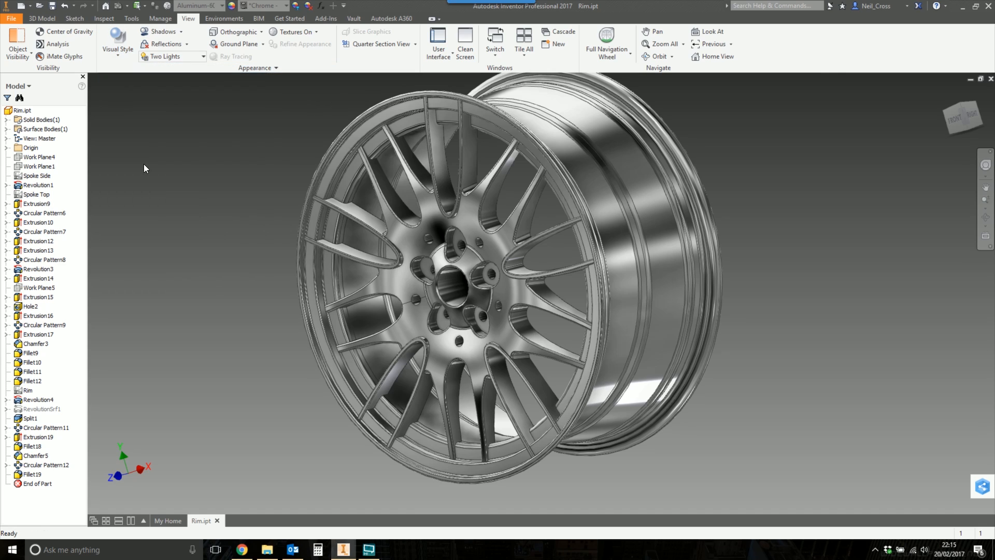
click(117, 41)
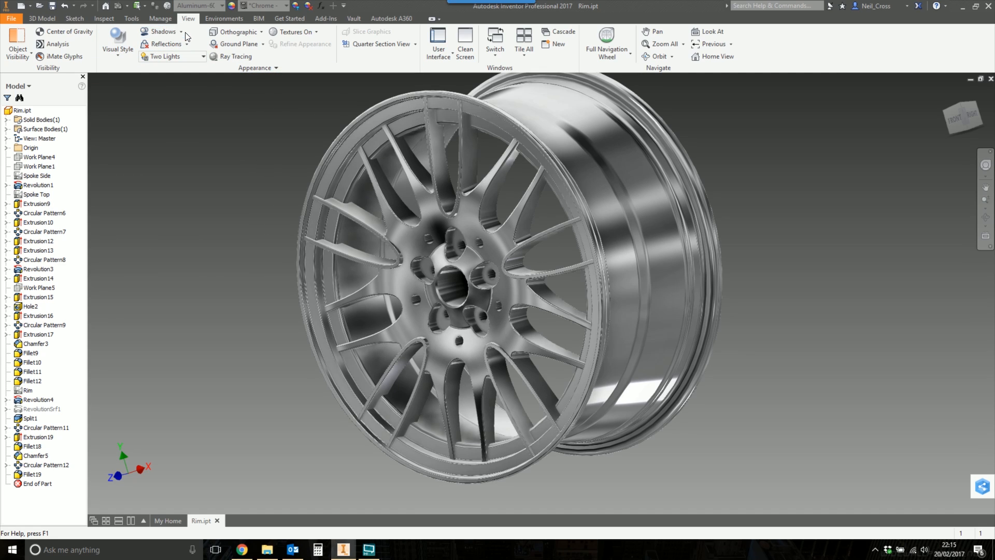
click(164, 32)
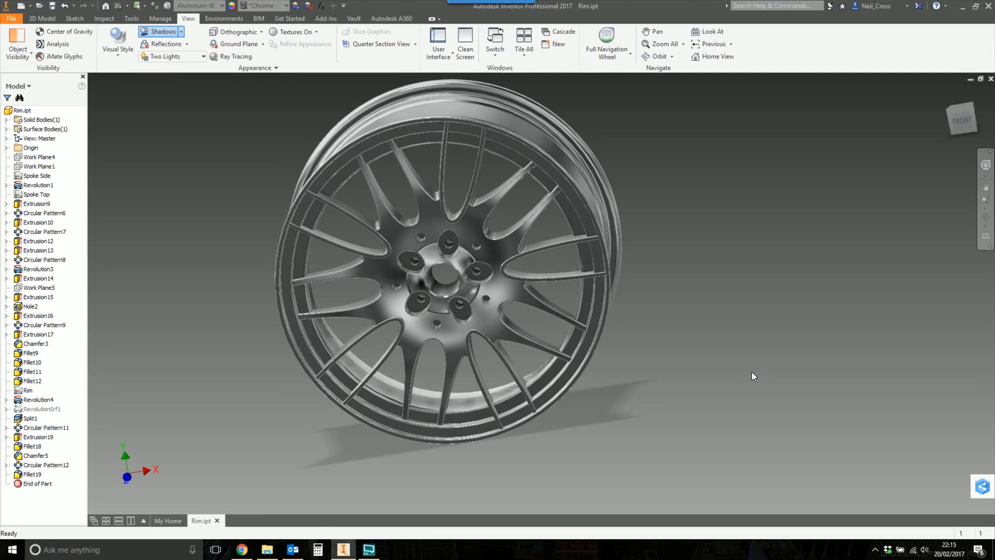
mouse_move(631, 189)
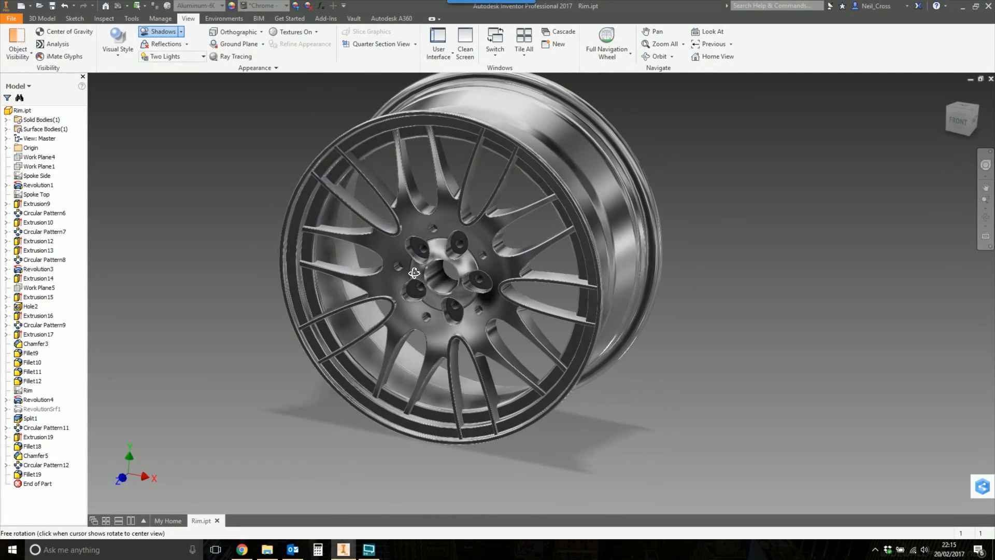
click(238, 32)
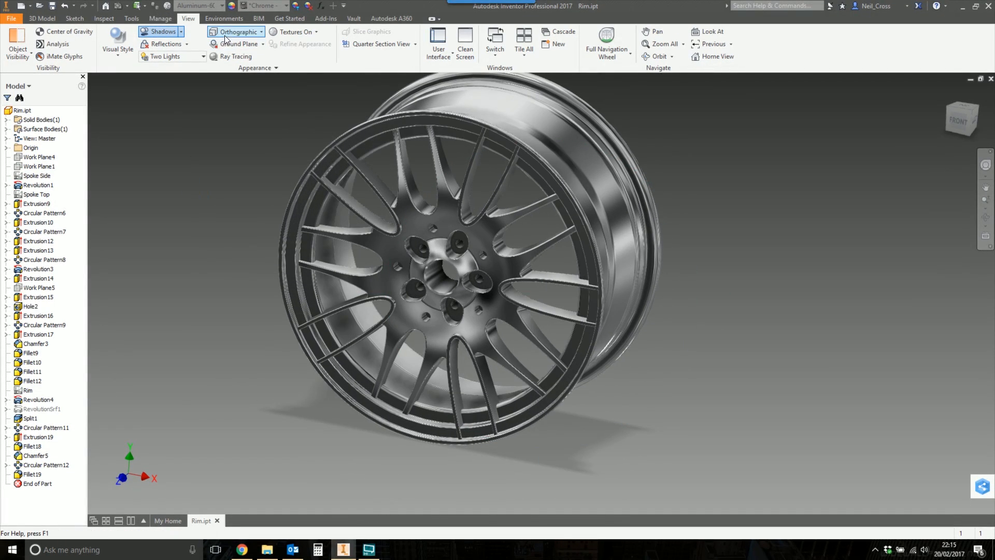
click(237, 32)
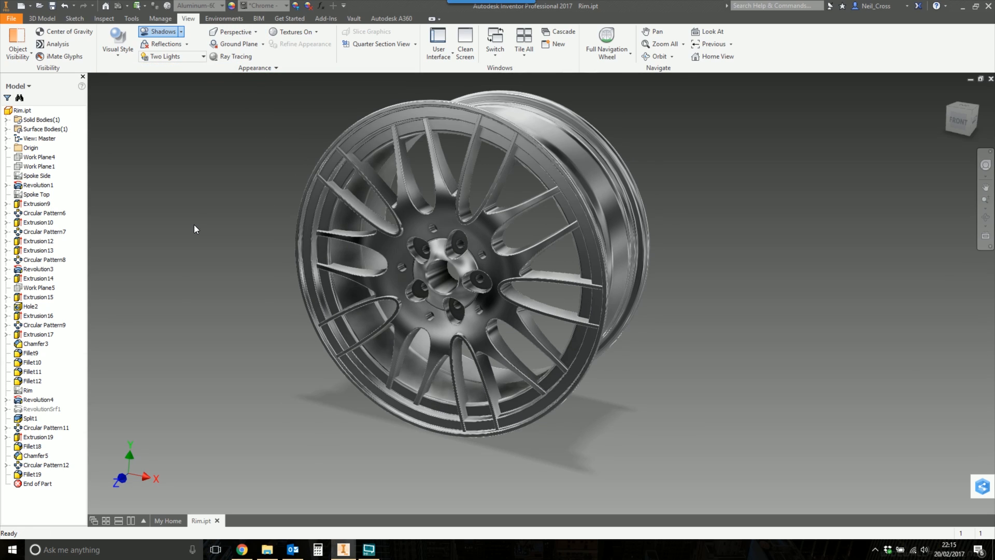
mouse_move(198, 247)
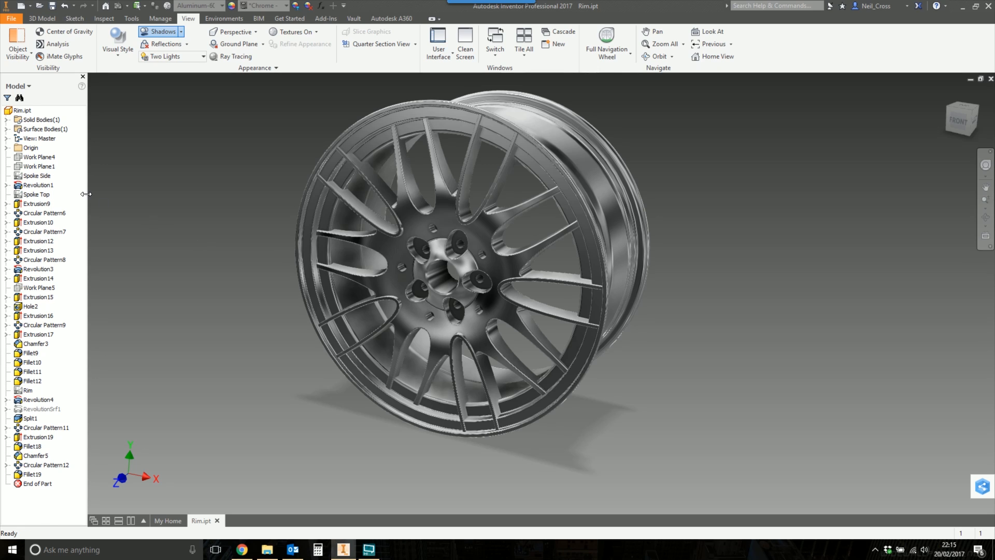
mouse_move(167, 136)
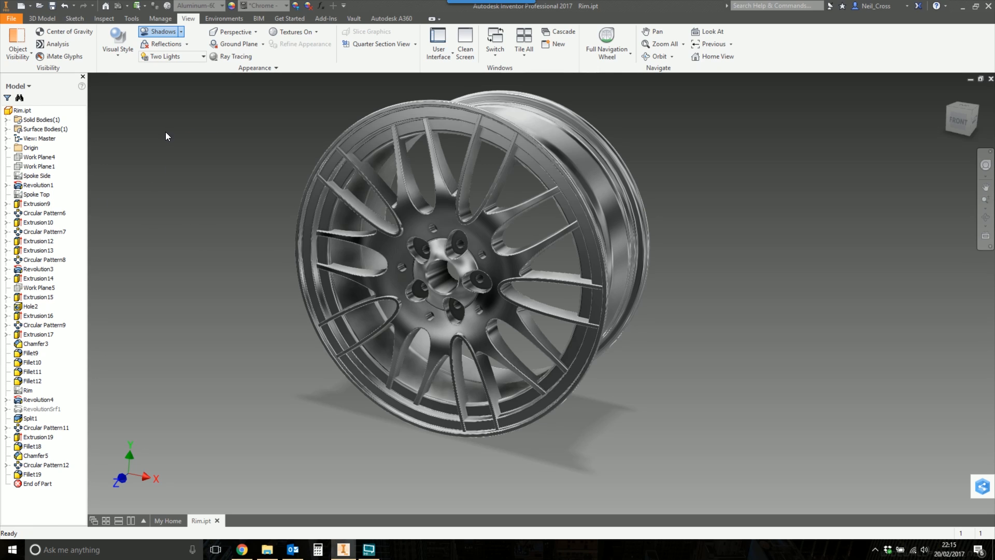
click(235, 32)
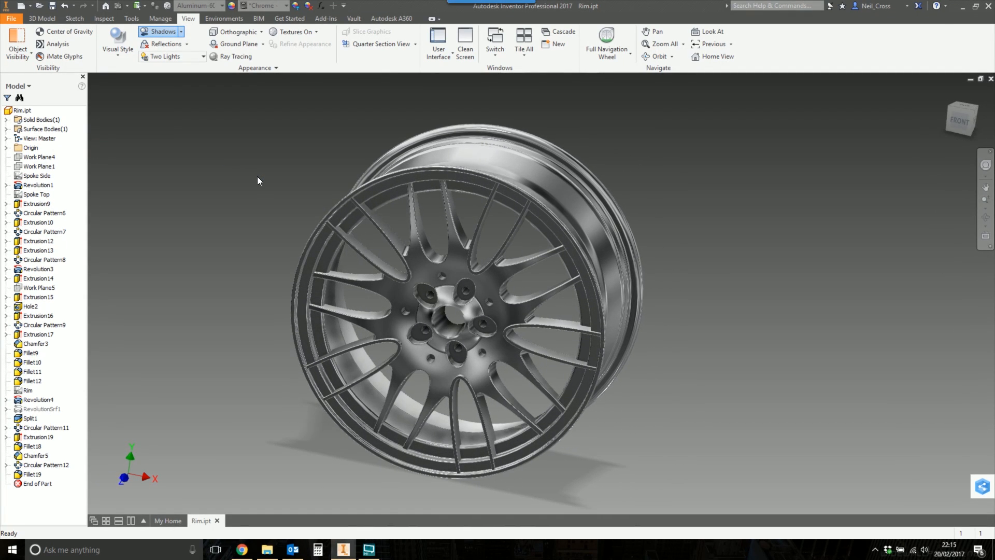
click(237, 32)
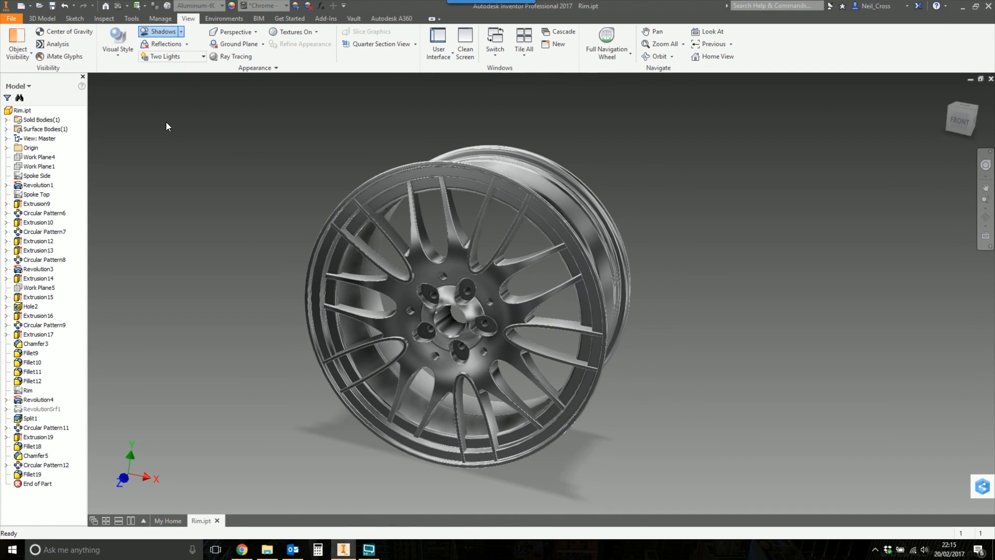
mouse_move(242, 113)
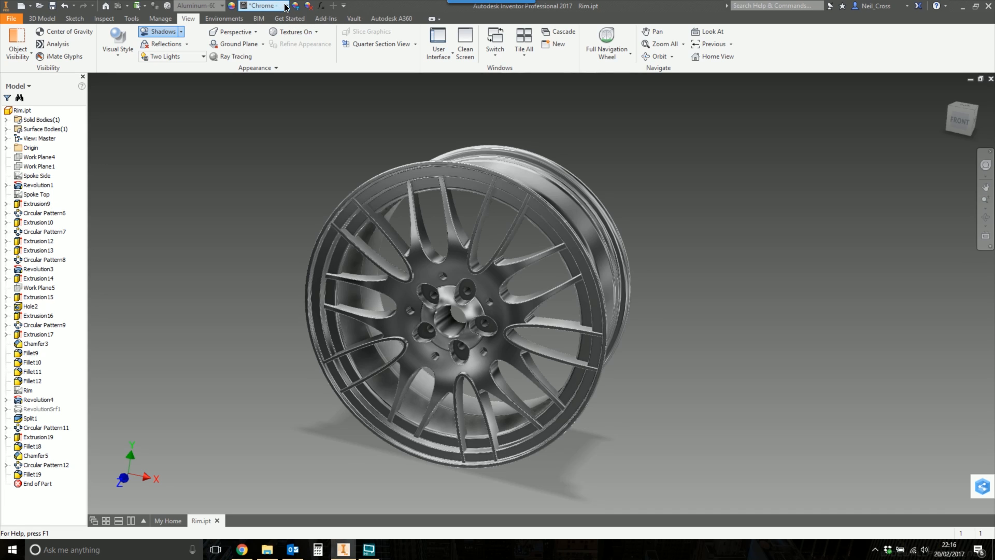
Open the Appearance Browser and start editing the Chrome - Polished appearance
click(260, 6)
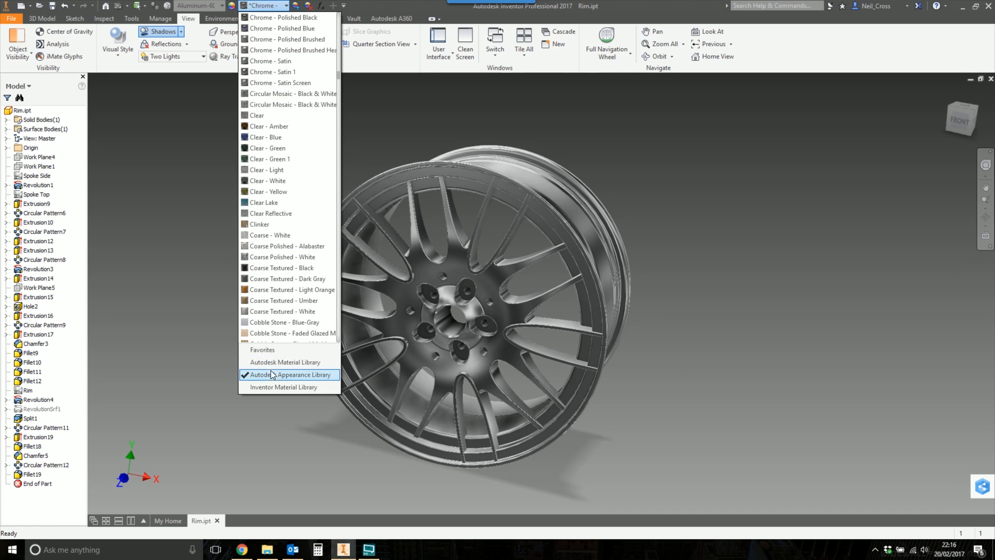
mouse_move(257, 381)
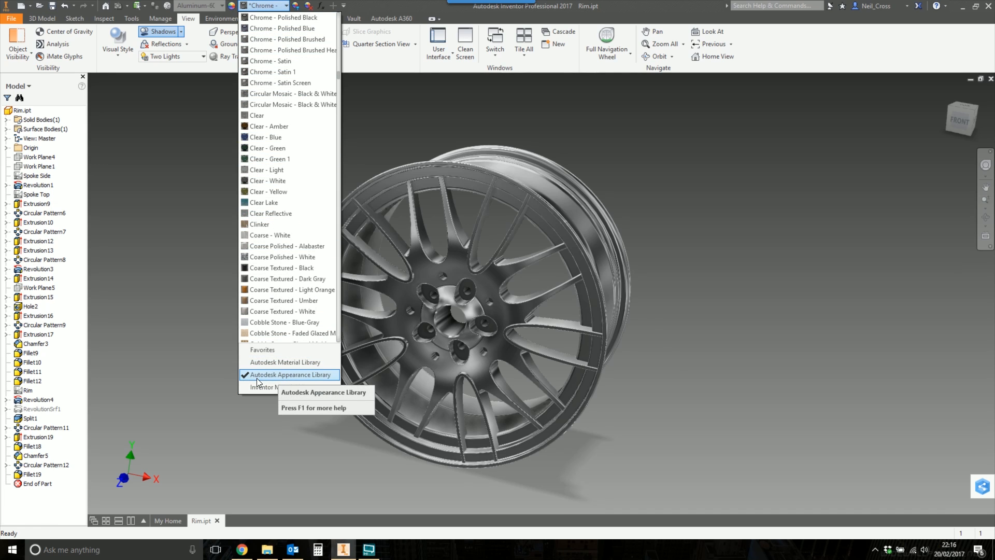
mouse_move(267, 379)
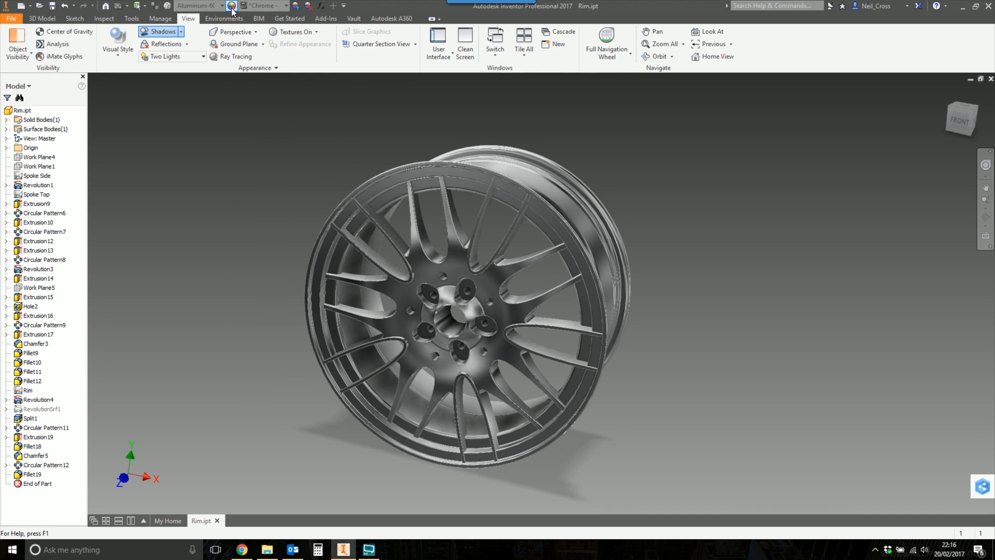
click(231, 6)
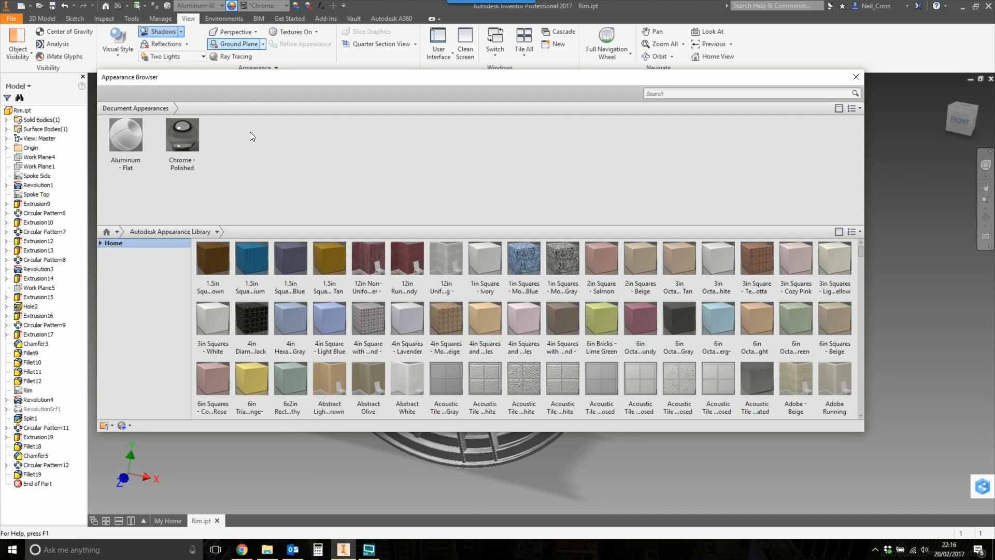
click(182, 133)
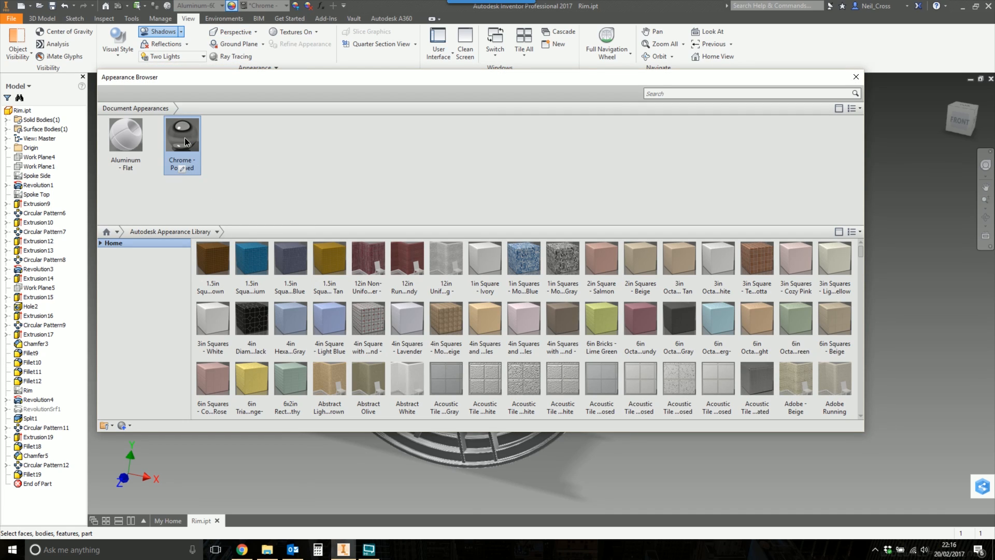
right_click(182, 133)
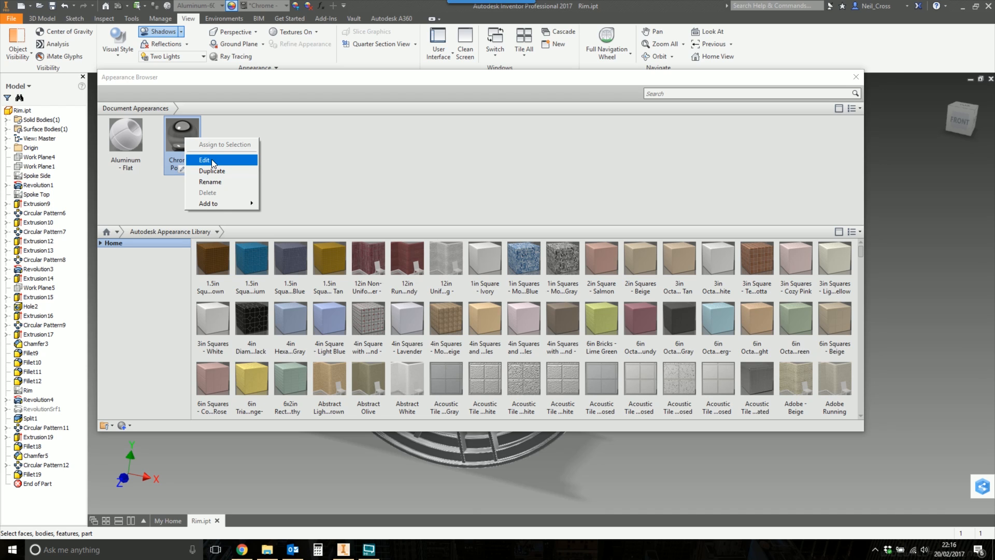
click(204, 160)
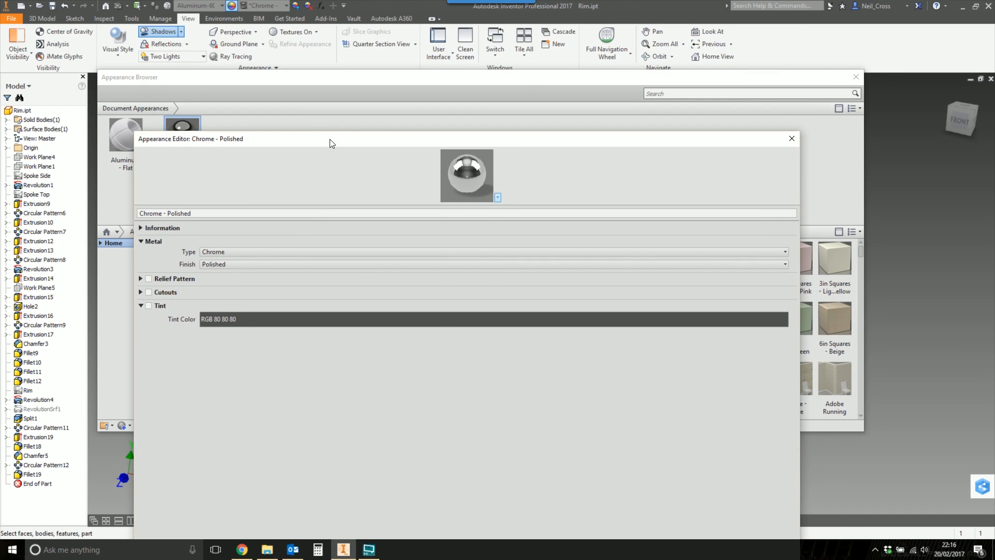
Set the metal finish to Semi-polished and the metal type to Aluminum
click(738, 189)
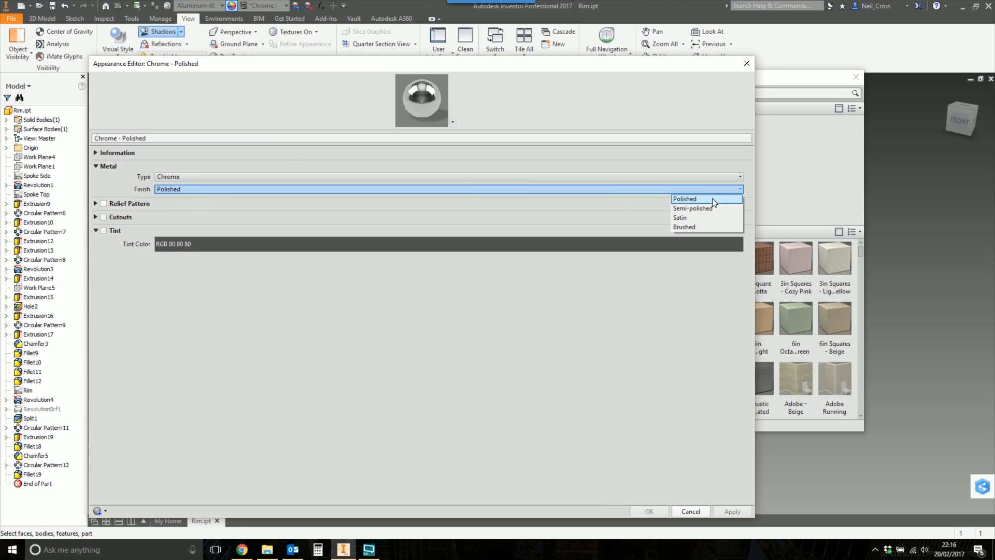
click(684, 199)
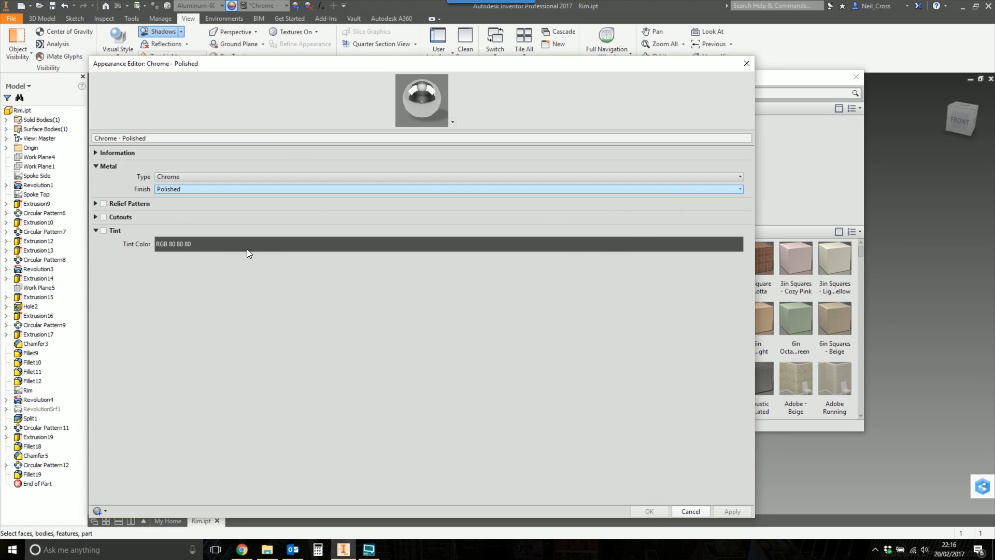
mouse_move(248, 248)
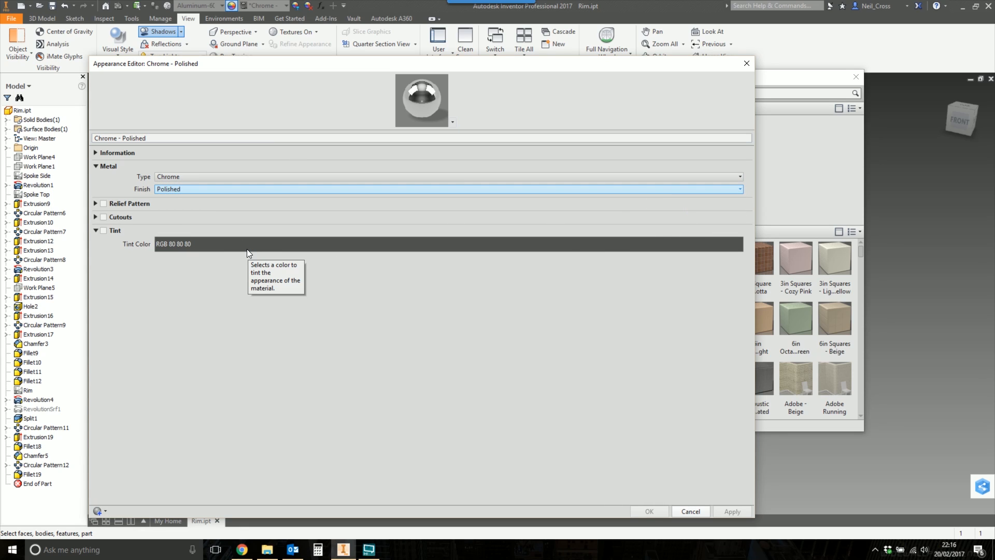
click(738, 189)
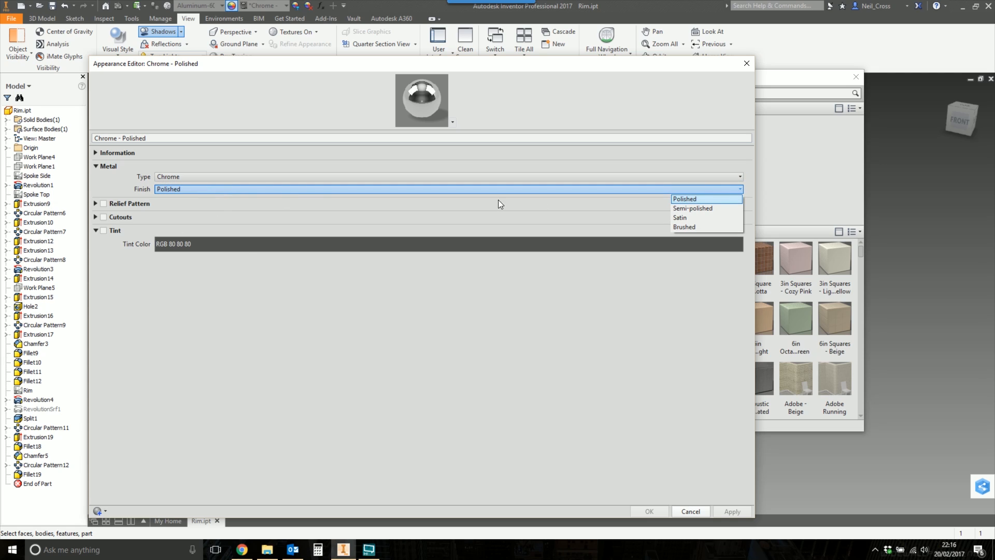
click(693, 209)
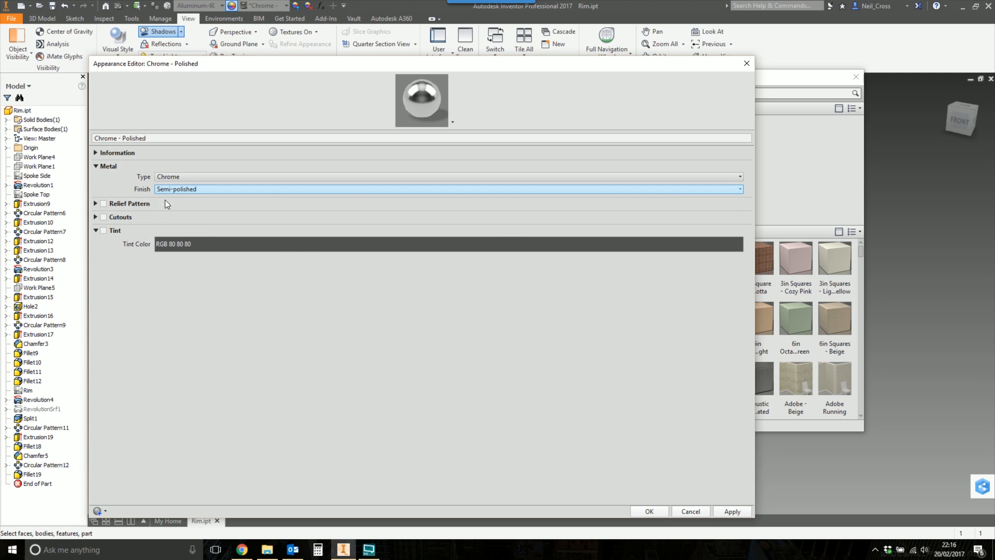
click(737, 176)
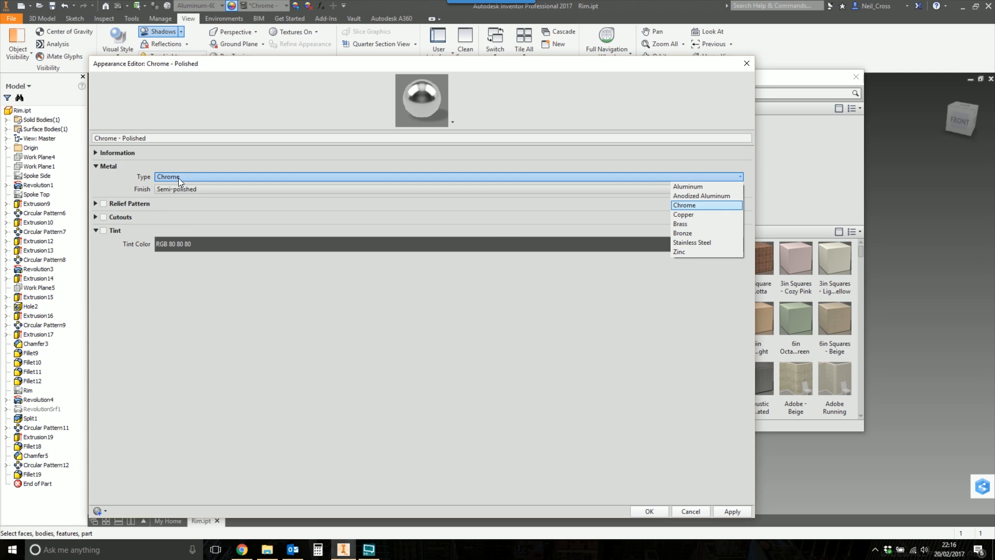
mouse_move(706, 186)
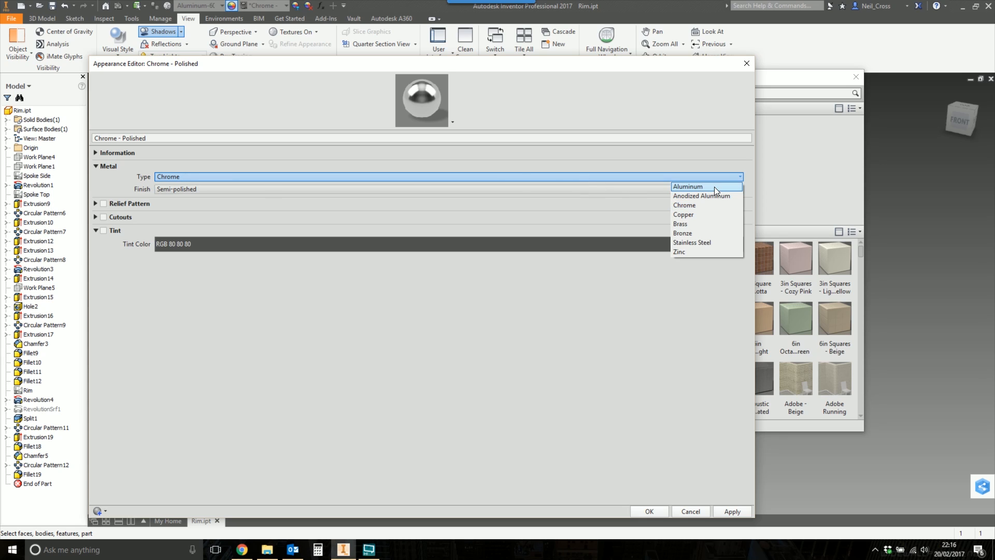
click(687, 186)
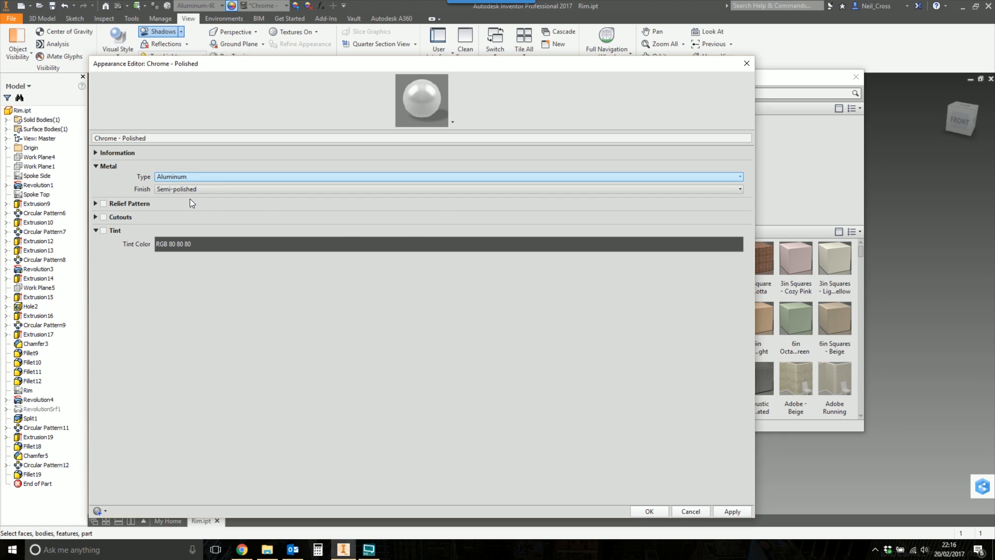
mouse_move(195, 211)
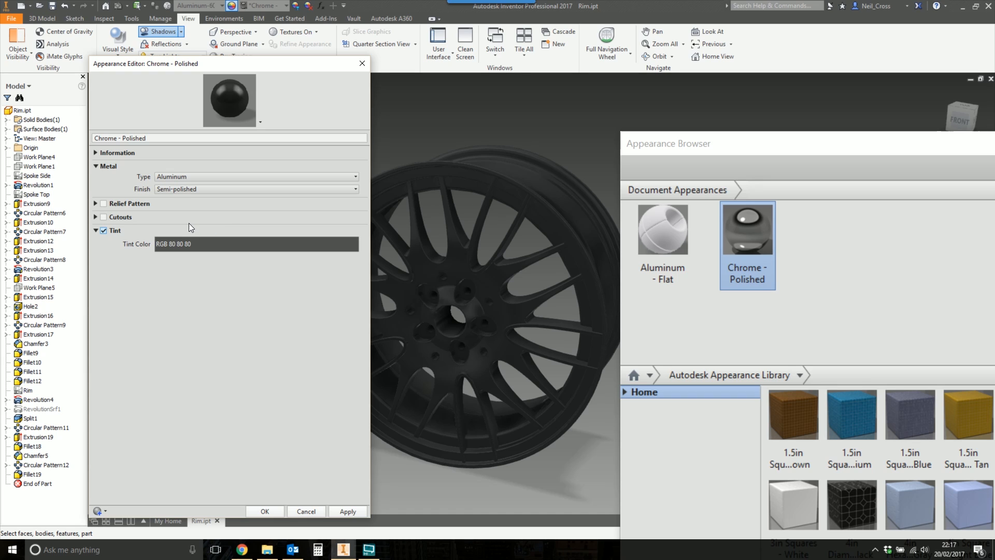
Try red and light pink tints, then untick Tint and accept the Chrome - Polished edits
click(256, 243)
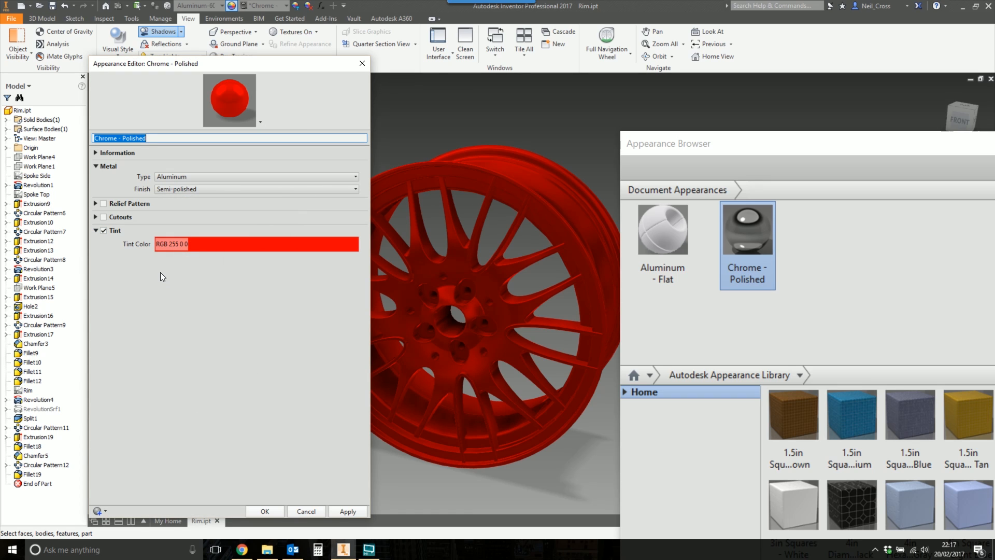
click(256, 243)
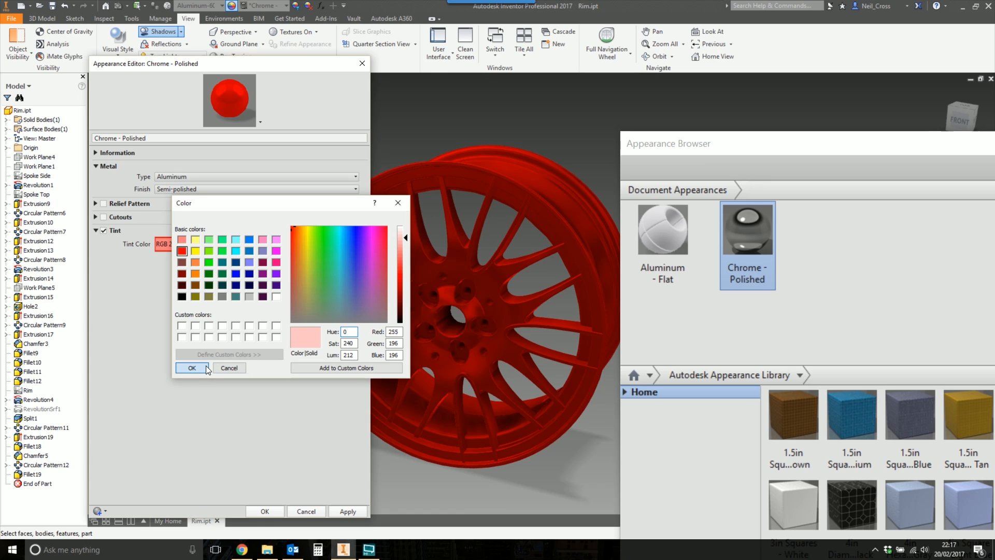
click(192, 368)
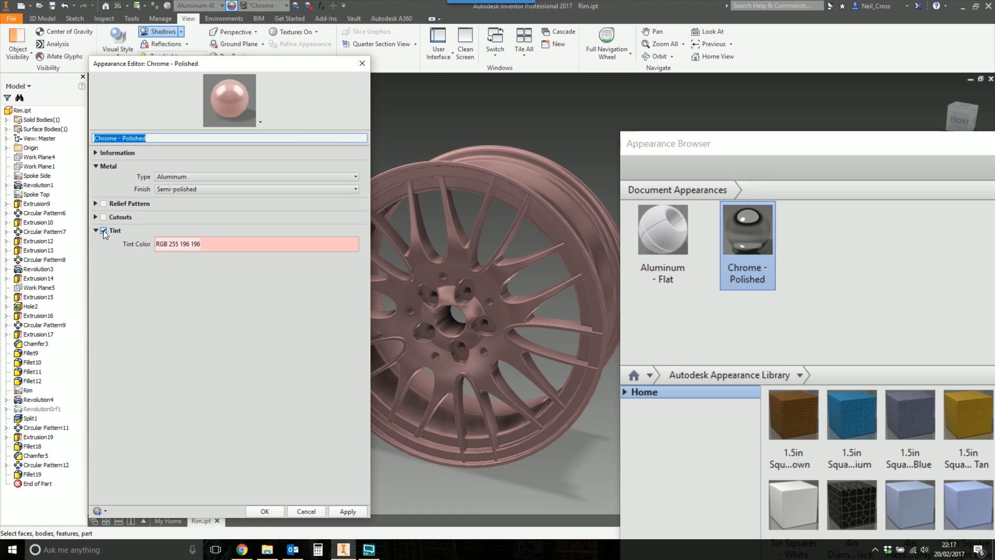
click(103, 230)
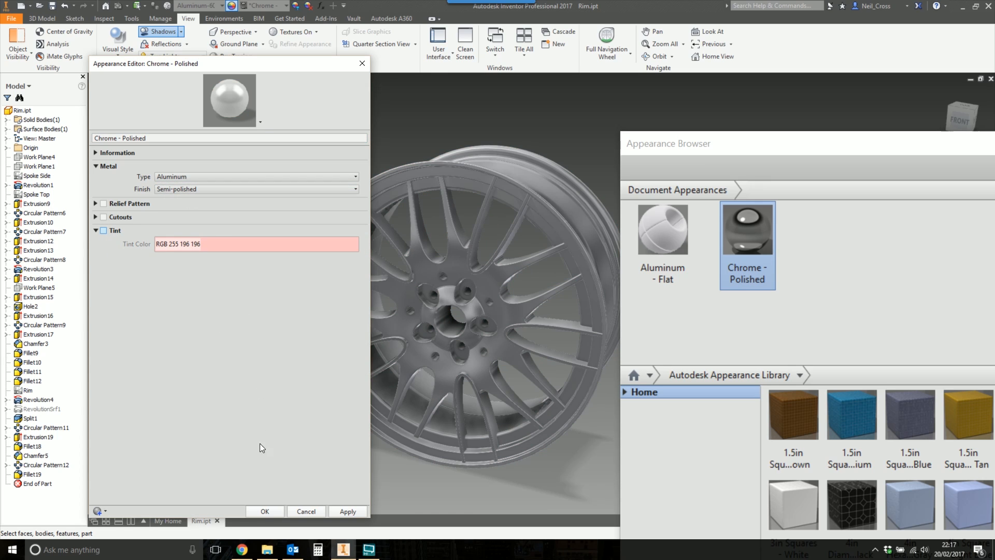
mouse_move(262, 512)
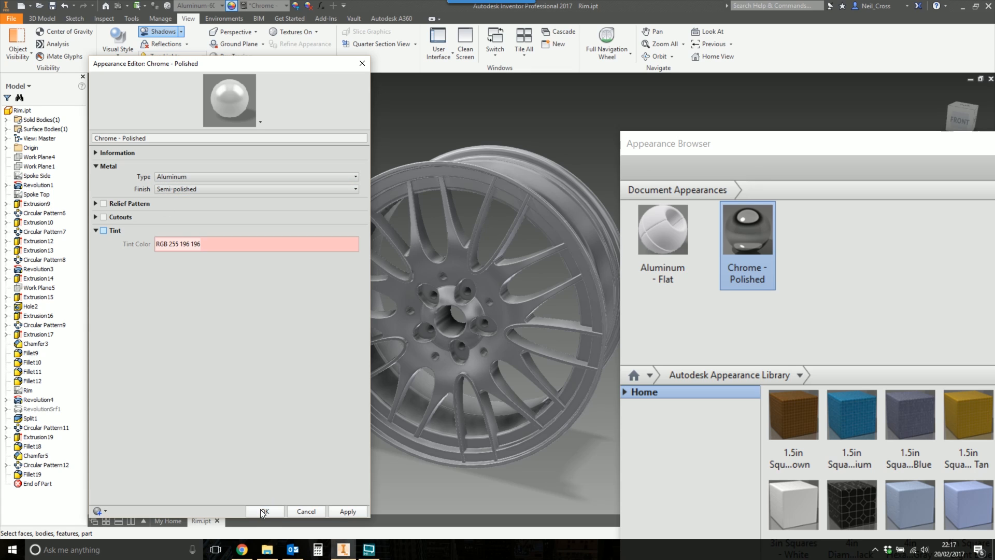
click(264, 512)
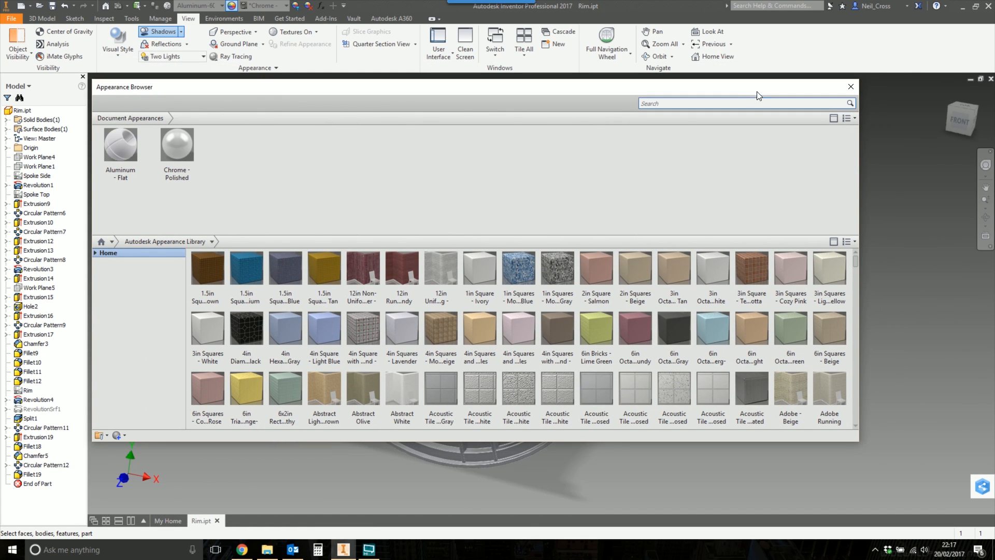
Close the appearance browser and zoom in on the hub to select the spoke faces
click(852, 86)
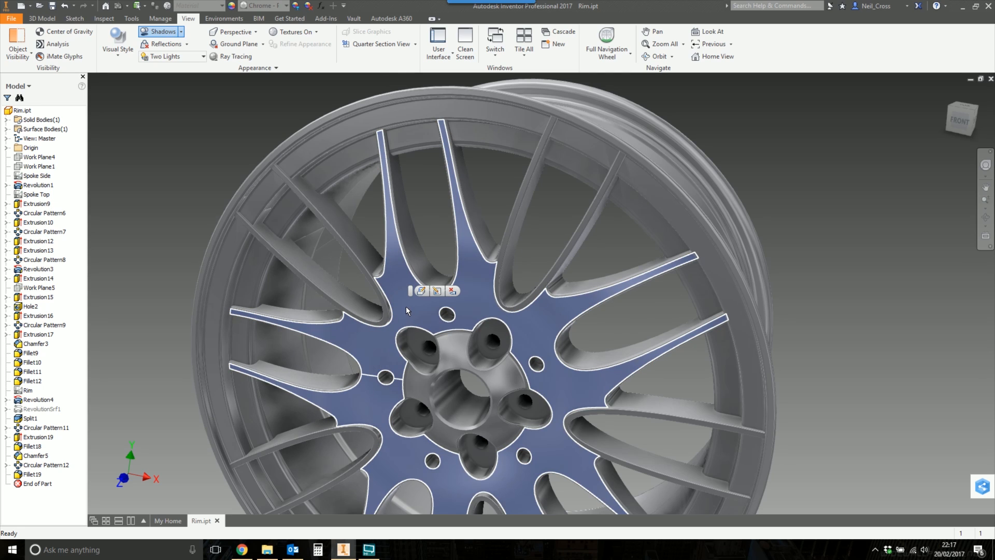
mouse_move(401, 309)
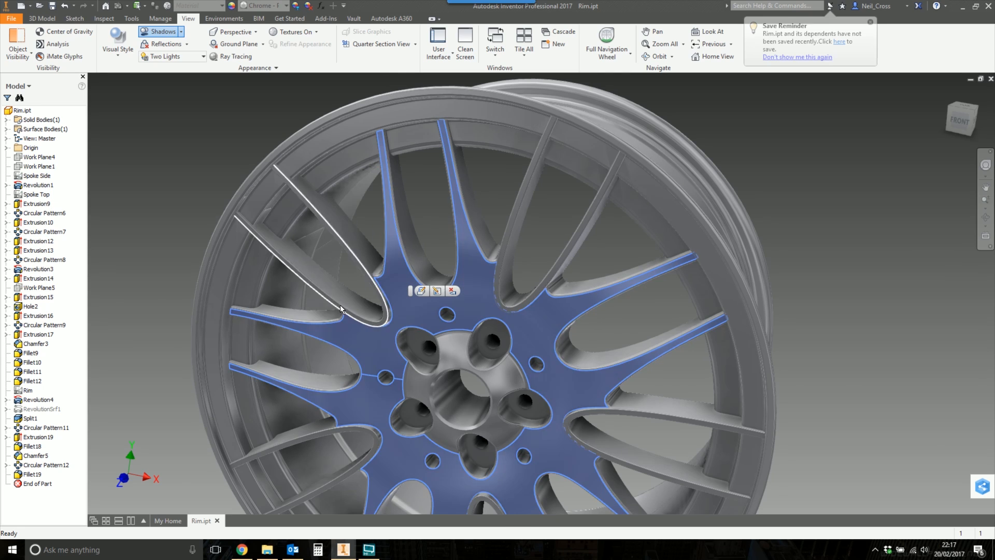
scroll(up, 3)
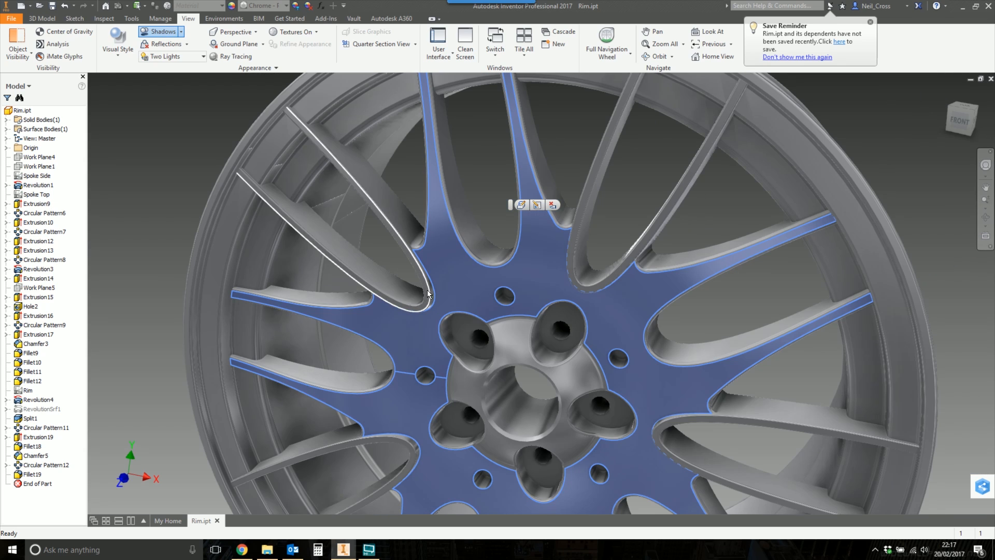
scroll(up, 3)
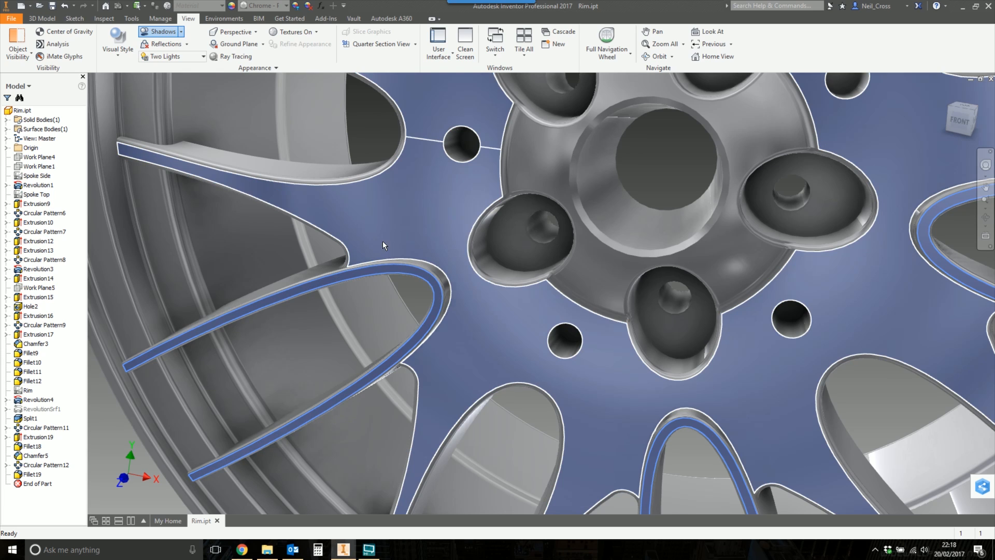
Set the selected spoke faces' Face Appearance to Black through their Properties
right_click(382, 245)
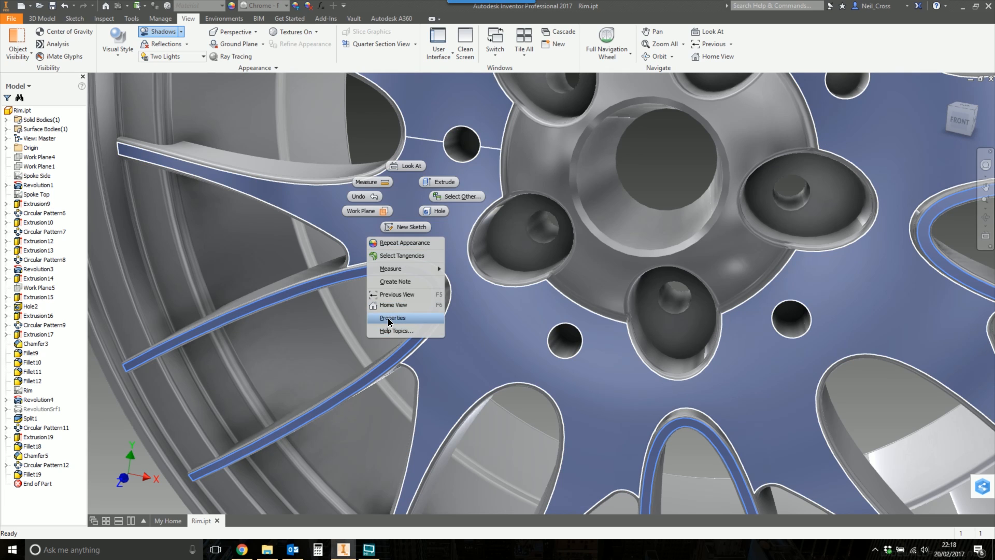
click(393, 317)
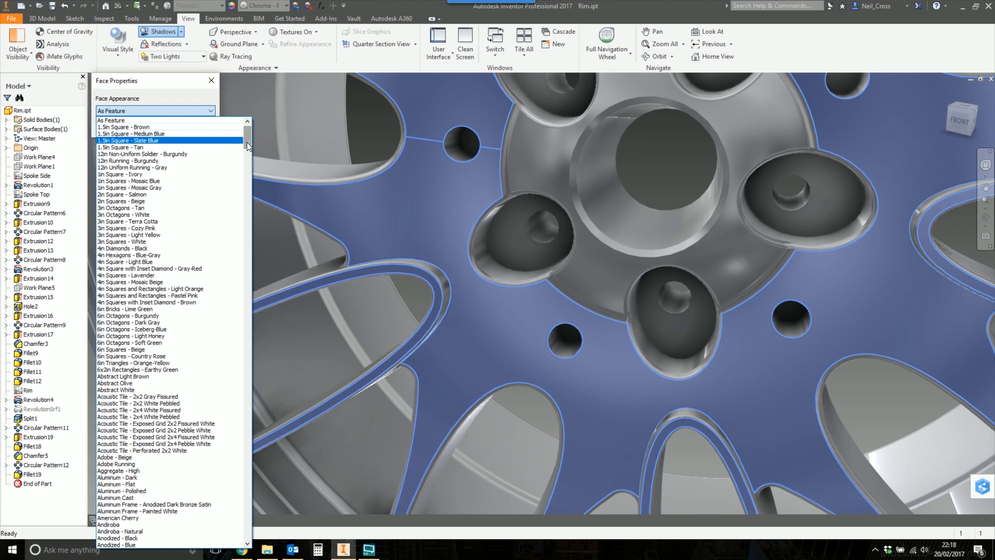
scroll(down, 3)
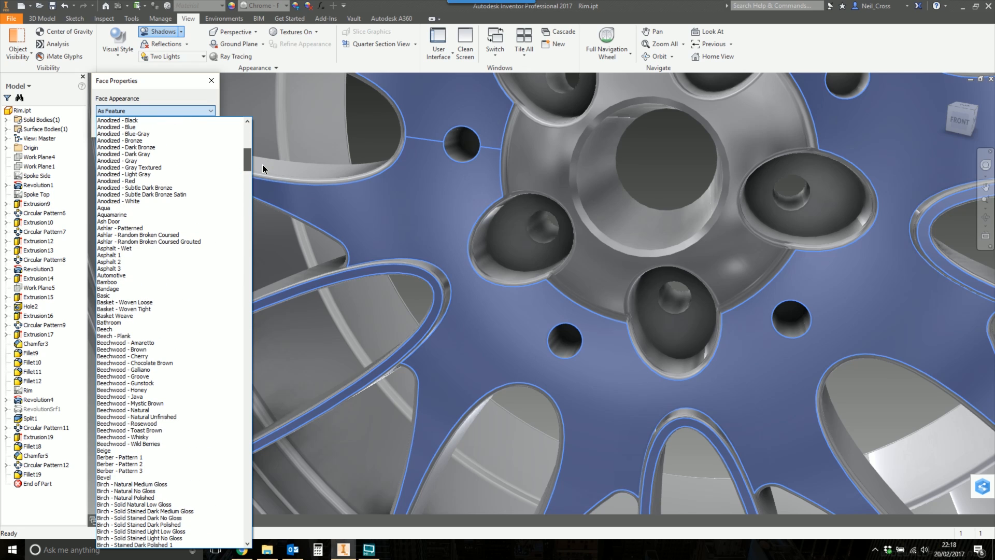
scroll(down, 3)
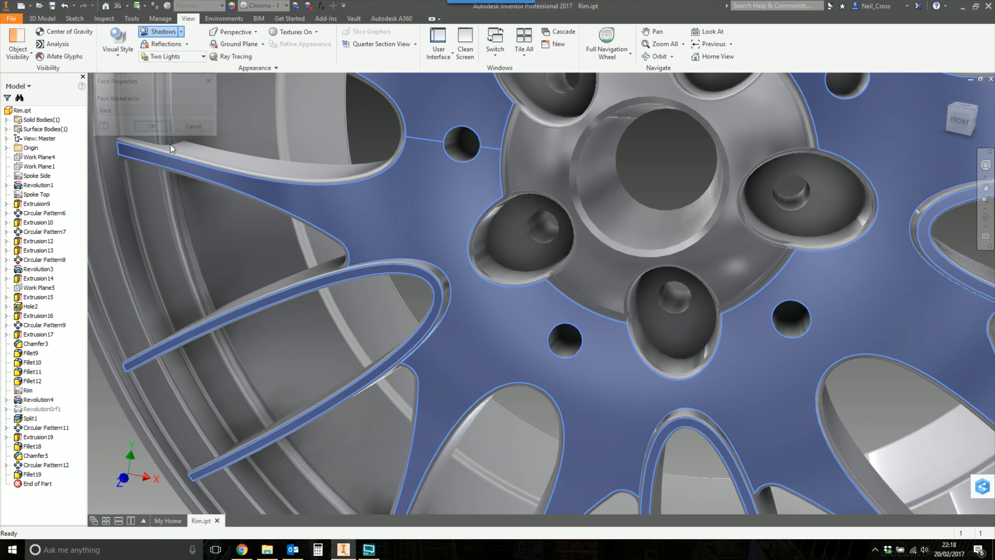
click(152, 125)
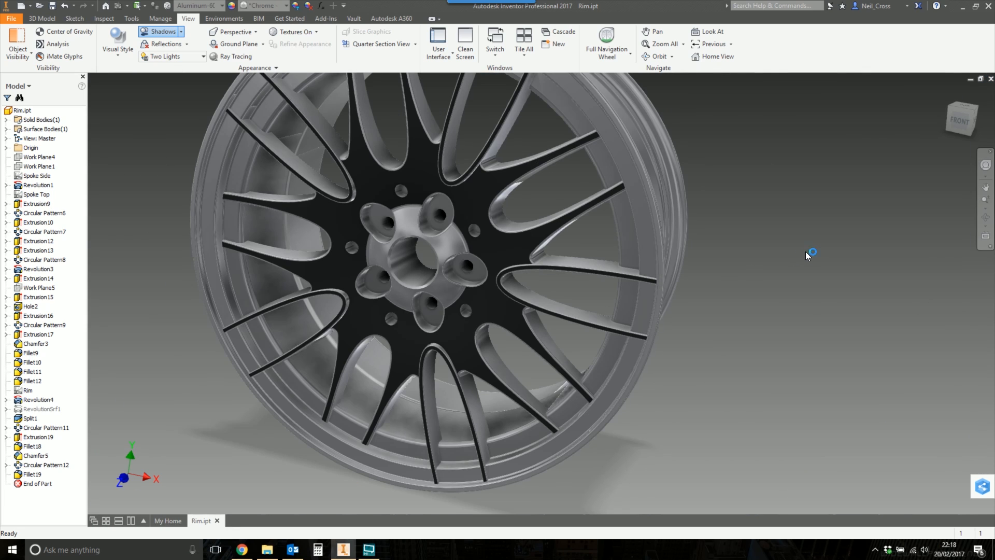
mouse_move(791, 249)
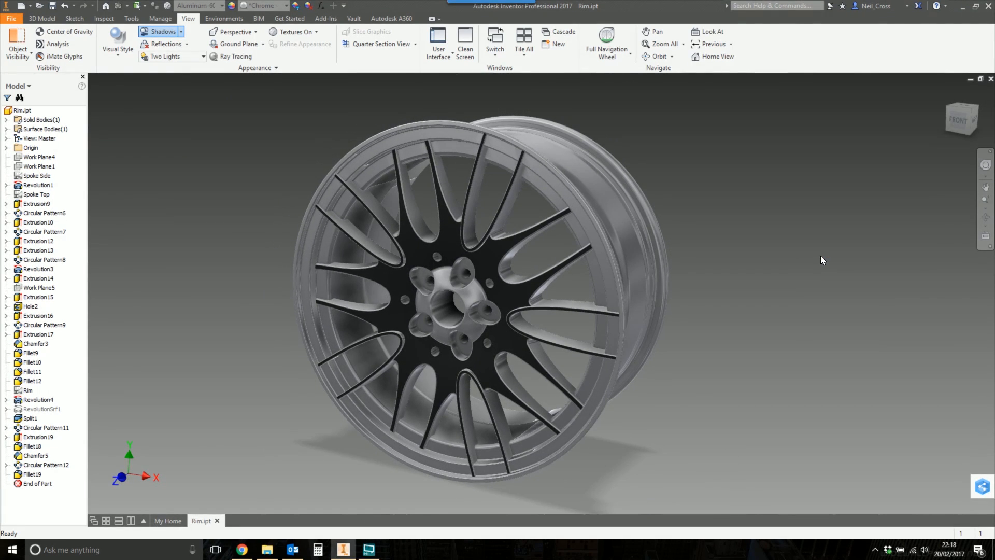
mouse_move(773, 289)
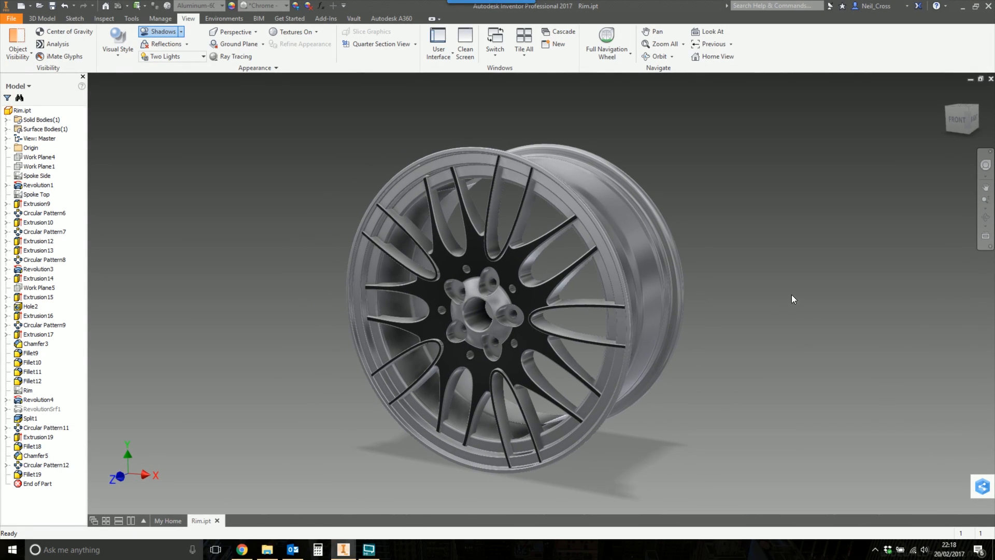
mouse_move(335, 113)
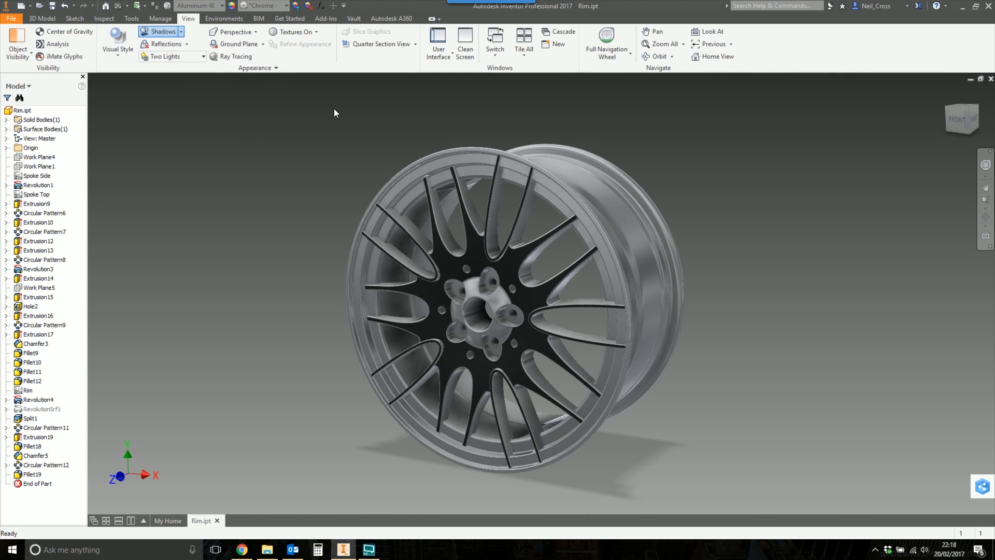
mouse_move(260, 99)
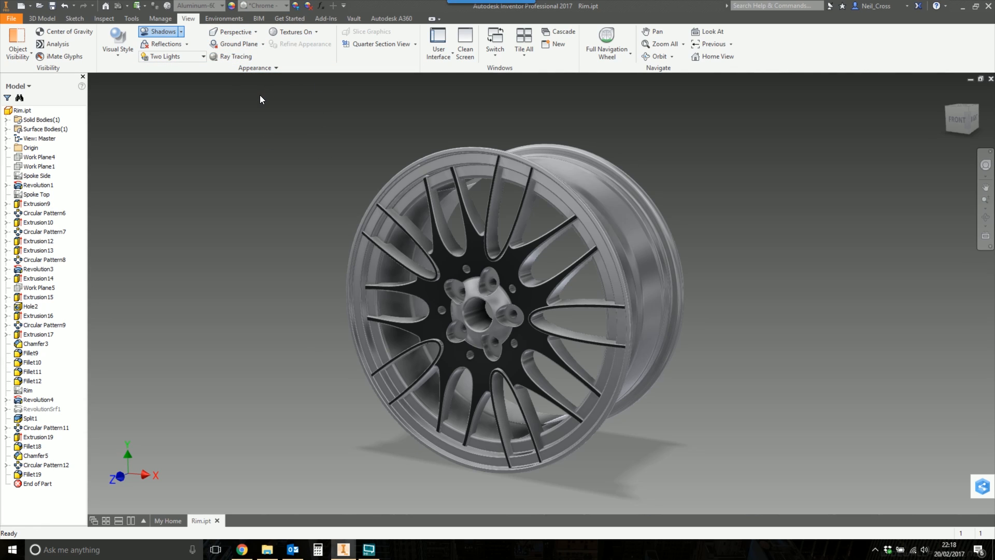
mouse_move(249, 85)
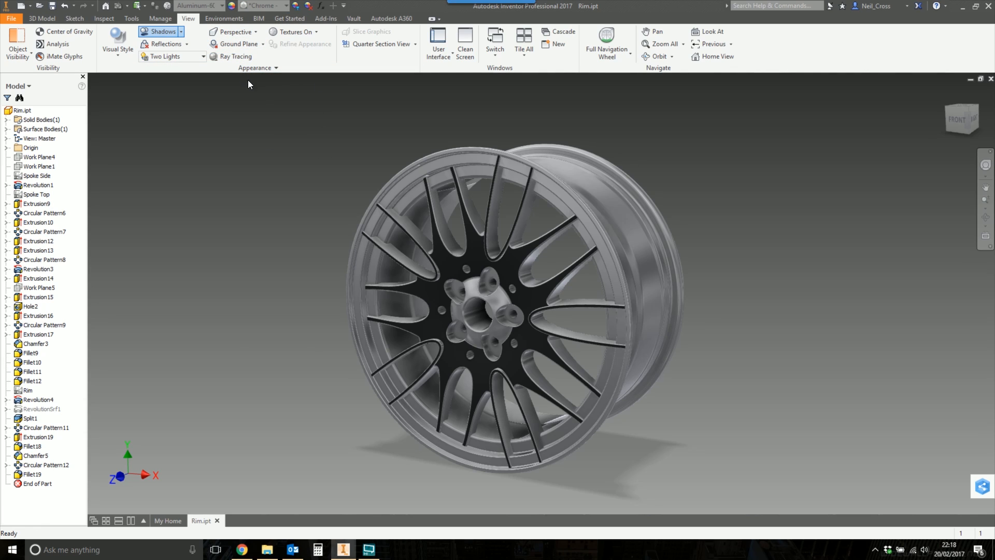
Enter Inventor Studio from the Environments tab and dismiss the local lights notice
click(223, 18)
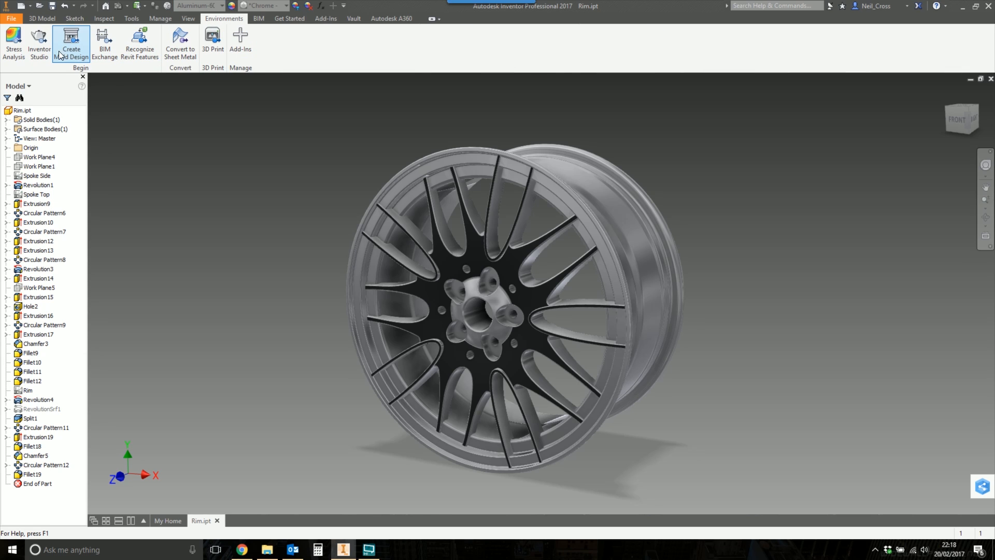
click(39, 41)
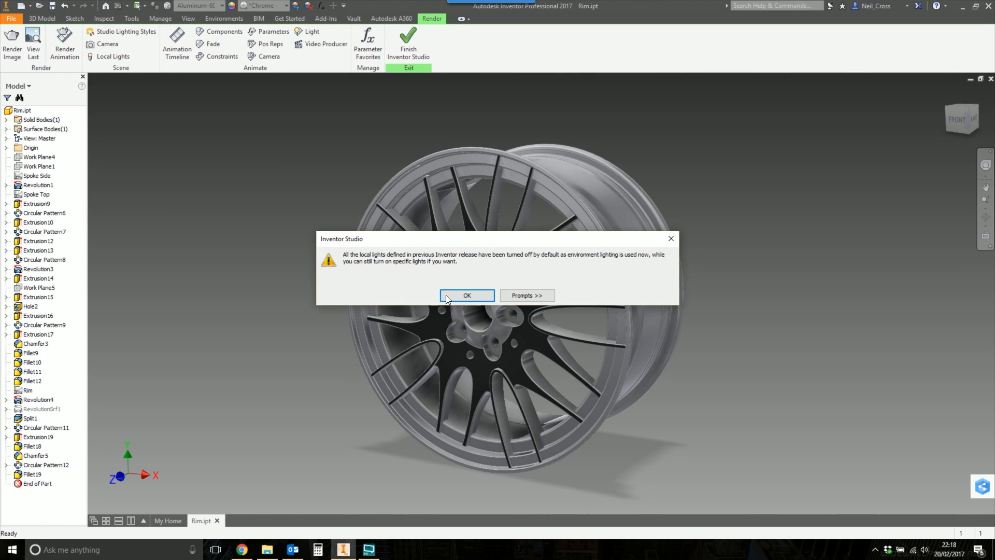
click(467, 295)
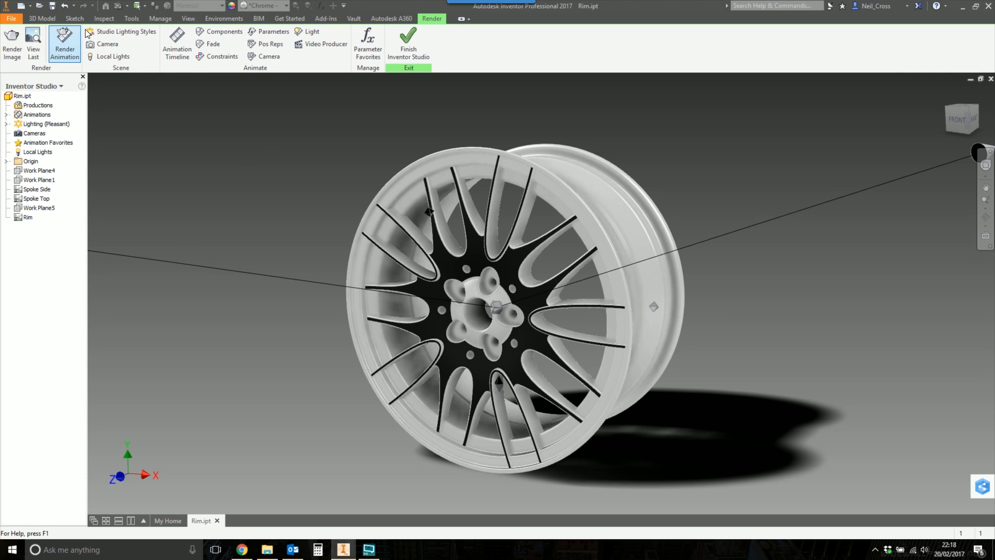
Apply the Photo Booth global lighting style with Display Scene Image turned on
click(124, 31)
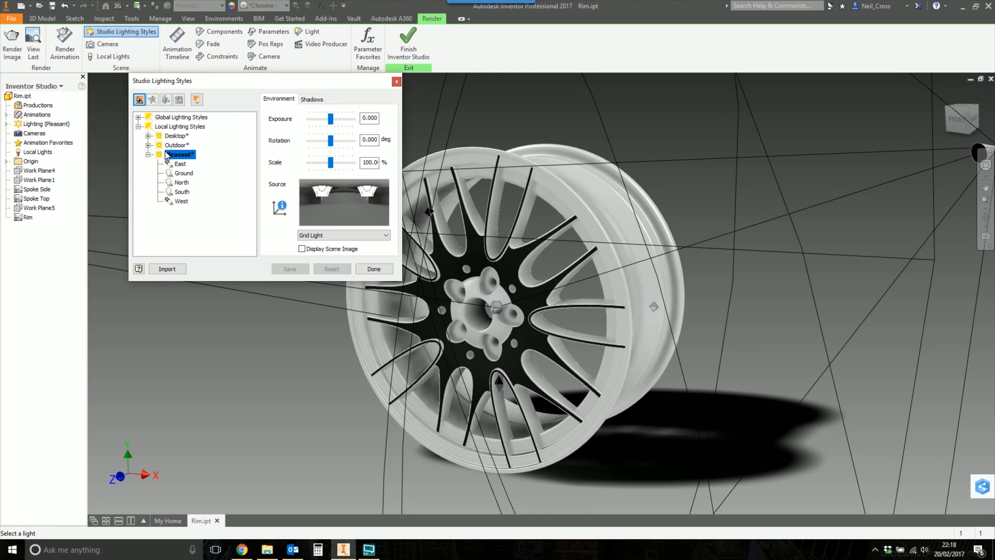
mouse_move(198, 141)
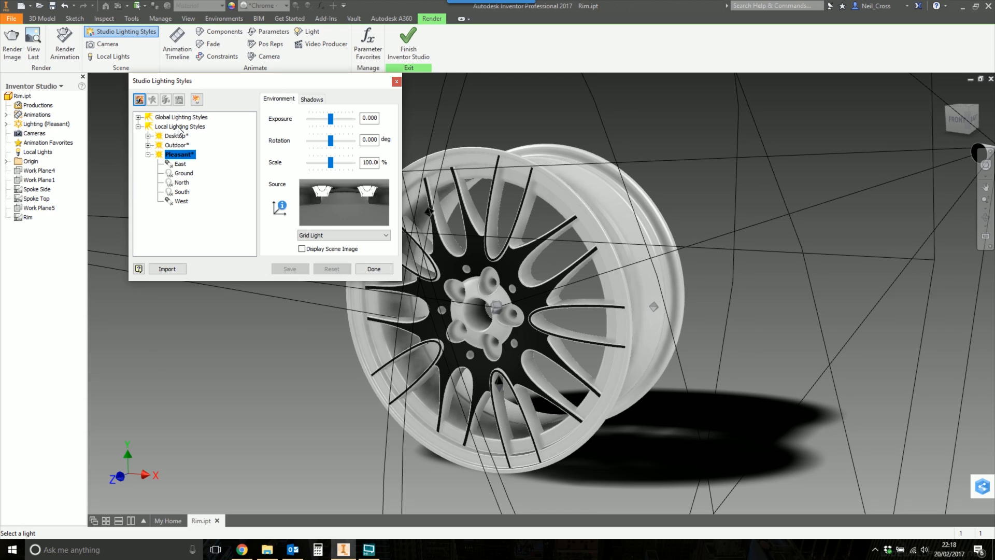
mouse_move(179, 129)
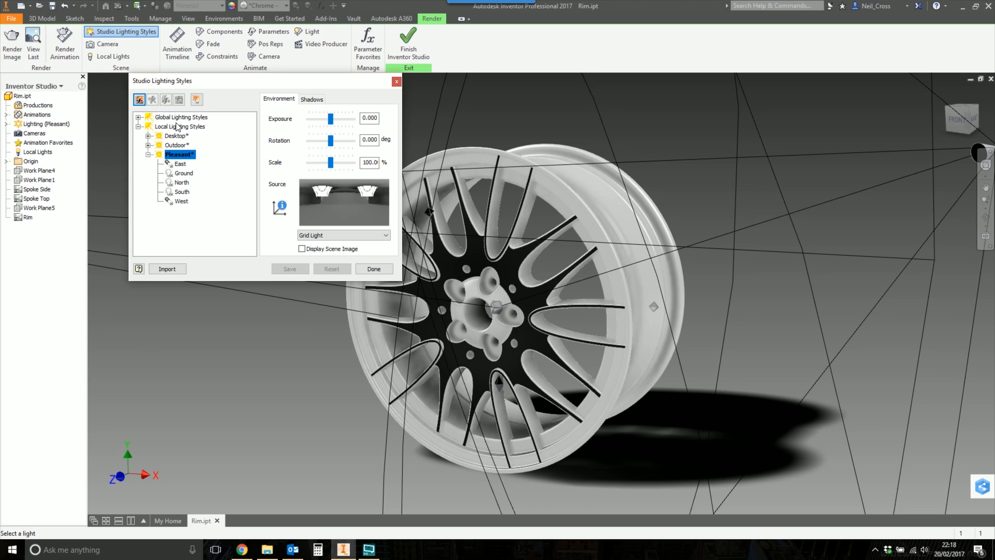
mouse_move(176, 119)
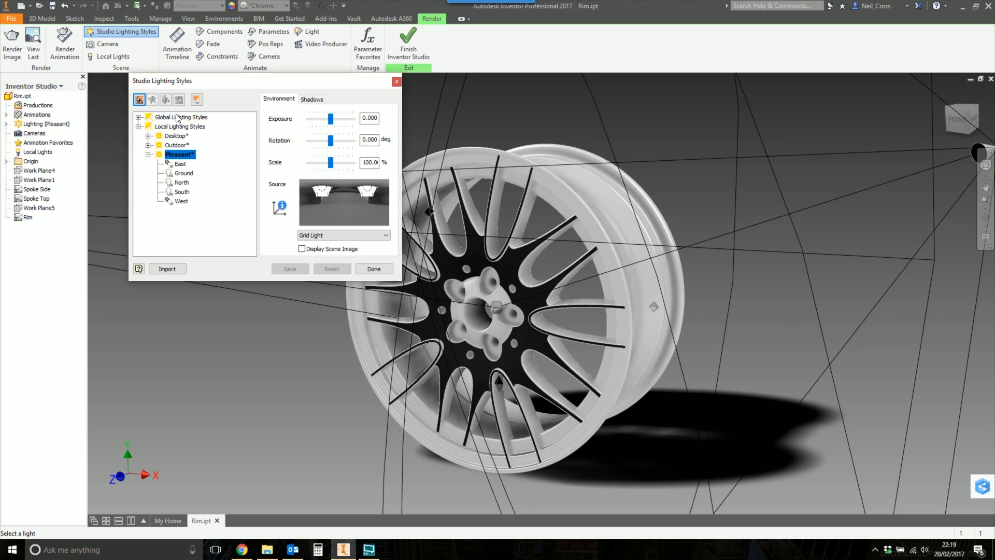
mouse_move(166, 135)
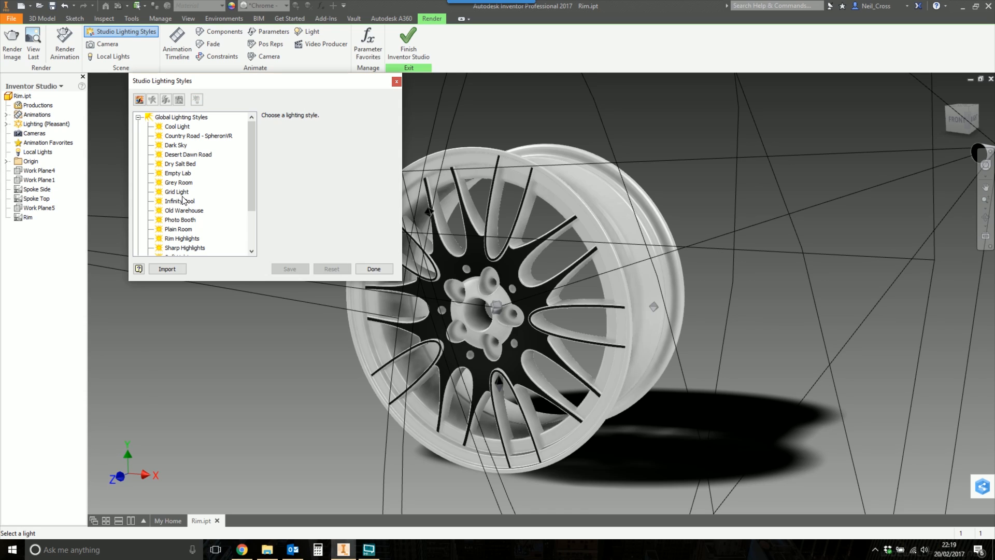
scroll(down, 3)
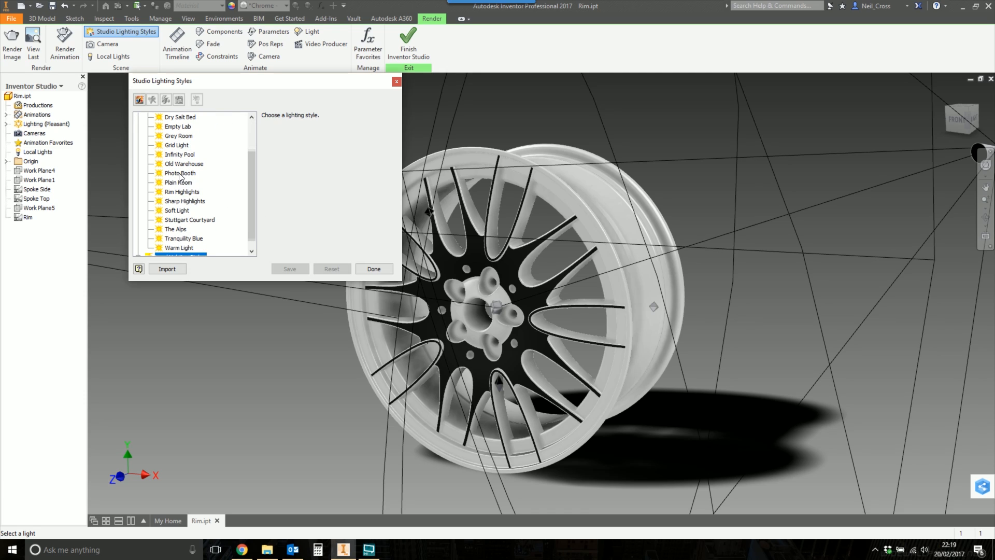
double_click(180, 173)
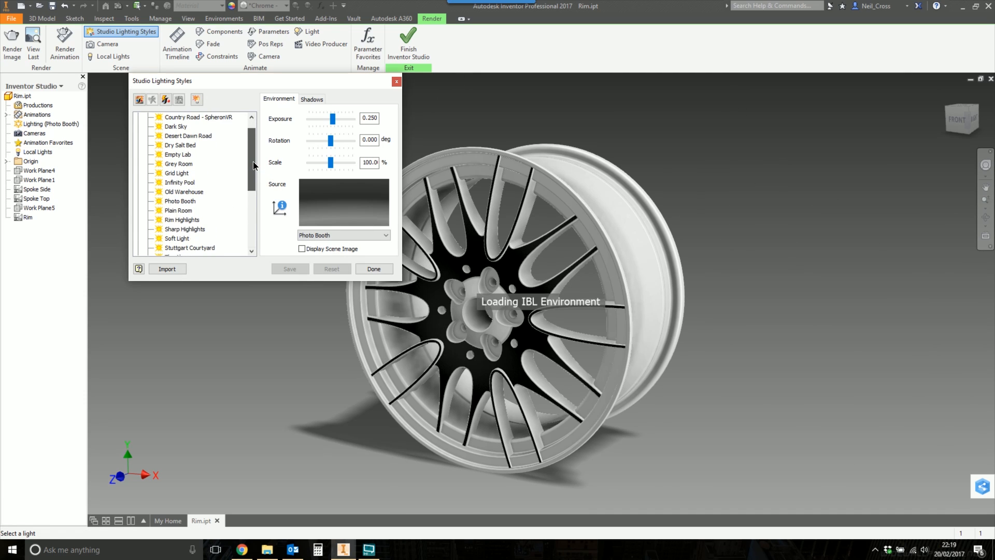
scroll(up, 3)
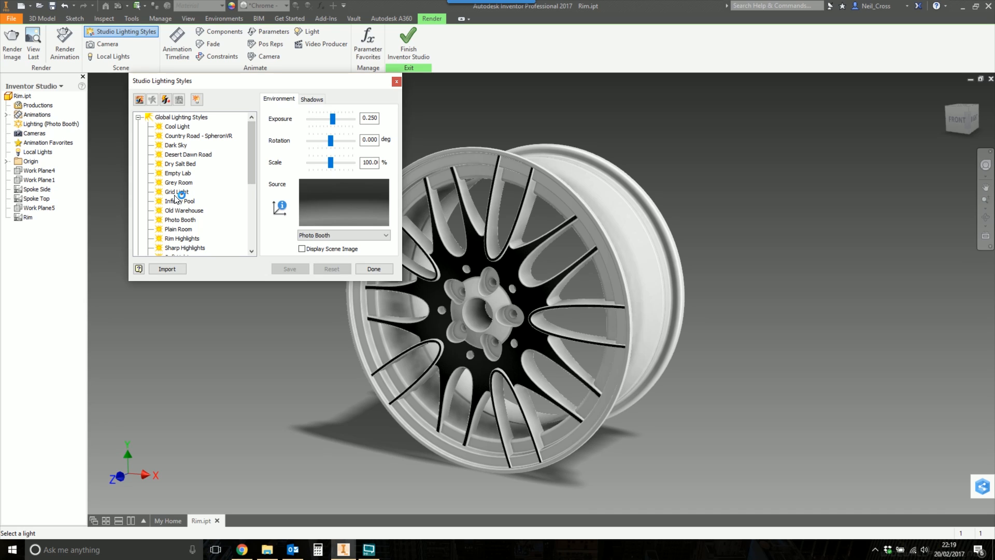
scroll(down, 3)
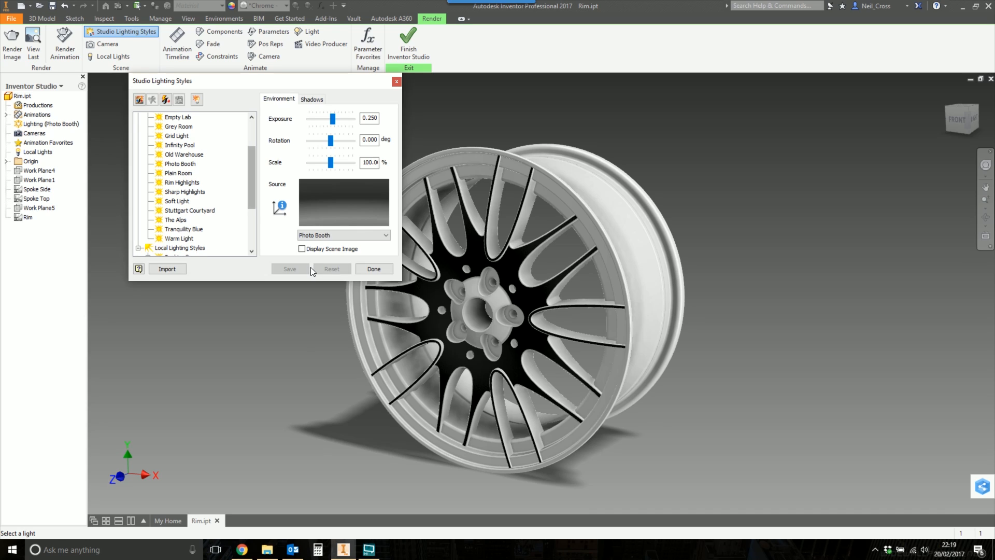
click(302, 248)
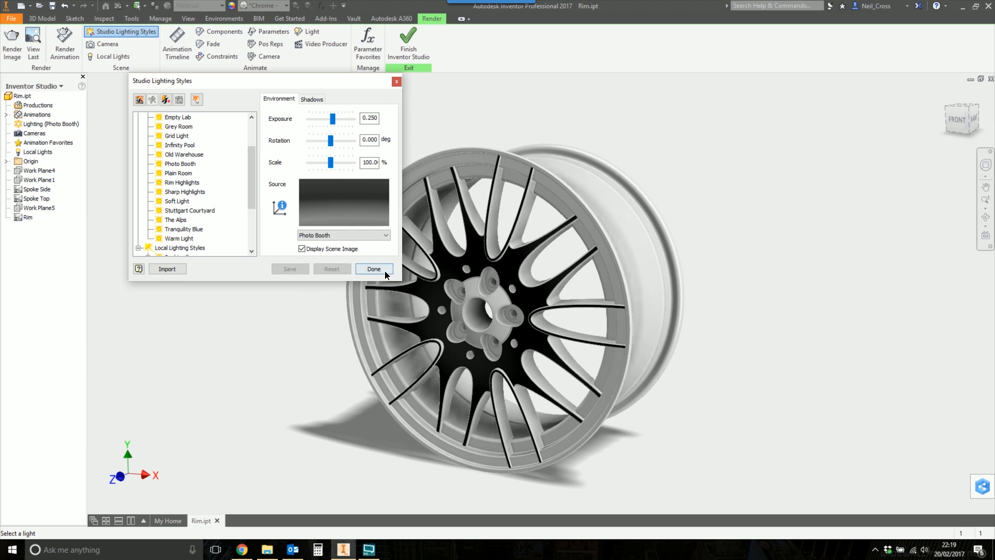
click(373, 269)
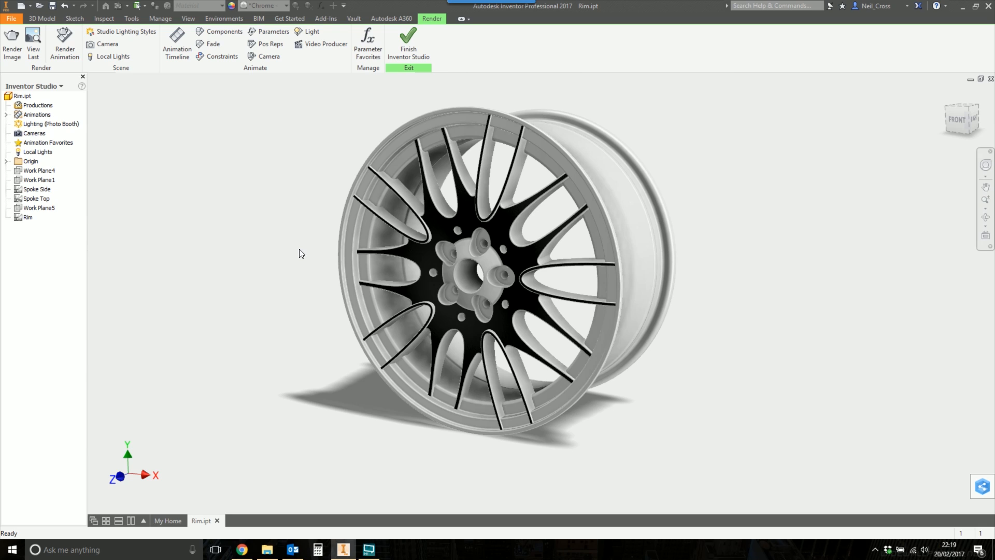
mouse_move(326, 363)
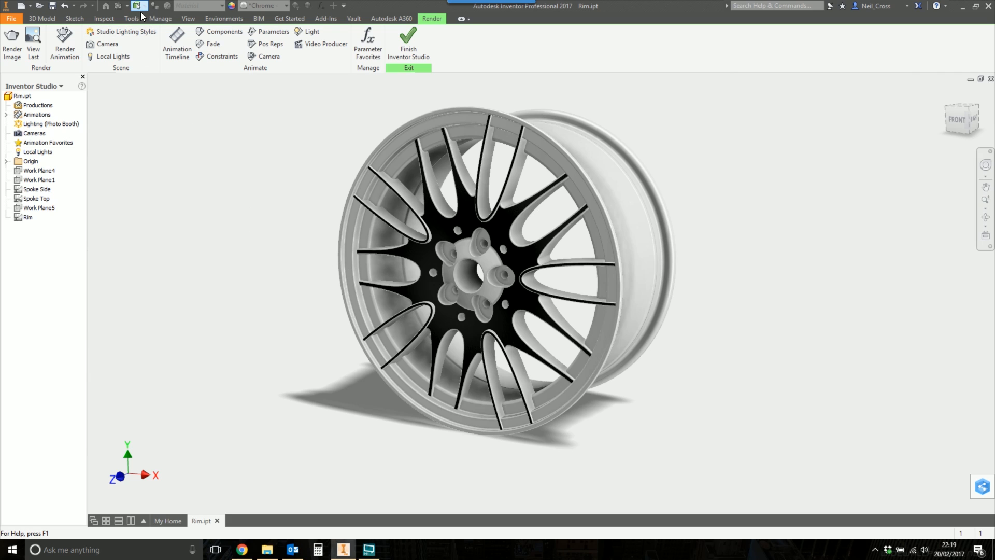
Add a local light with its type set to Spot
click(113, 57)
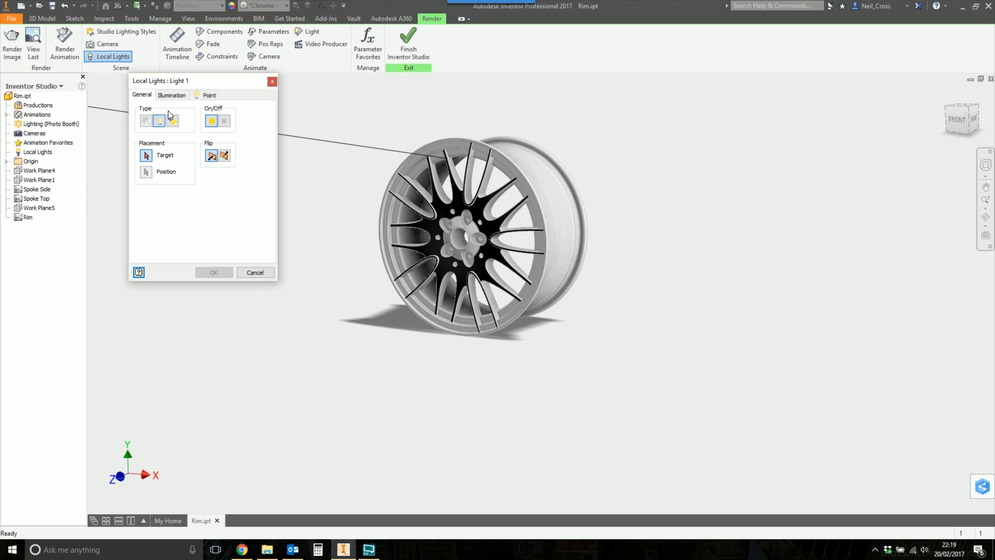
click(173, 121)
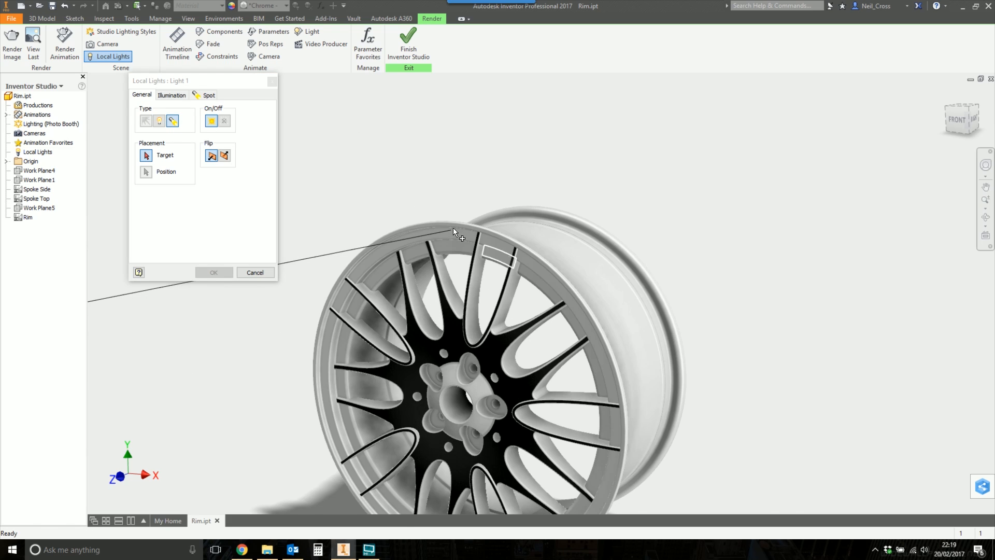
scroll(up, 3)
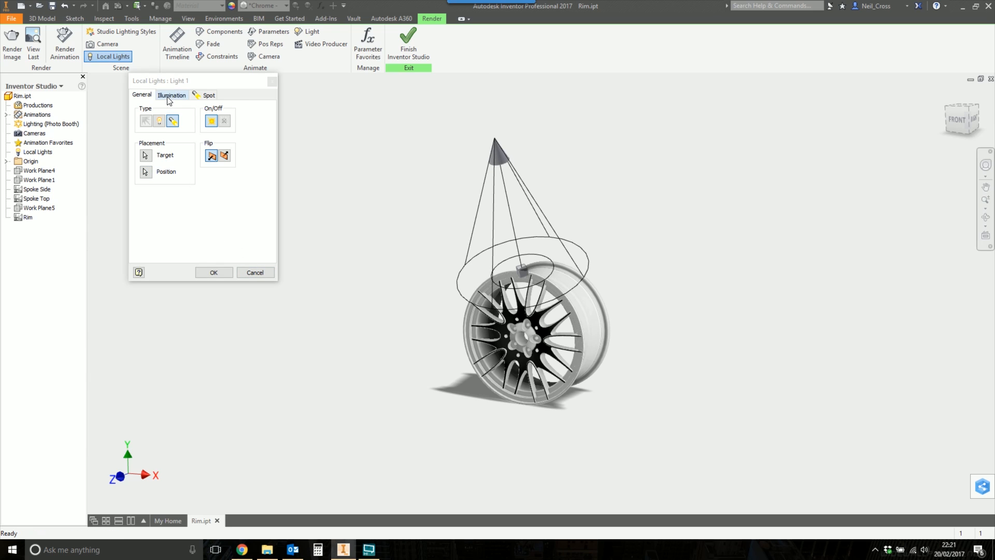
On Light 1's Illumination tab, slide attenuation compensation to about 360, keeping 100% intensity
click(172, 94)
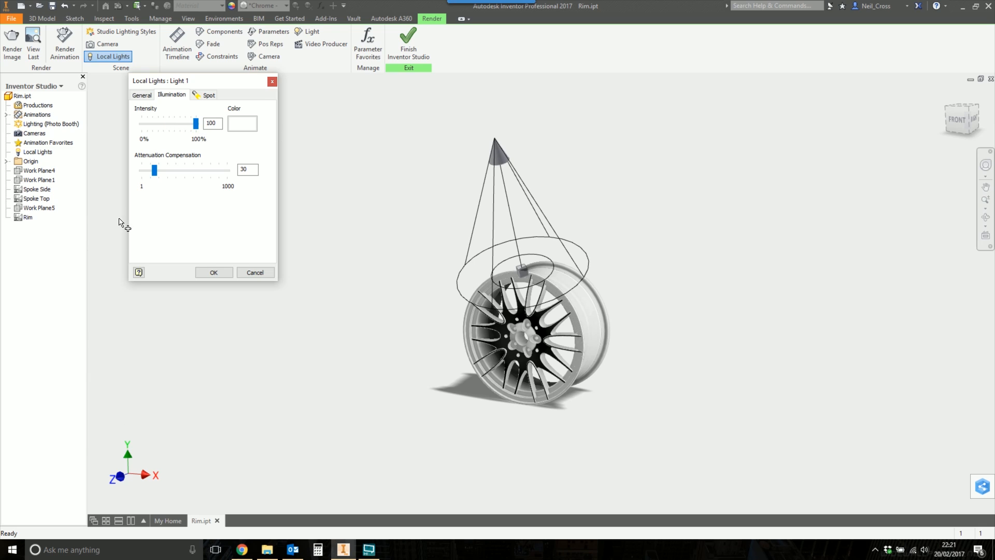
drag(155, 170, 174, 170)
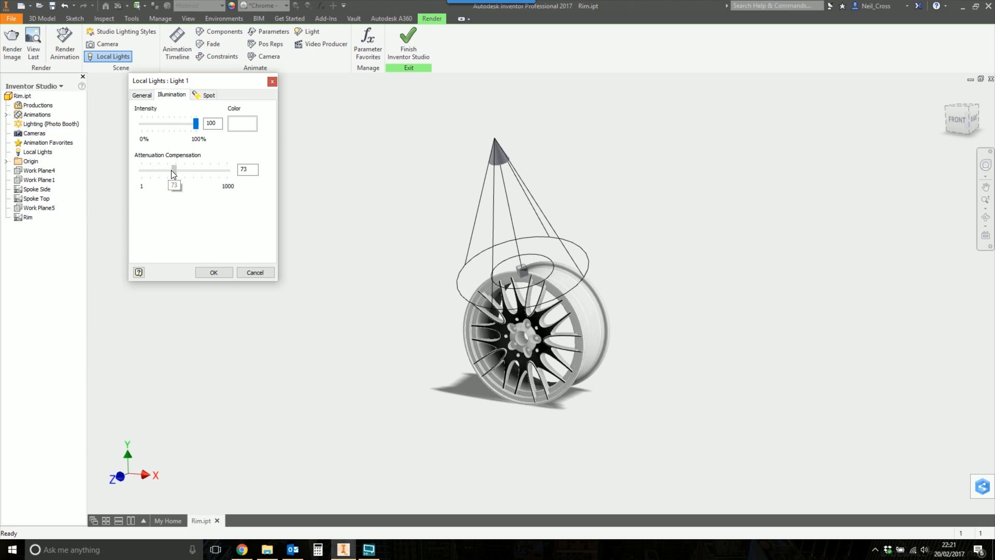
drag(173, 169, 220, 170)
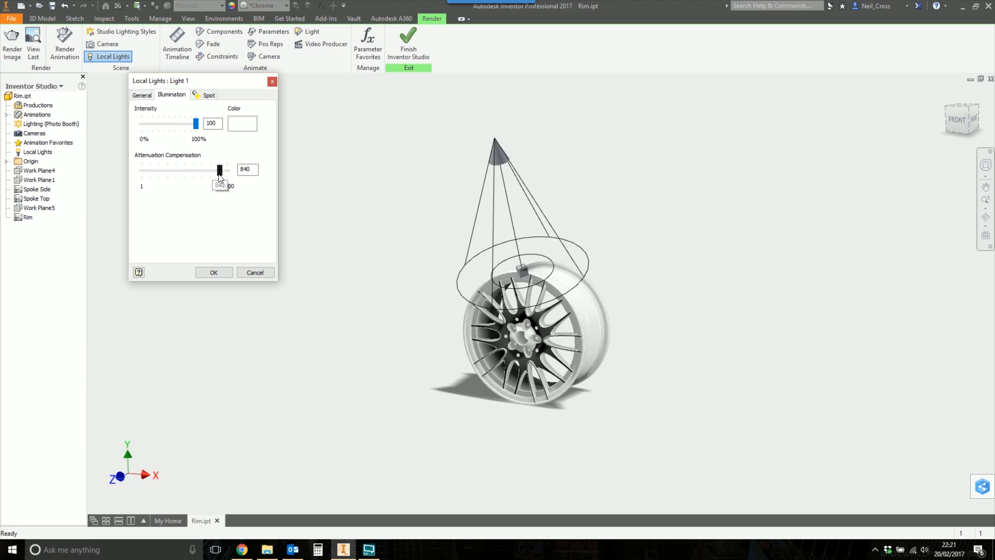
drag(218, 169, 195, 169)
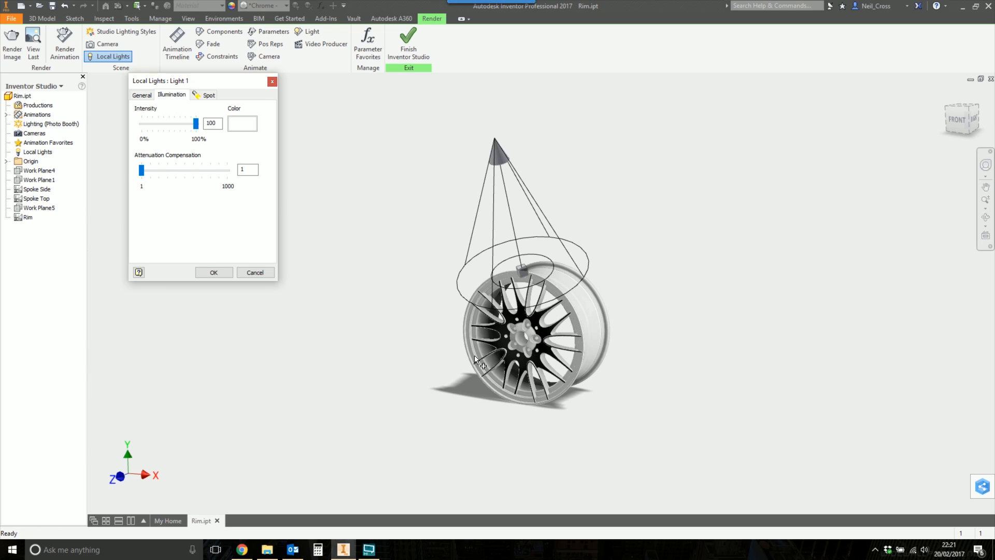
drag(141, 170, 227, 170)
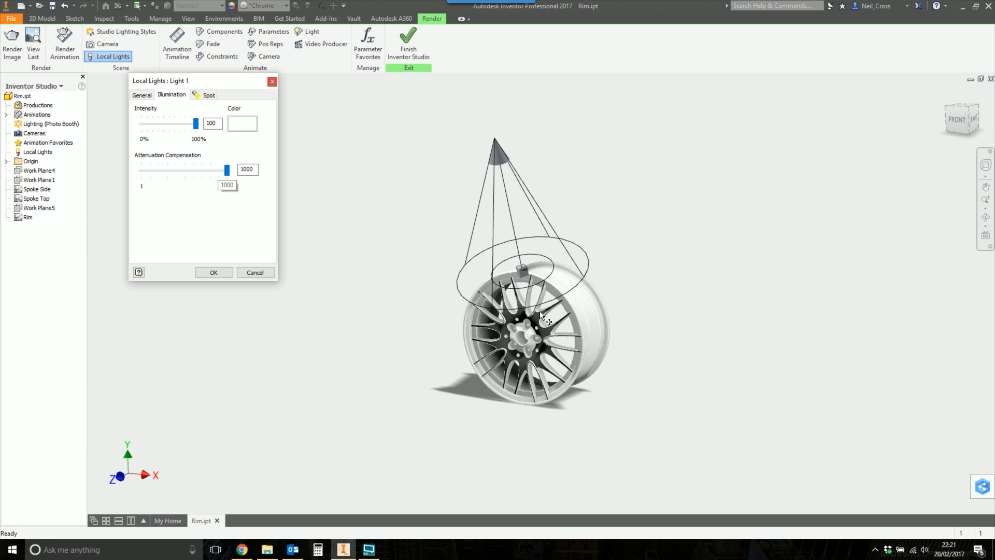
drag(227, 170, 204, 170)
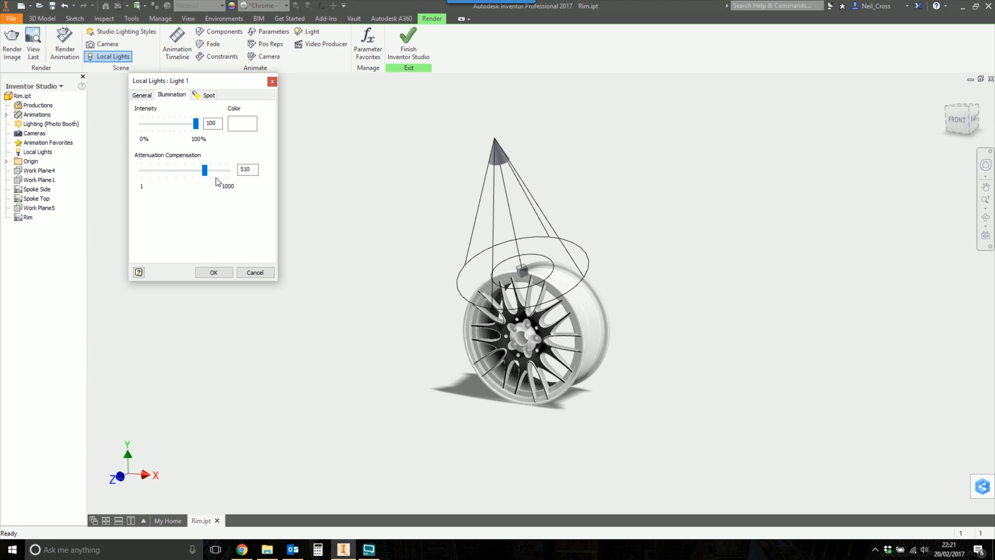
drag(204, 170, 204, 170)
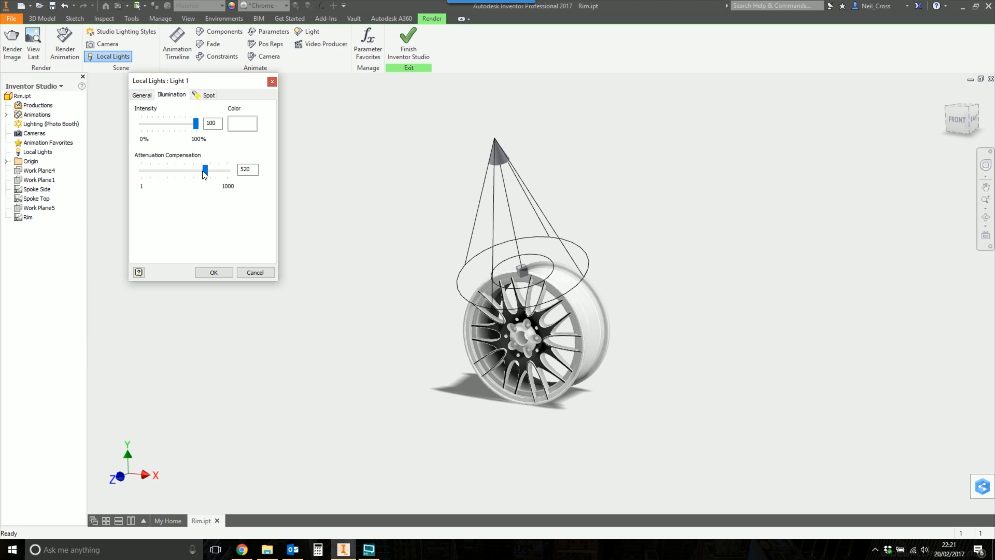
drag(203, 170, 199, 169)
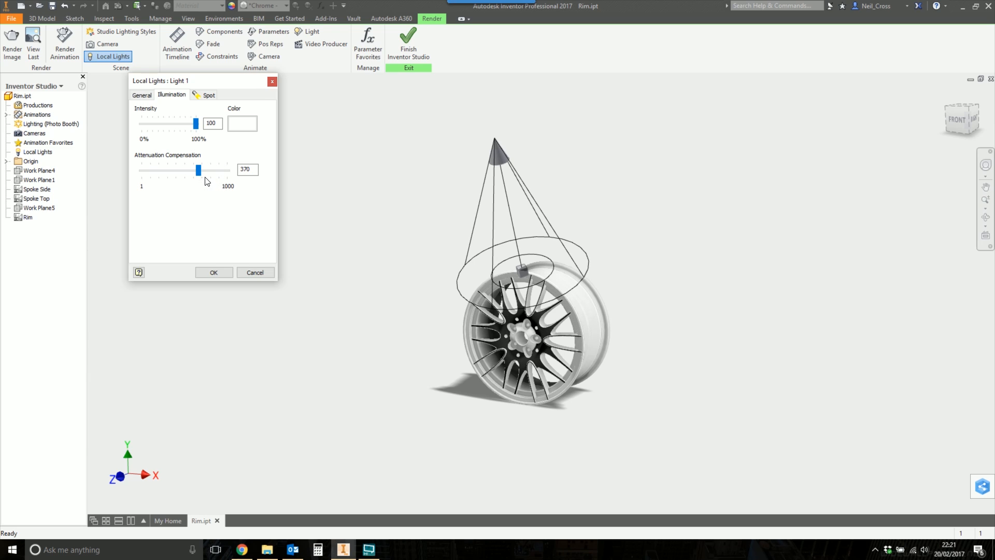
drag(198, 170, 197, 169)
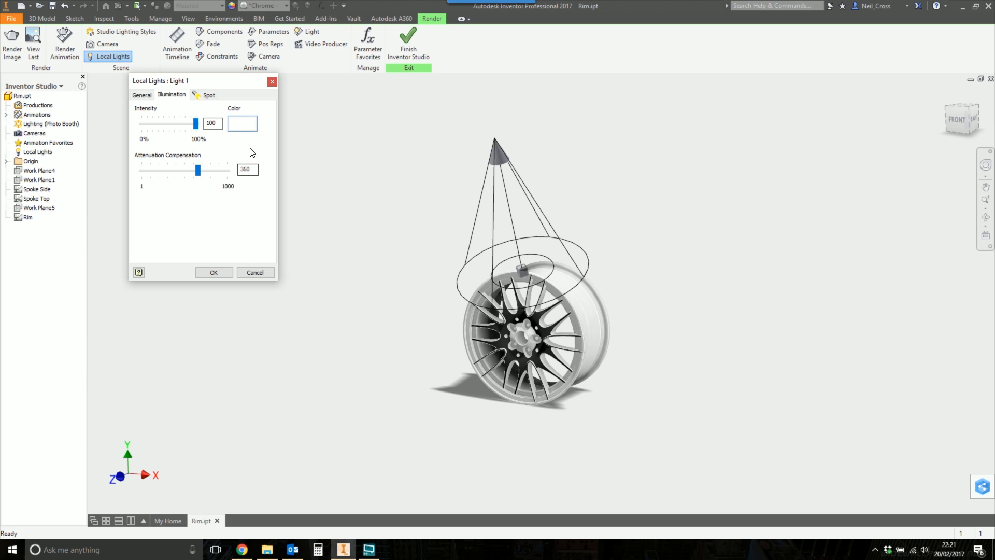
Give Light 1 a custom pink-violet colour (206, 130, 206) with lowered luminance
click(242, 124)
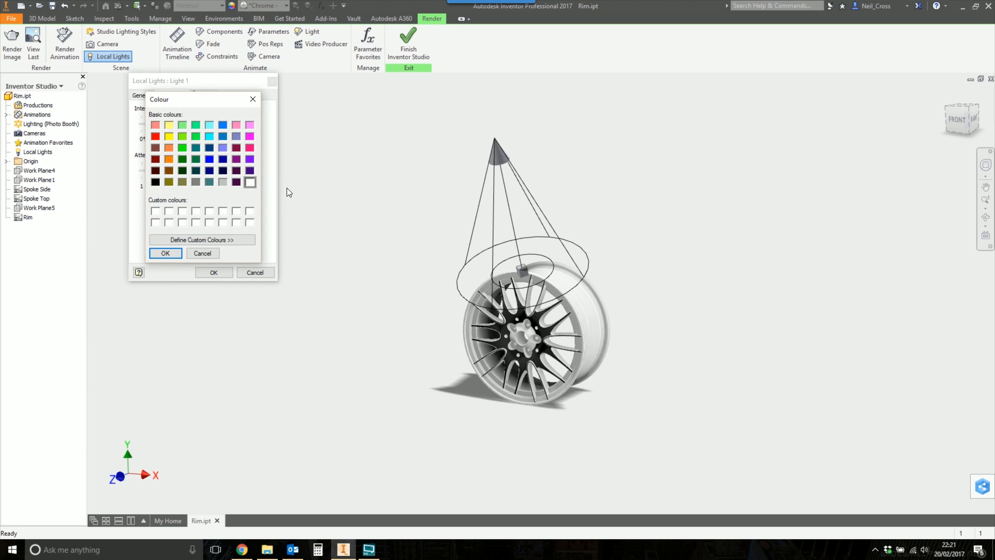
click(202, 239)
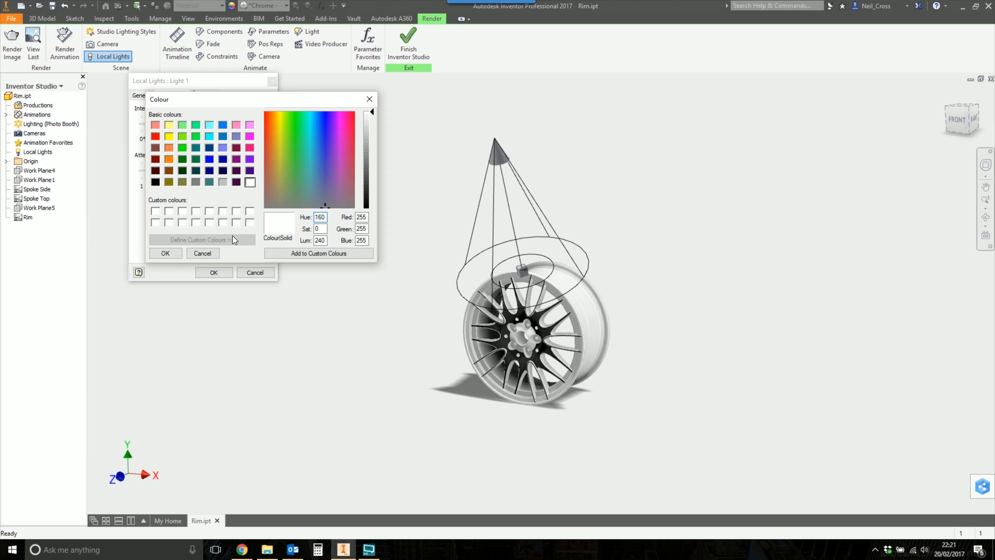
click(343, 154)
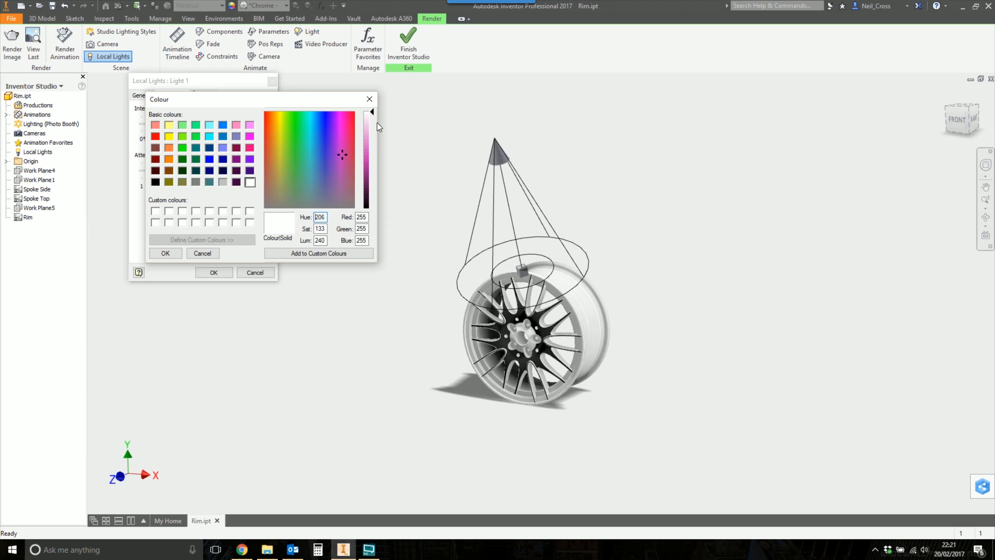
click(341, 170)
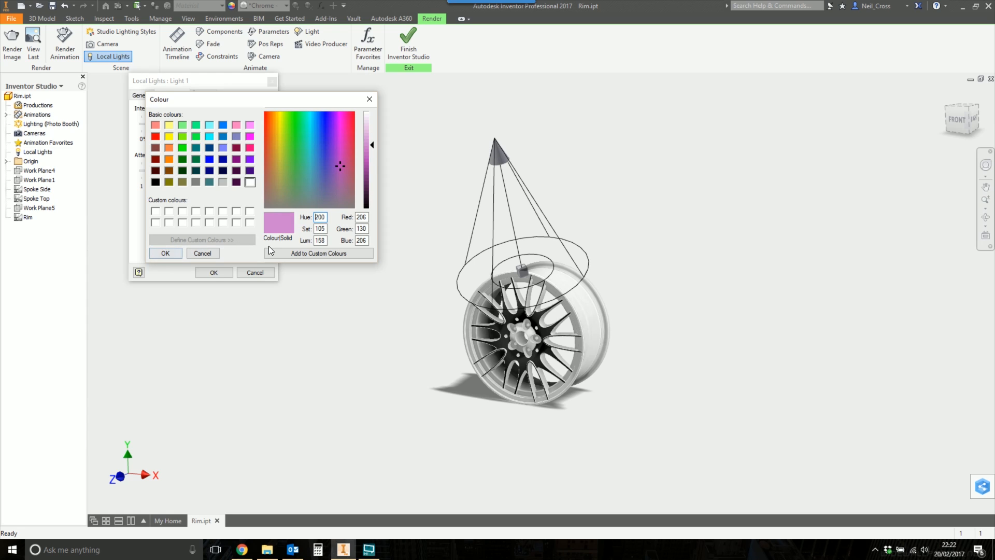
click(165, 252)
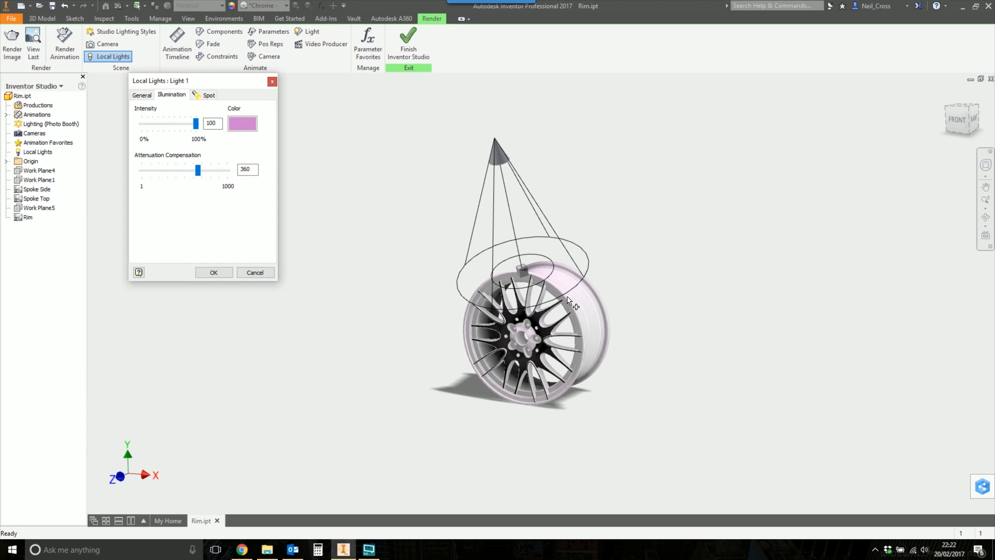
mouse_move(521, 276)
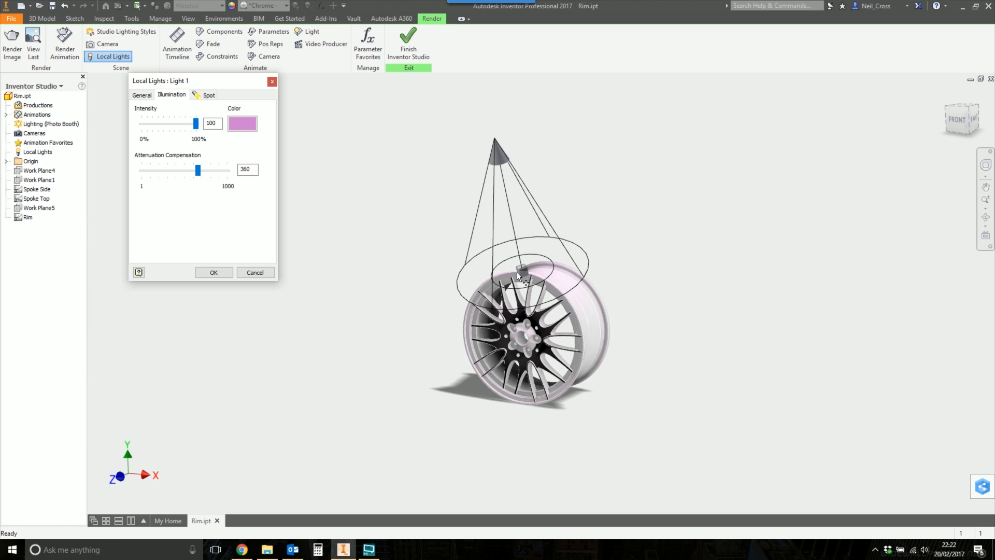
mouse_move(547, 297)
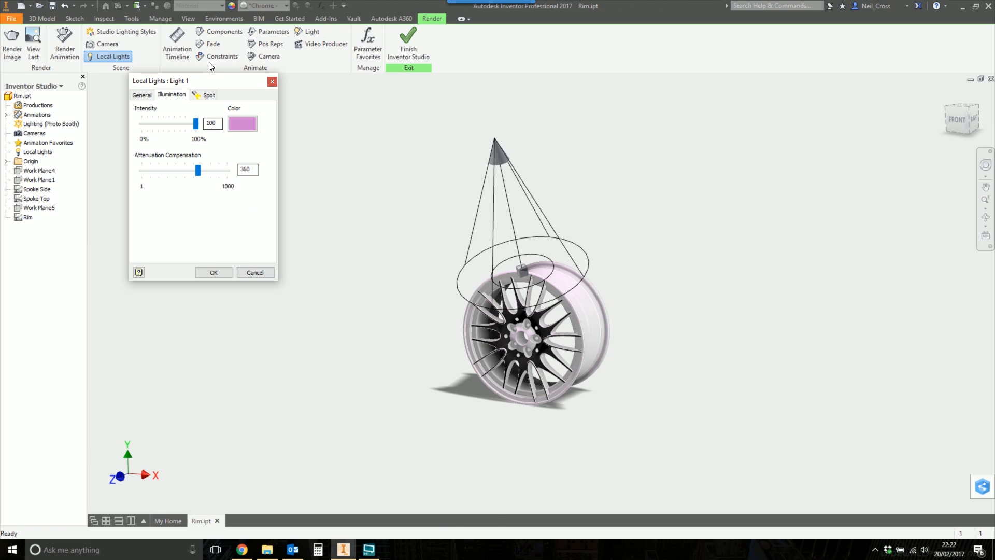
mouse_move(221, 282)
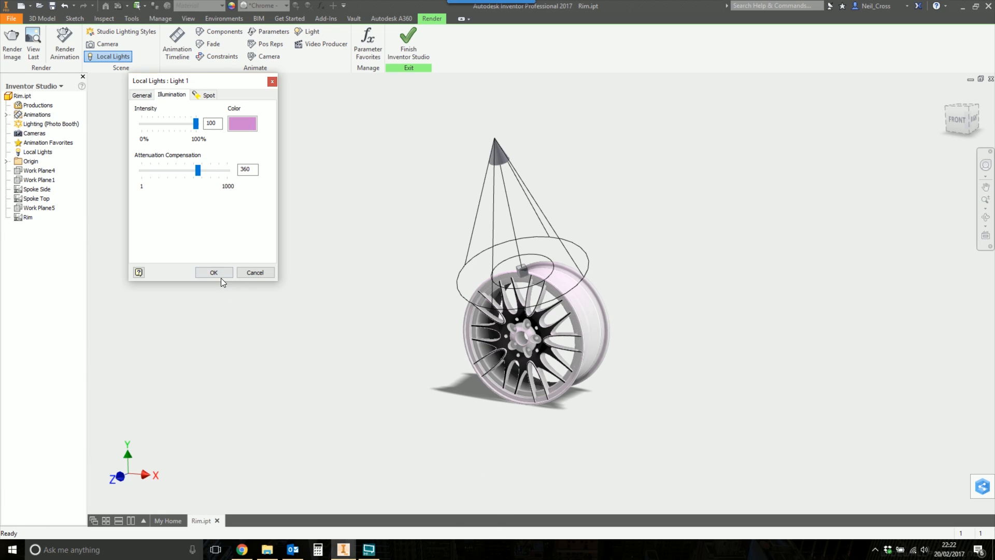
Accept Light 1's pink-lilac settings and select entries in the Inventor Studio browser
click(213, 273)
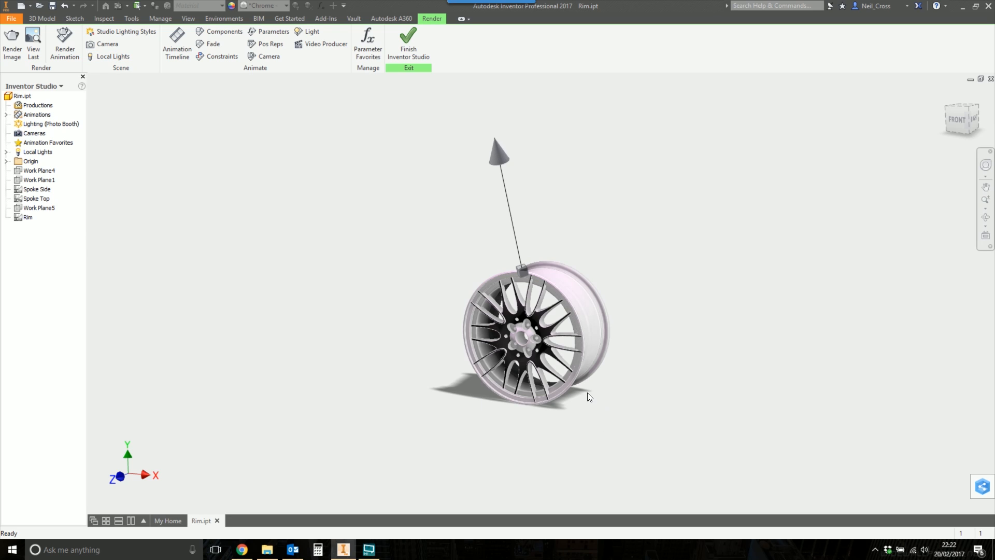
mouse_move(584, 393)
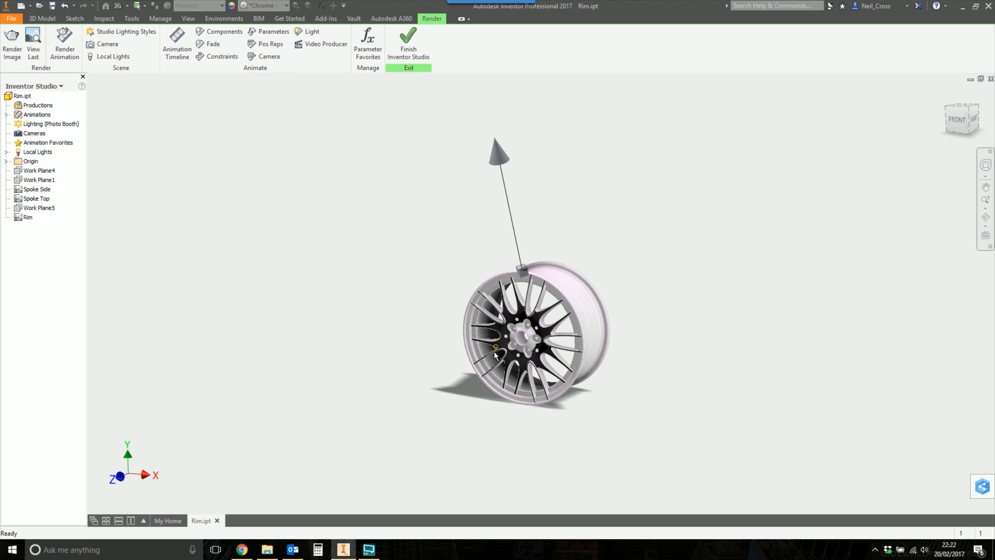
click(49, 124)
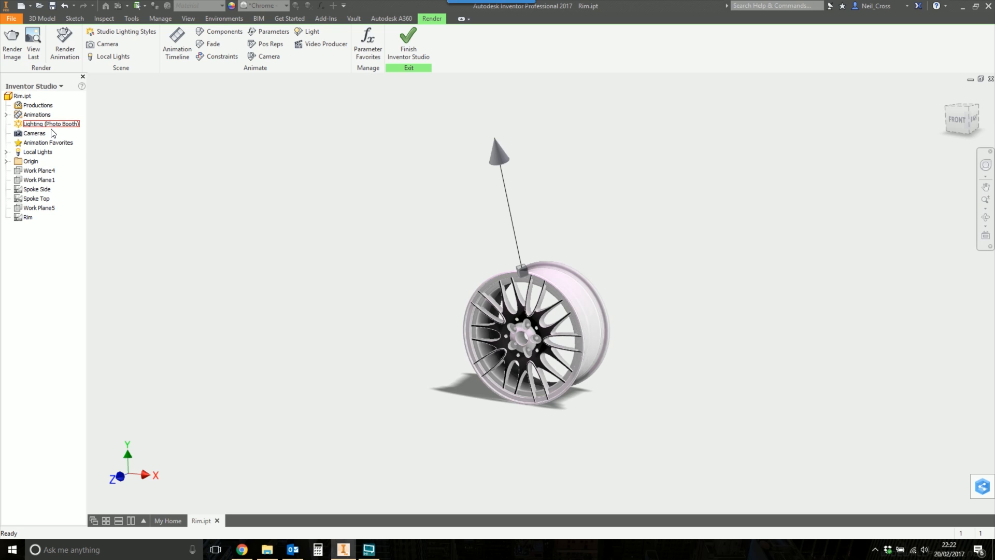
mouse_move(163, 108)
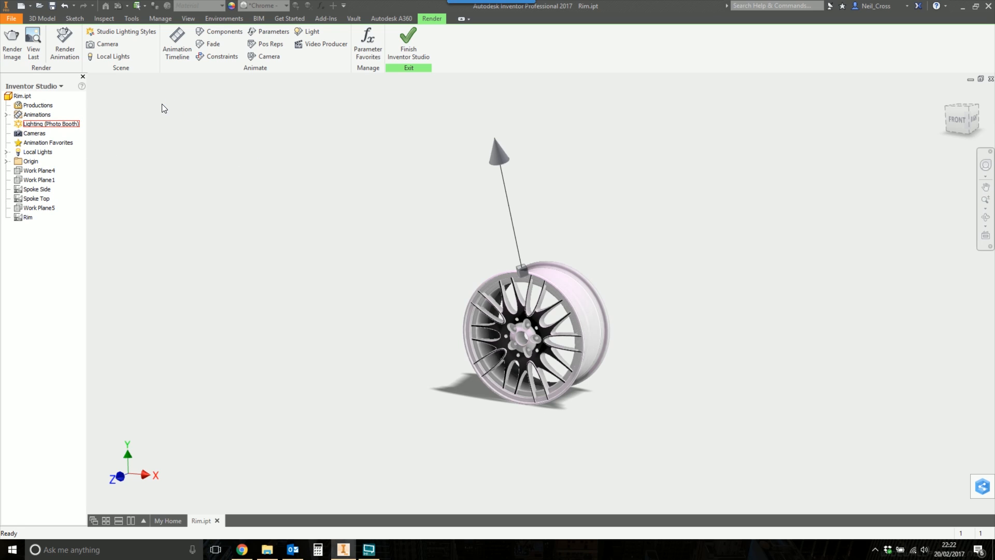
click(48, 142)
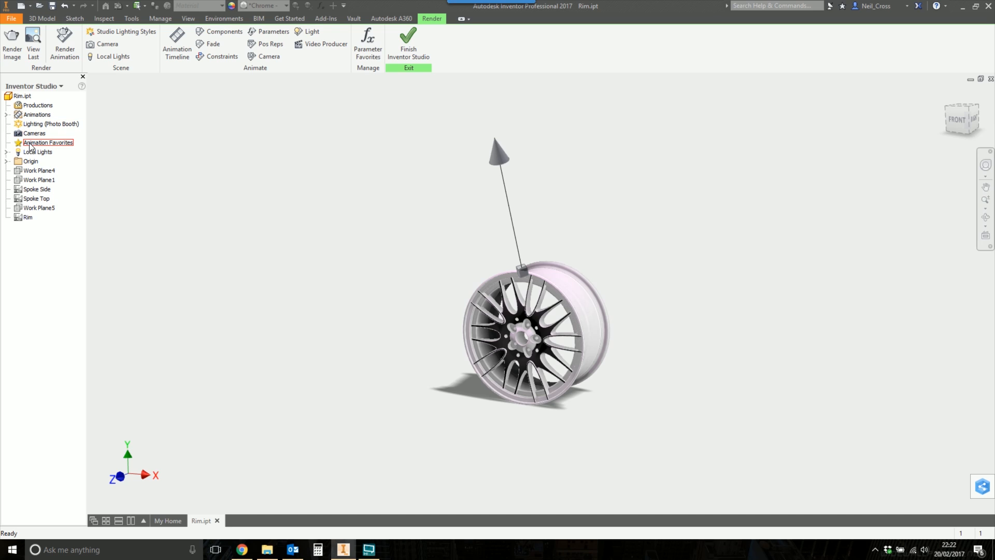
Create Camera1 from the current rim view under the Cameras browser node
right_click(34, 133)
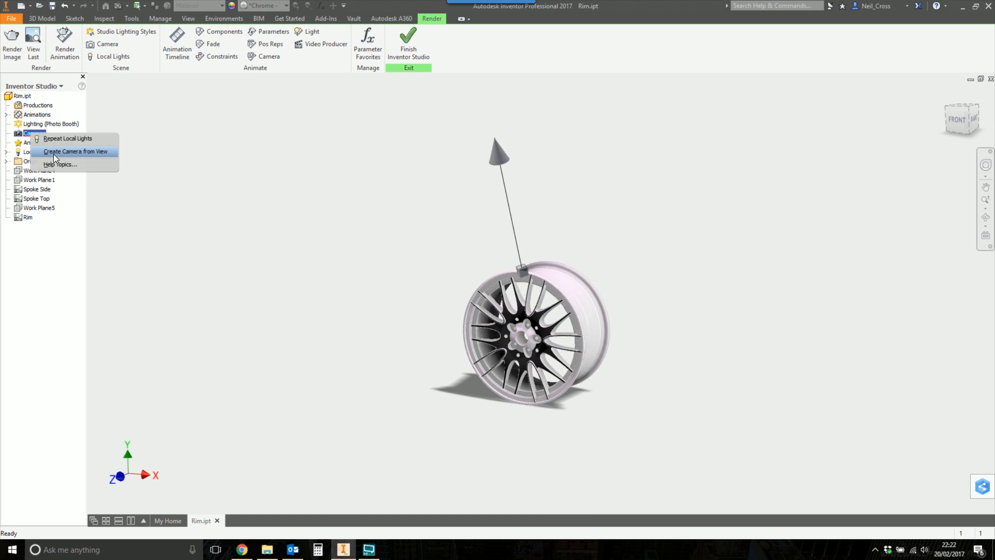
click(75, 151)
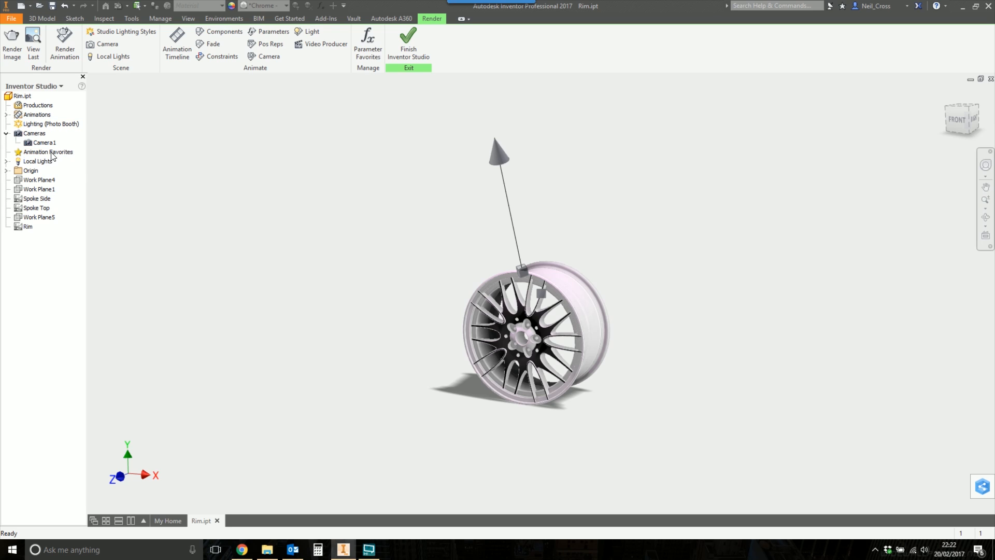
mouse_move(50, 170)
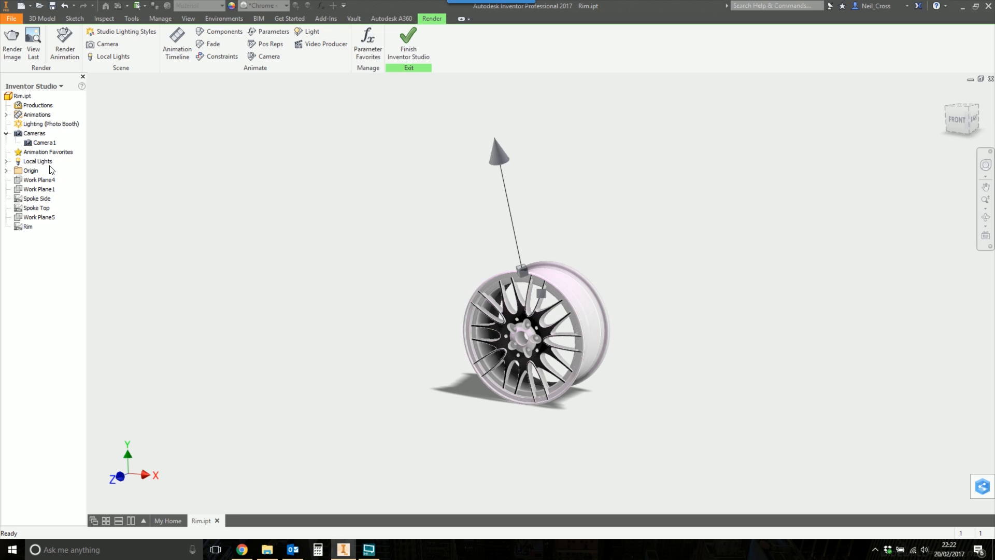
right_click(42, 142)
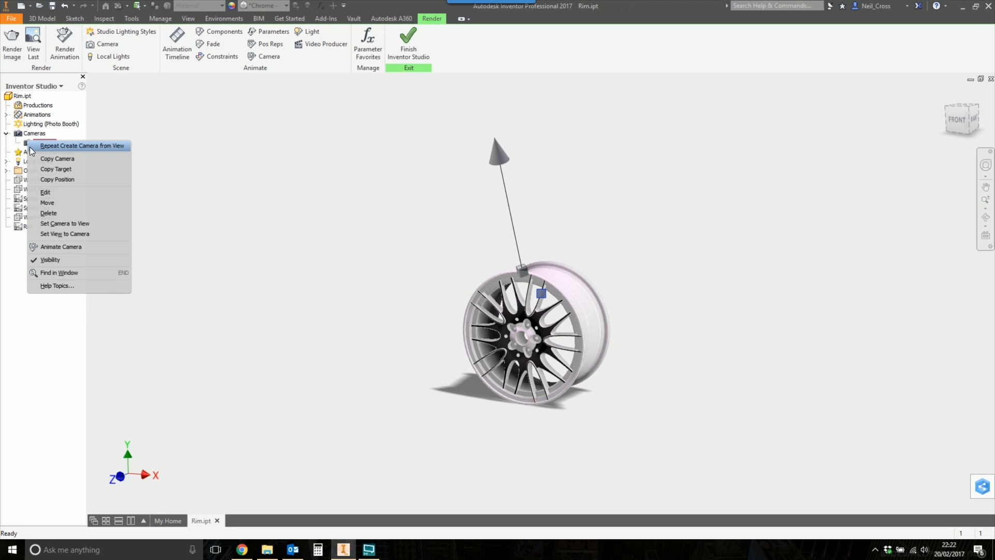
mouse_move(63, 192)
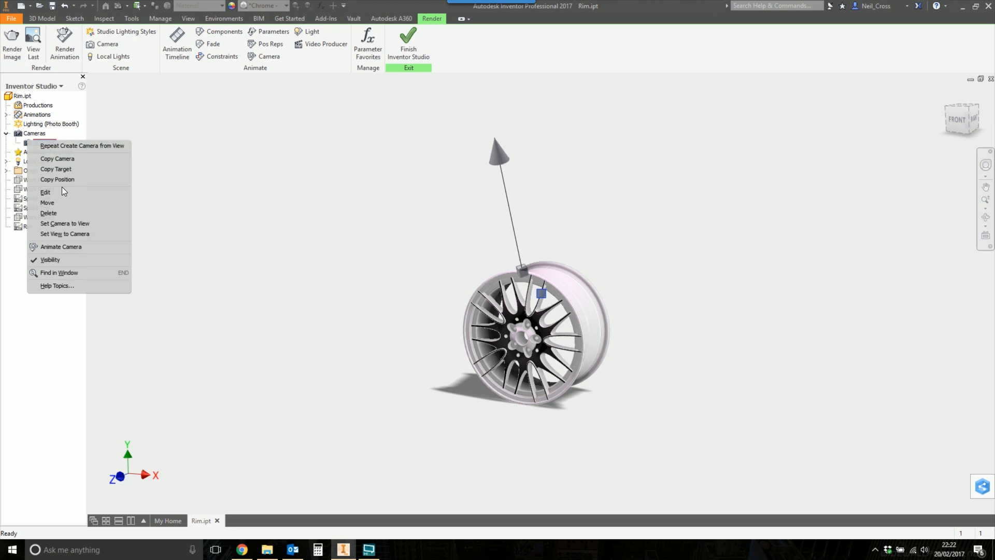
mouse_move(45, 192)
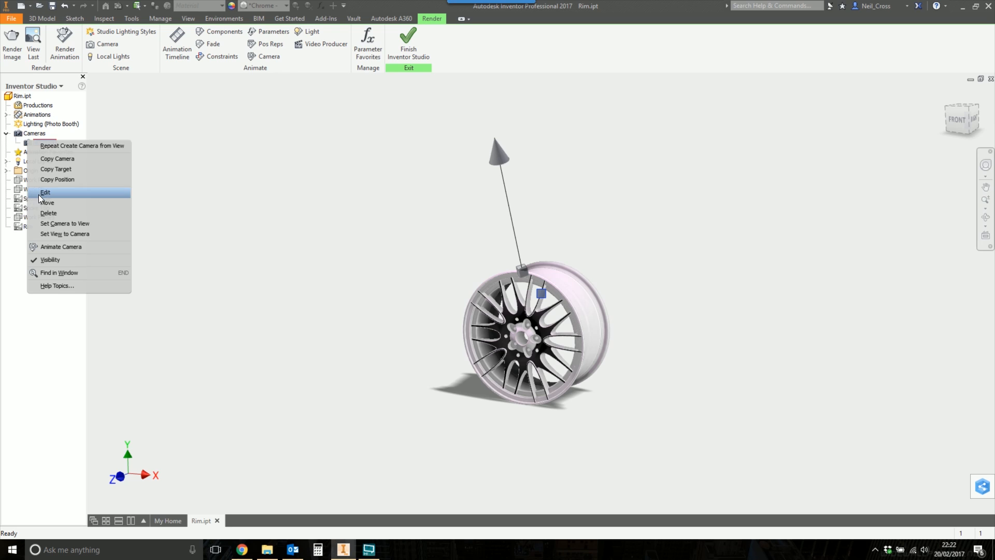
Edit Camera1 and turn on Link to View, reframing the rim larger
click(45, 193)
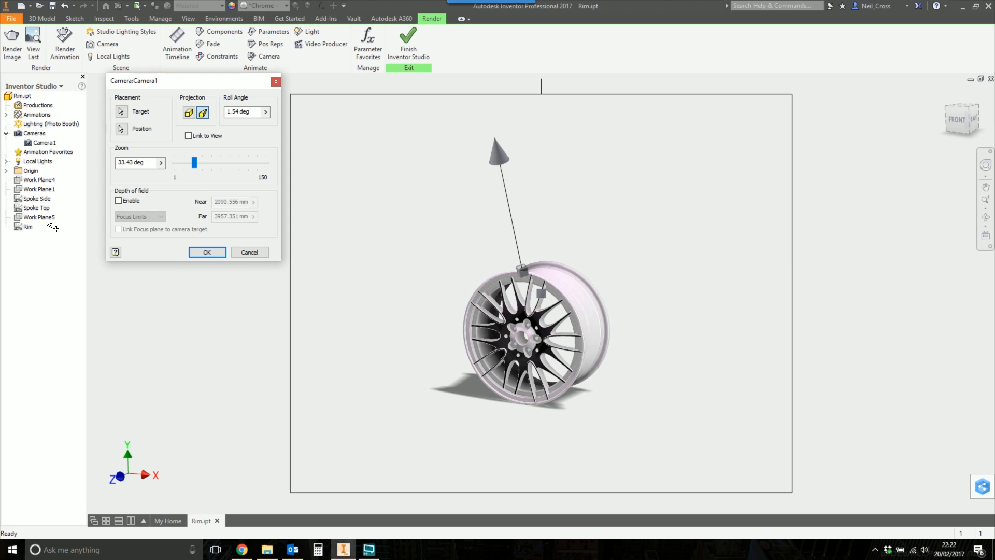
mouse_move(125, 90)
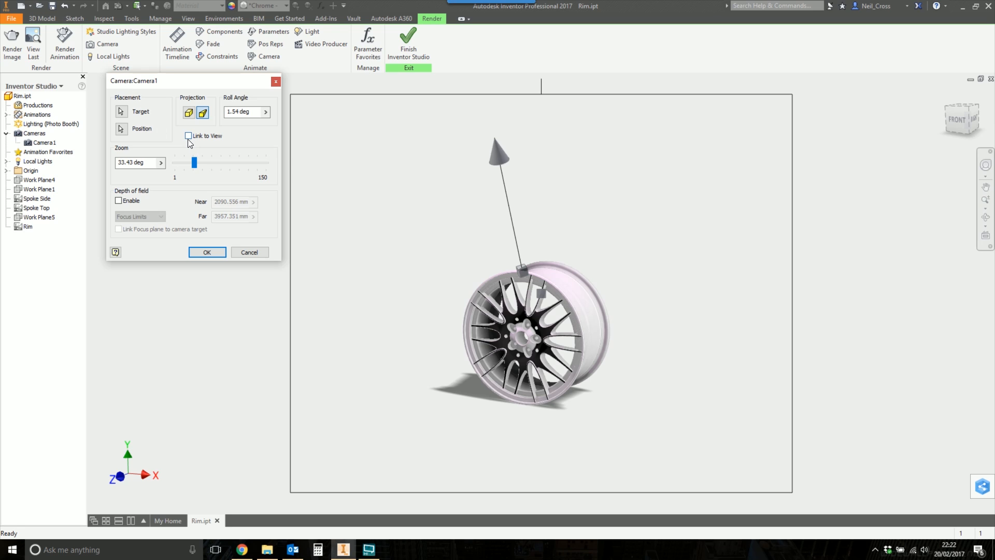
click(188, 135)
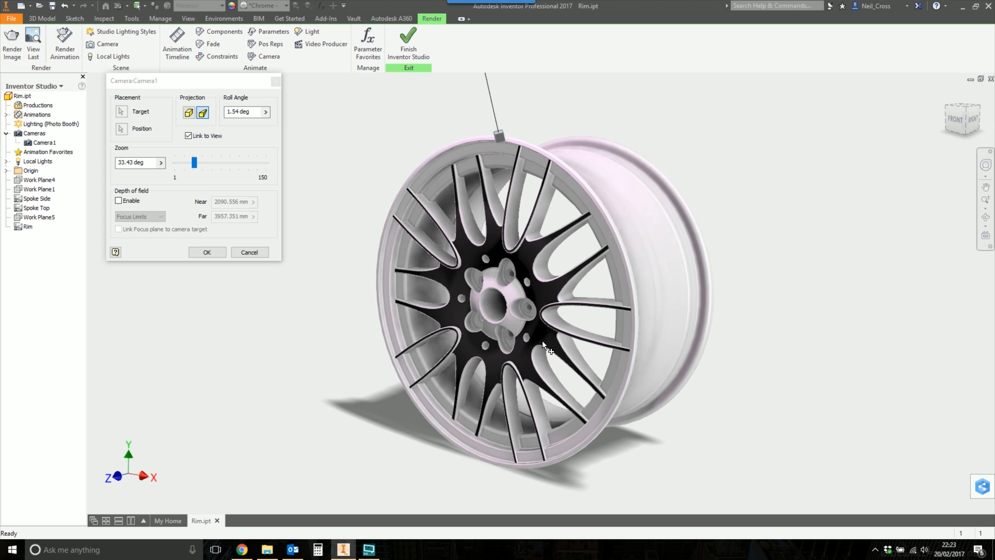
mouse_move(407, 429)
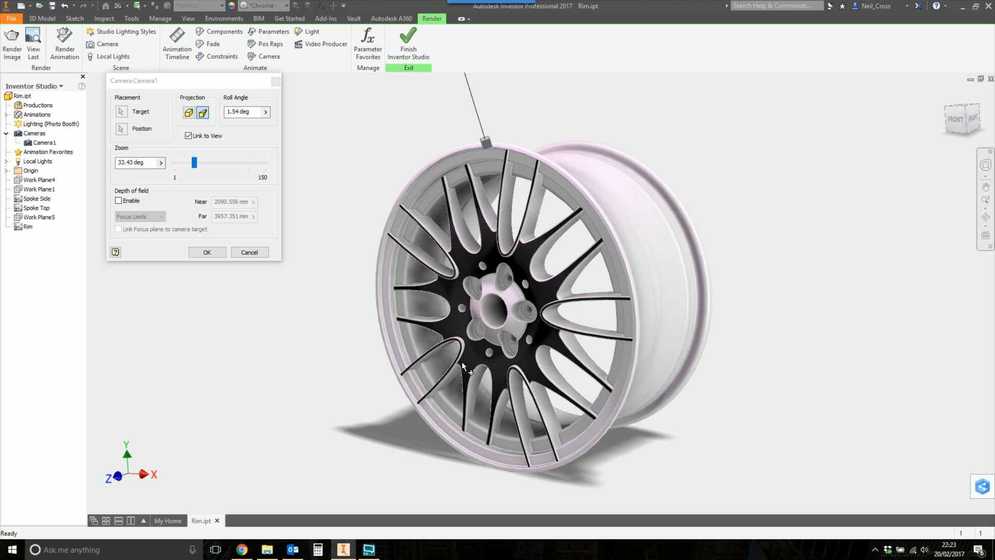
click(135, 163)
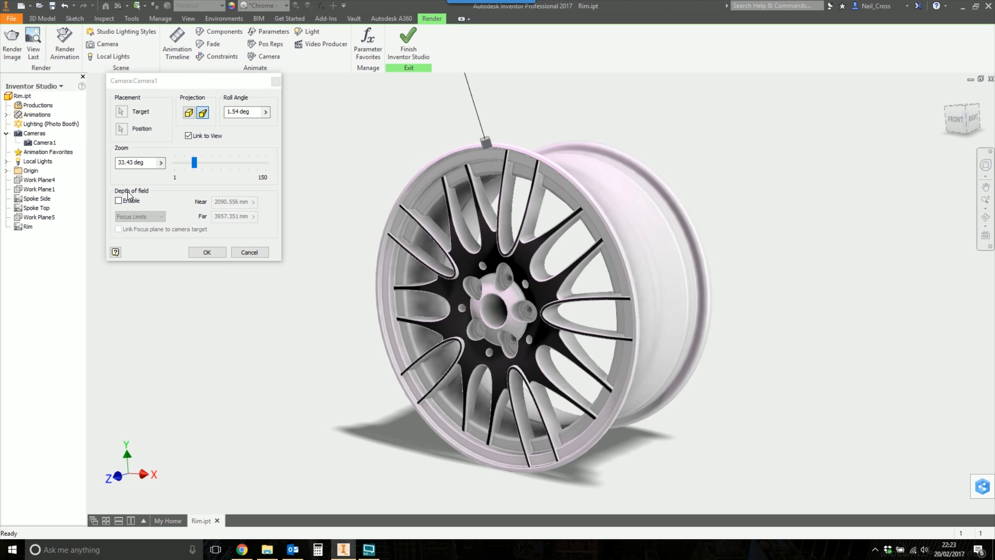
mouse_move(137, 206)
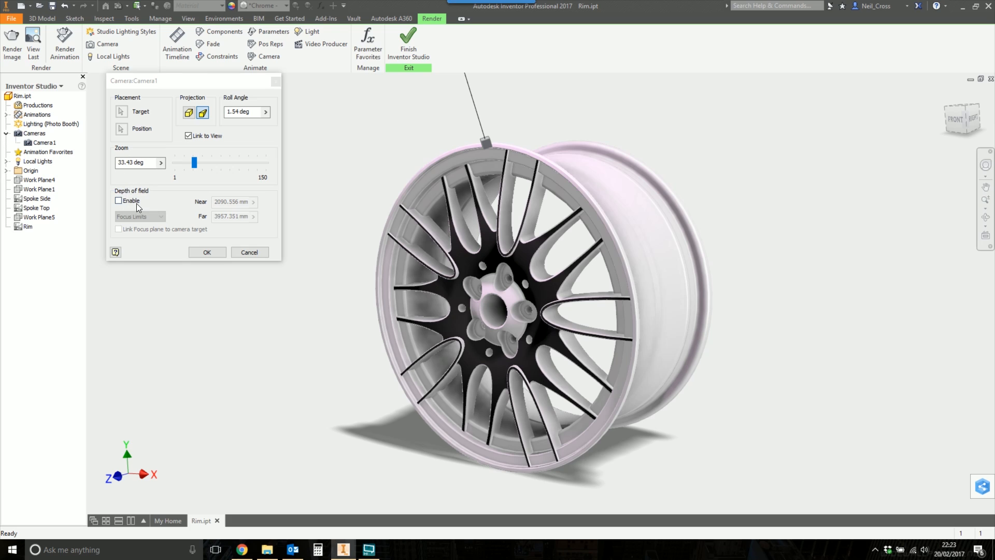
Enable f-Stop depth of field at 1.1, focused on the hub at 1213.763 mm
click(118, 200)
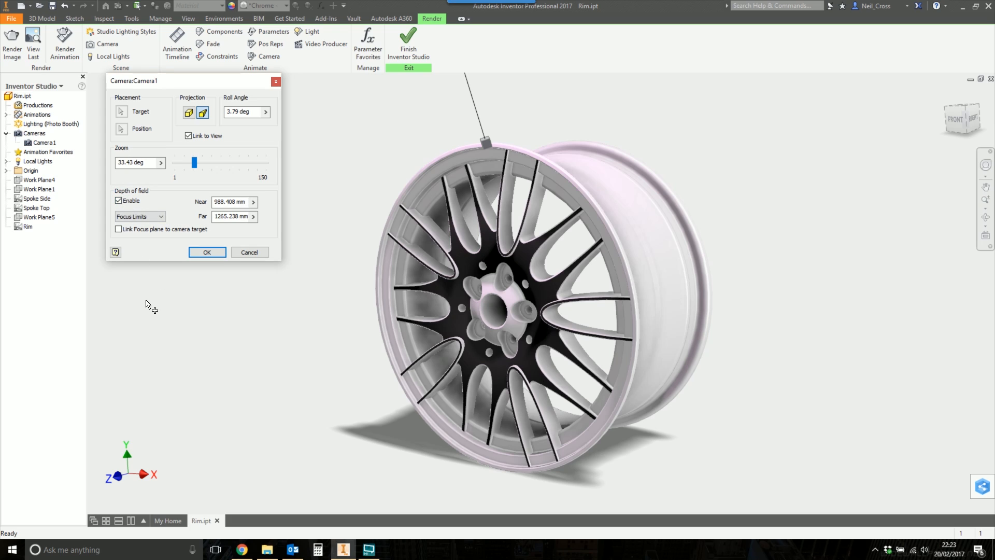
click(138, 216)
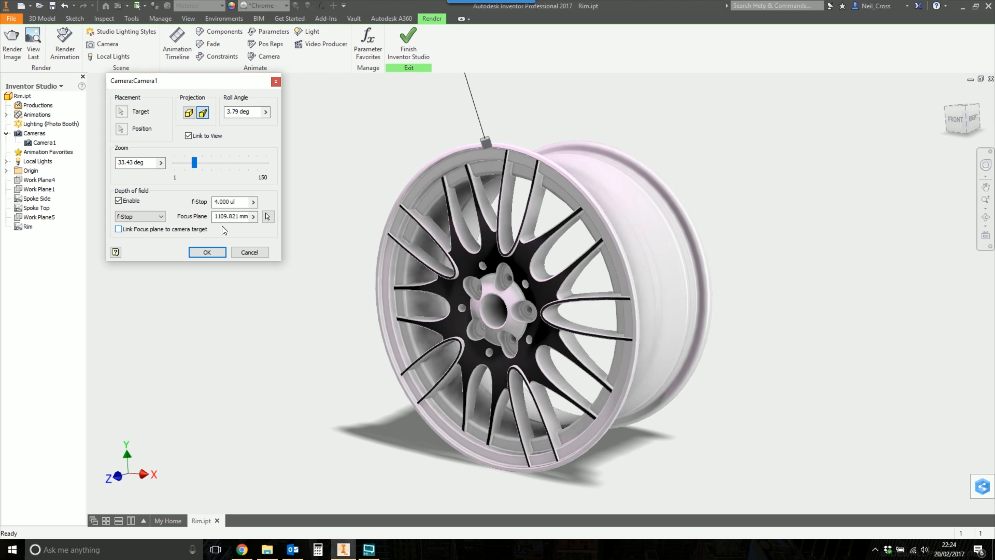
mouse_move(203, 221)
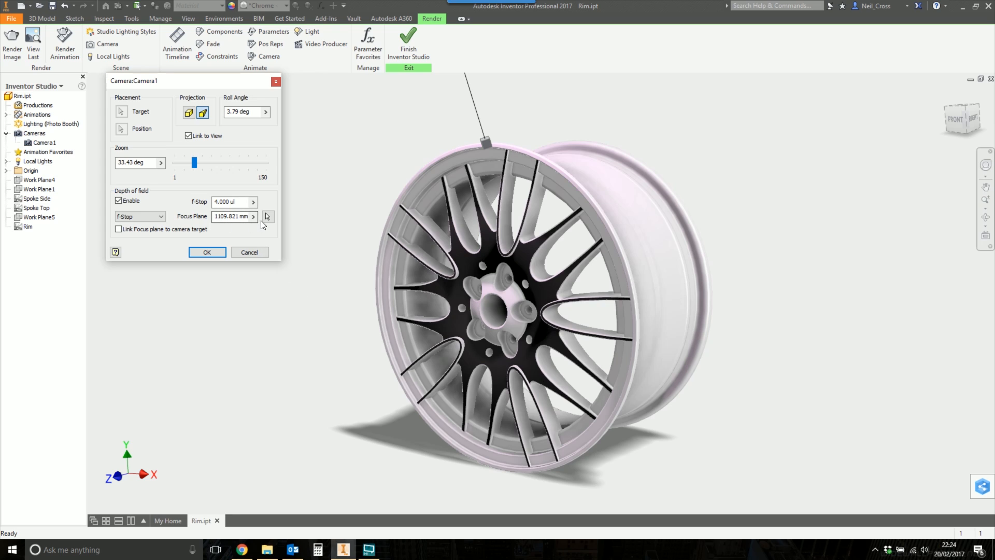
click(266, 217)
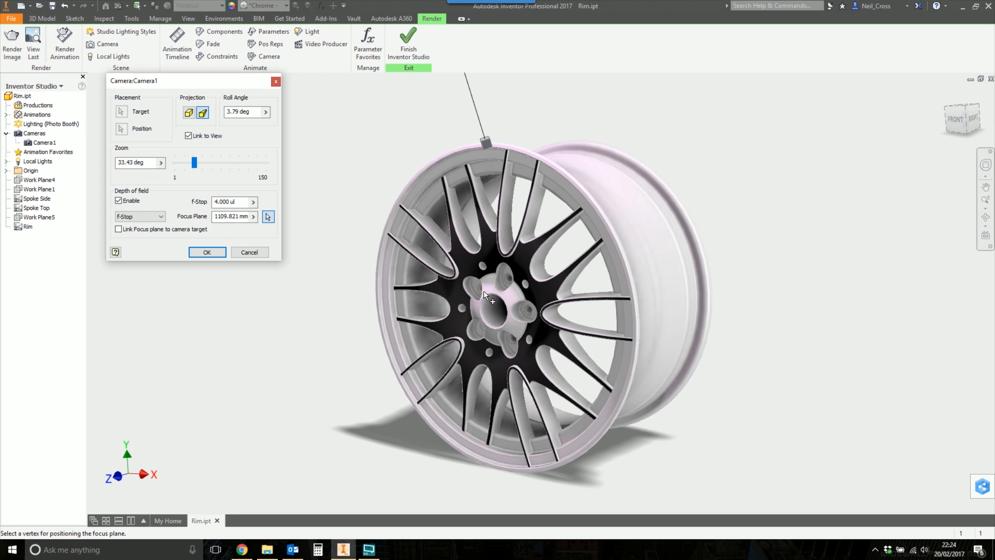
mouse_move(492, 285)
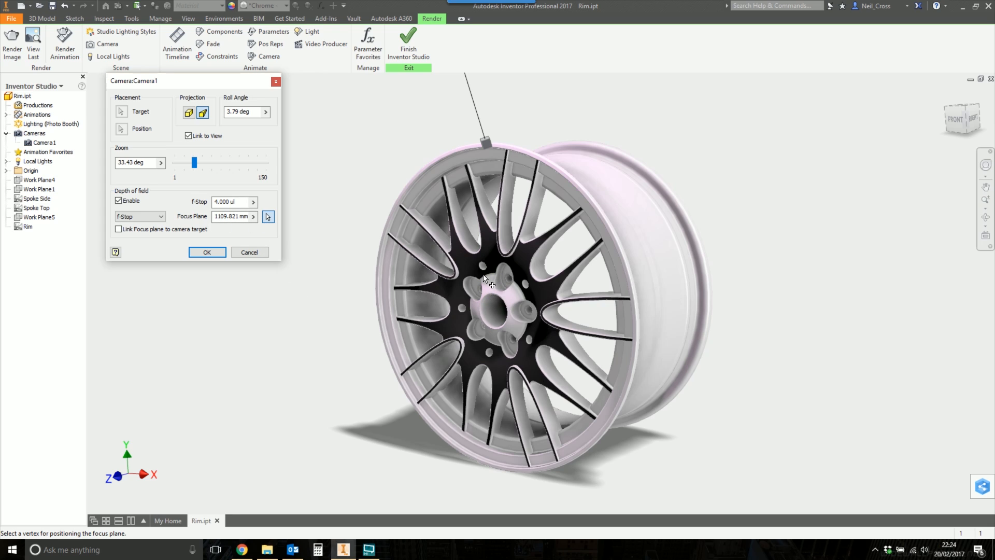
mouse_move(489, 304)
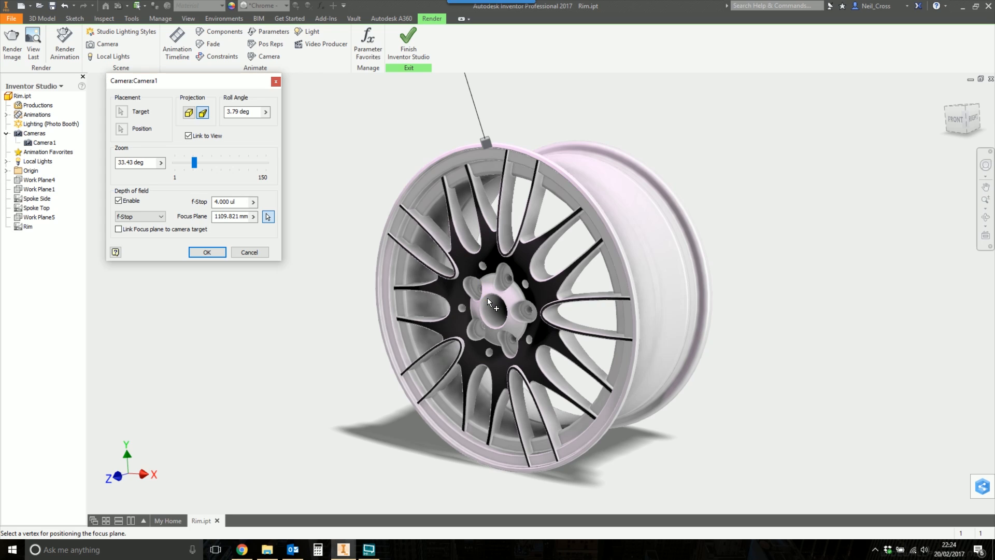
mouse_move(509, 313)
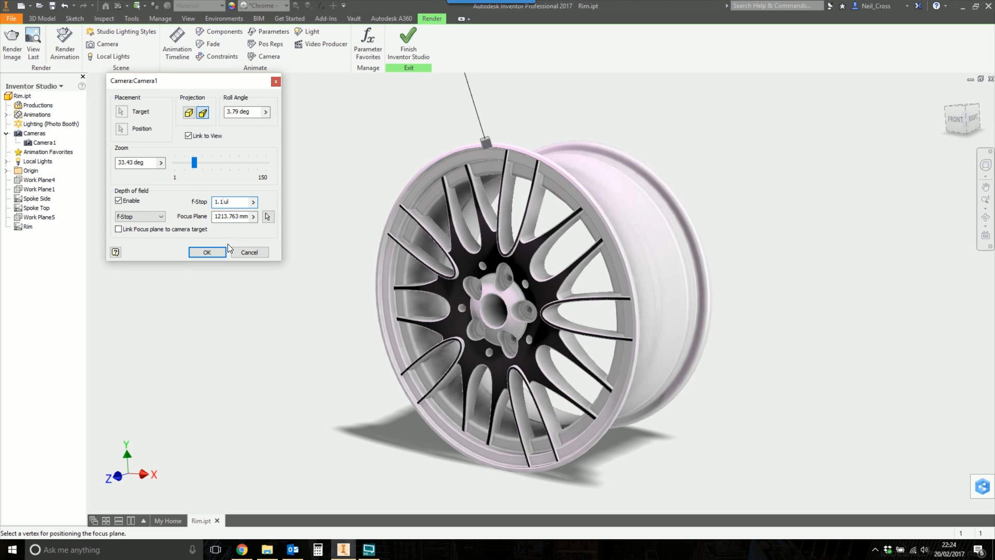
mouse_move(198, 240)
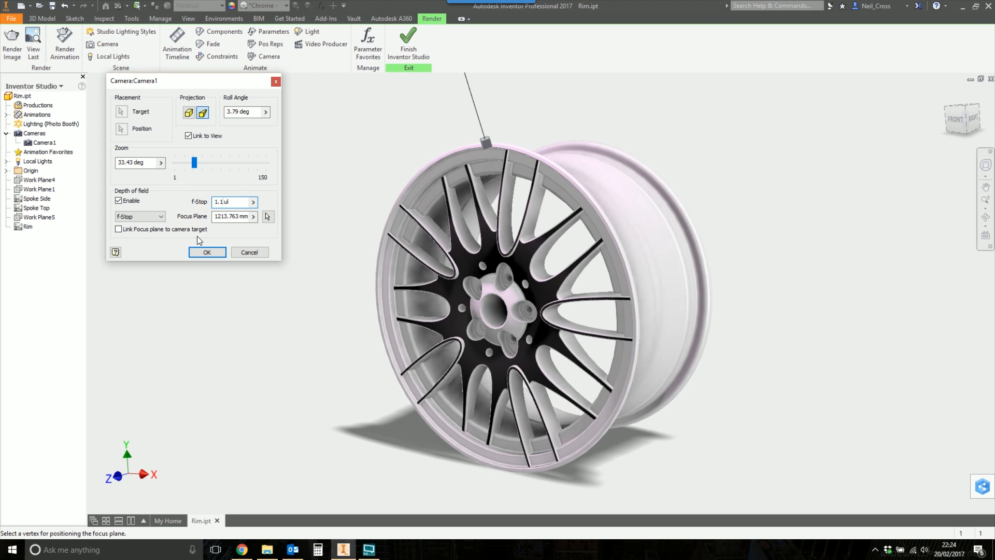
click(207, 252)
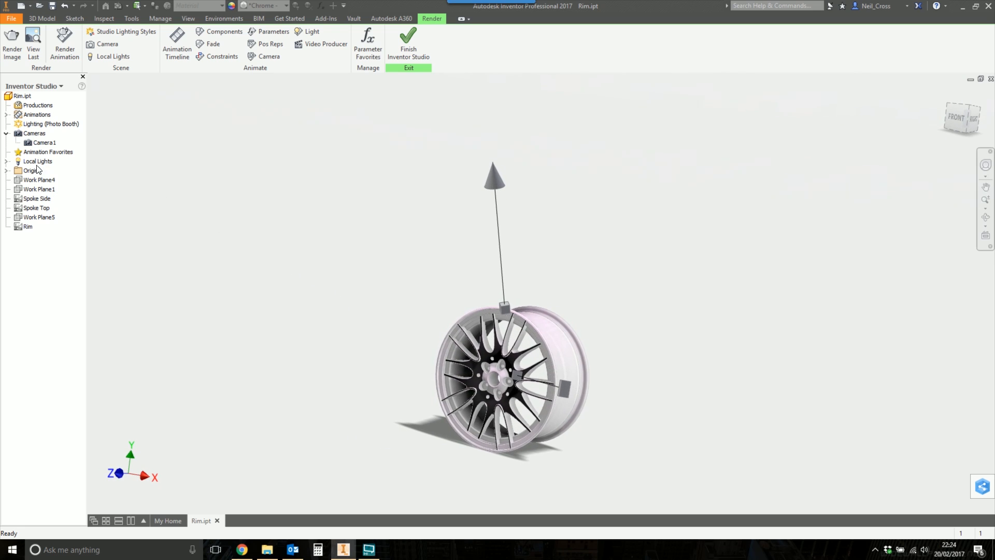
Reopen Camera1's Edit dialog and drag the zoom to 39.82 degrees
right_click(43, 142)
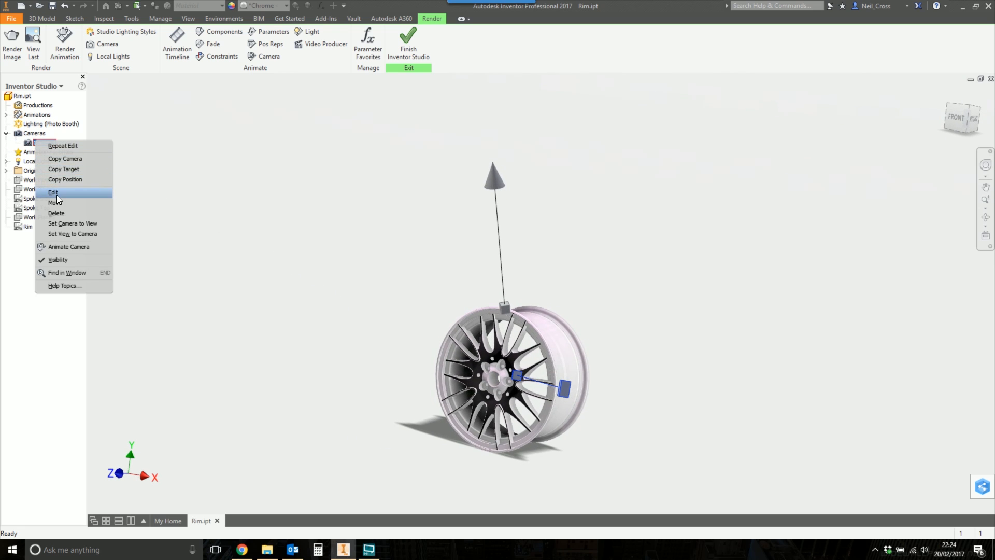
click(53, 193)
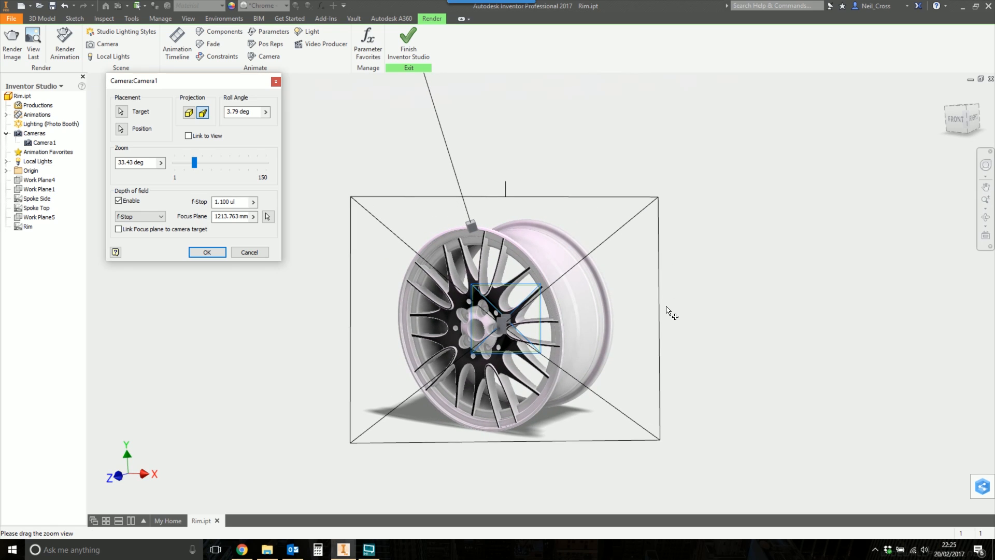
mouse_move(359, 197)
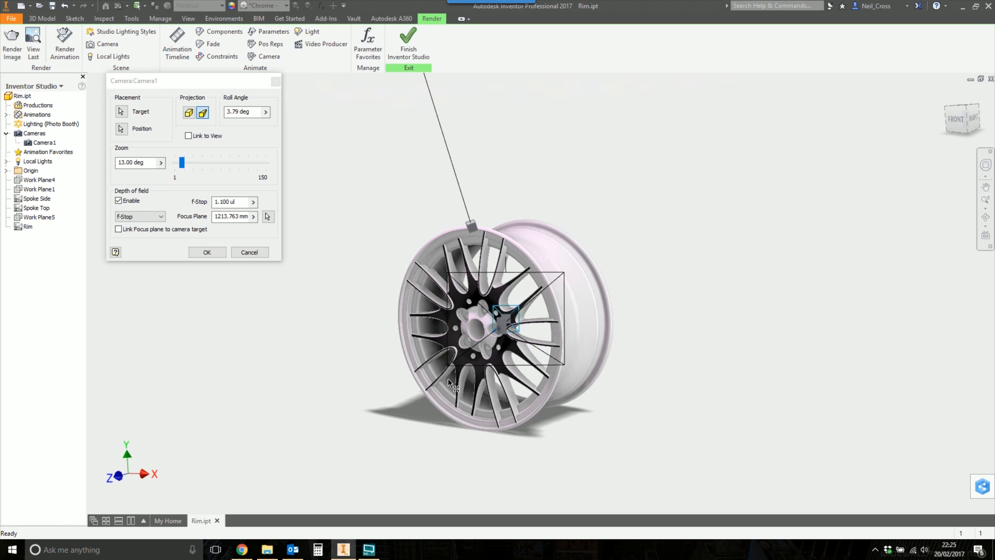
drag(182, 162, 195, 162)
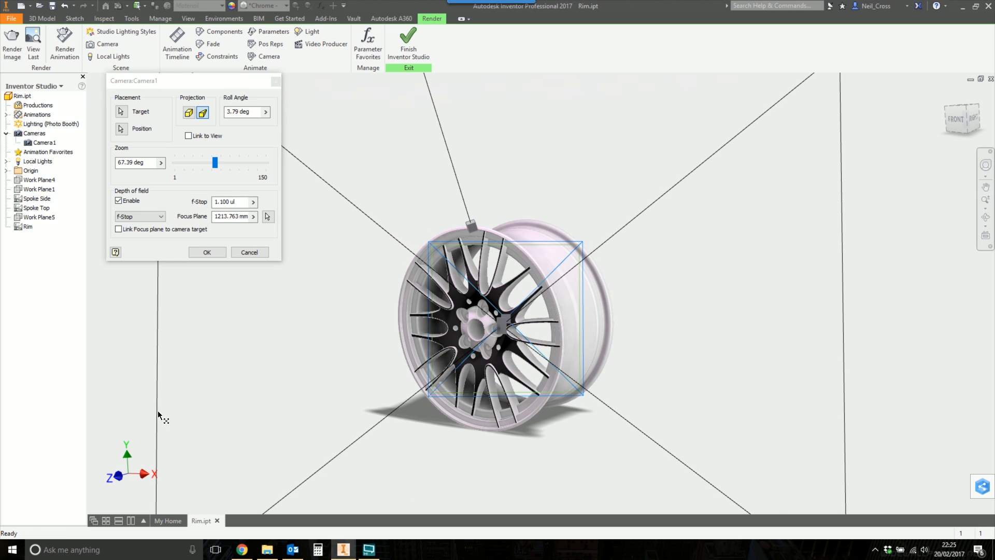
mouse_move(182, 413)
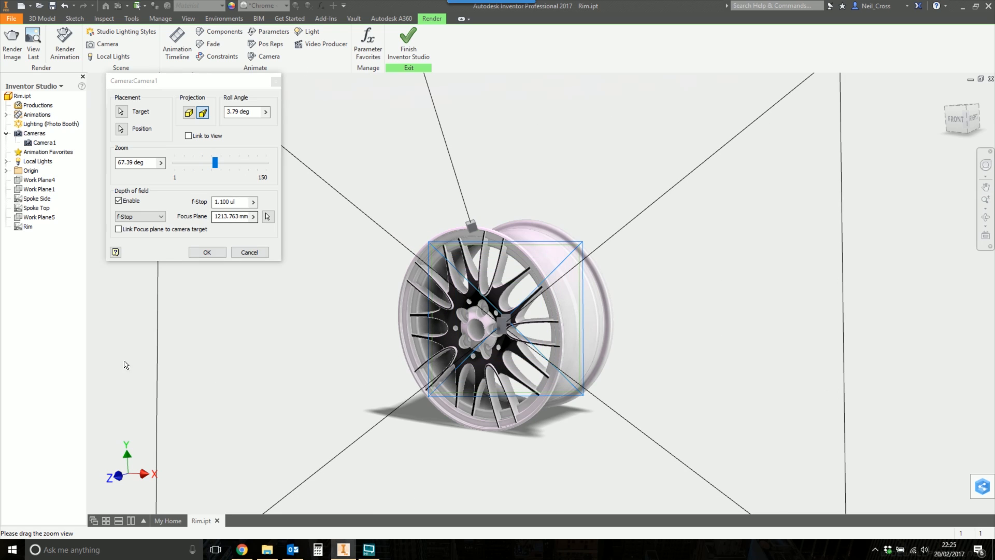
drag(214, 162, 195, 162)
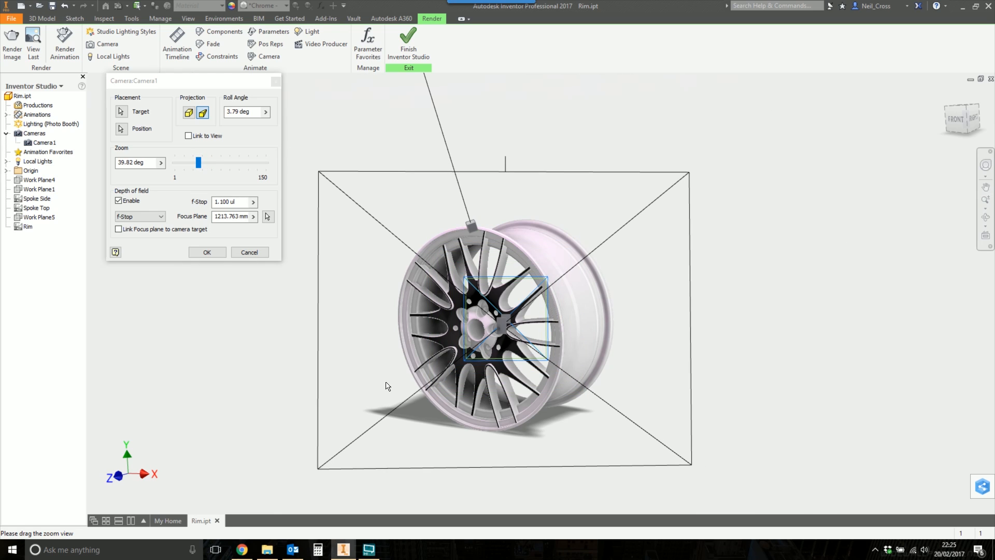
mouse_move(524, 249)
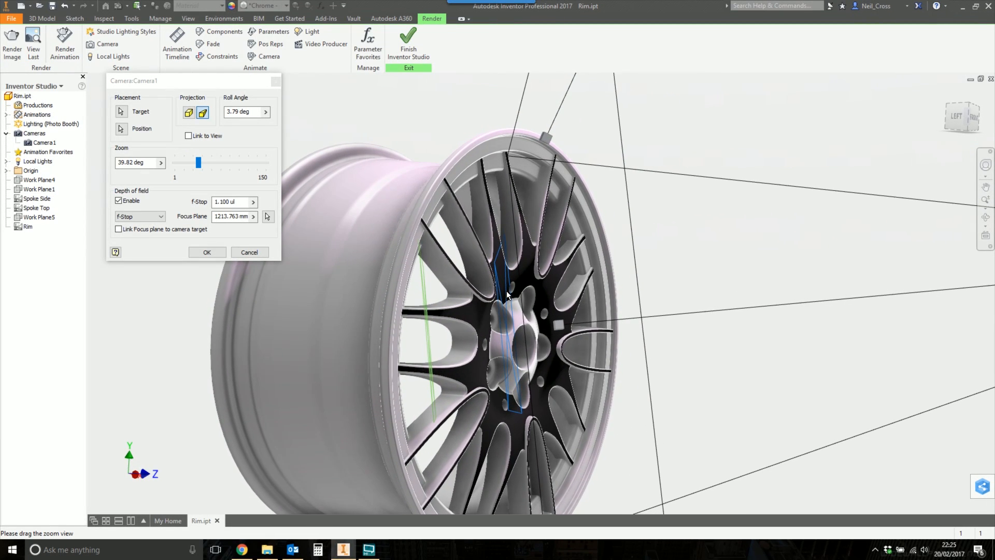
mouse_move(424, 290)
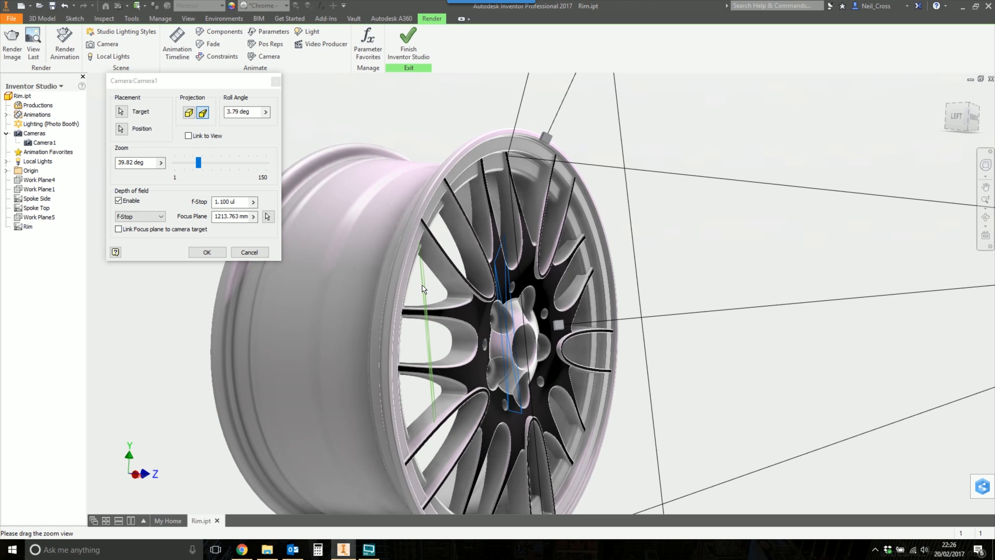
Enter f-stop 0.2 and re-pick the hub focus point at 1143.151 mm
triple_click(232, 202)
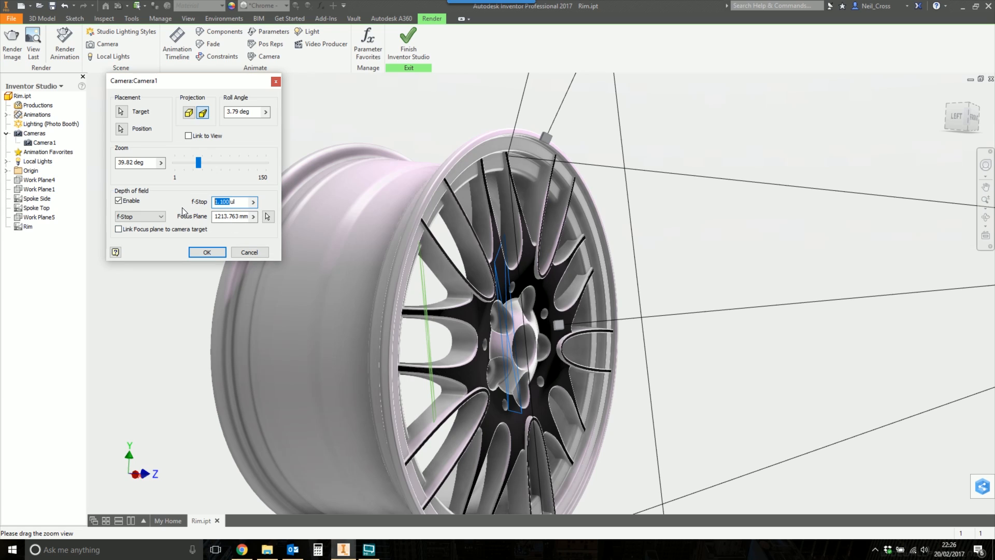
text(0.5ul)
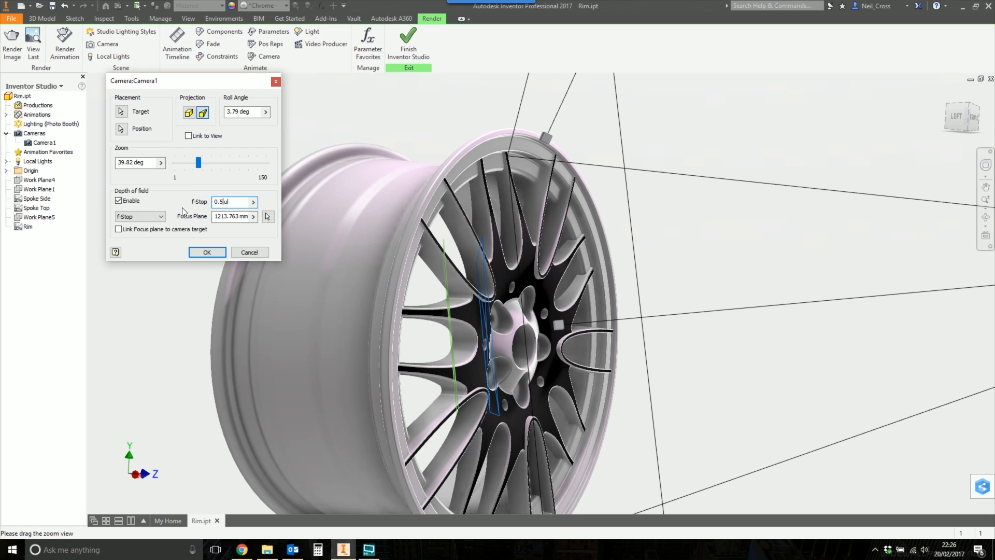
mouse_move(478, 314)
text(2)
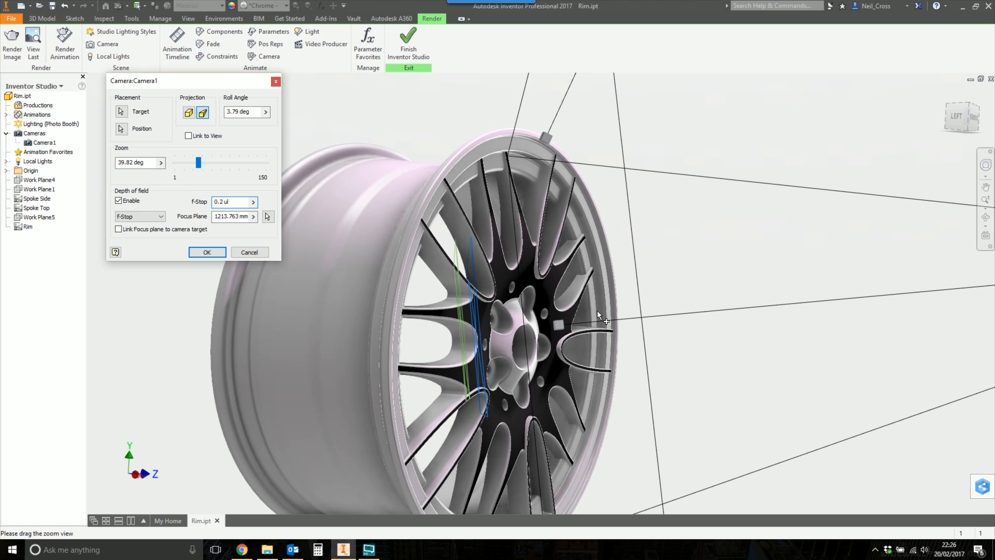
mouse_move(238, 230)
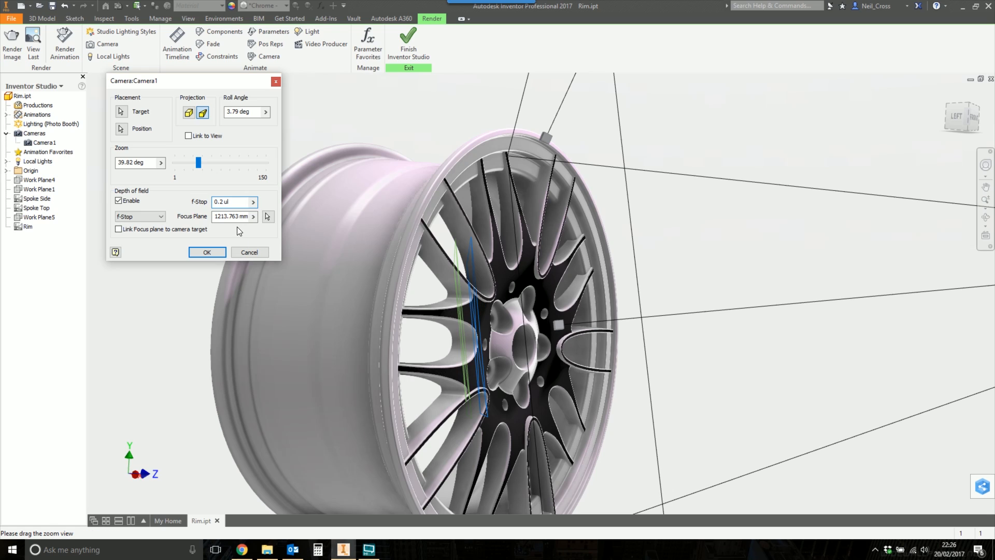
click(267, 215)
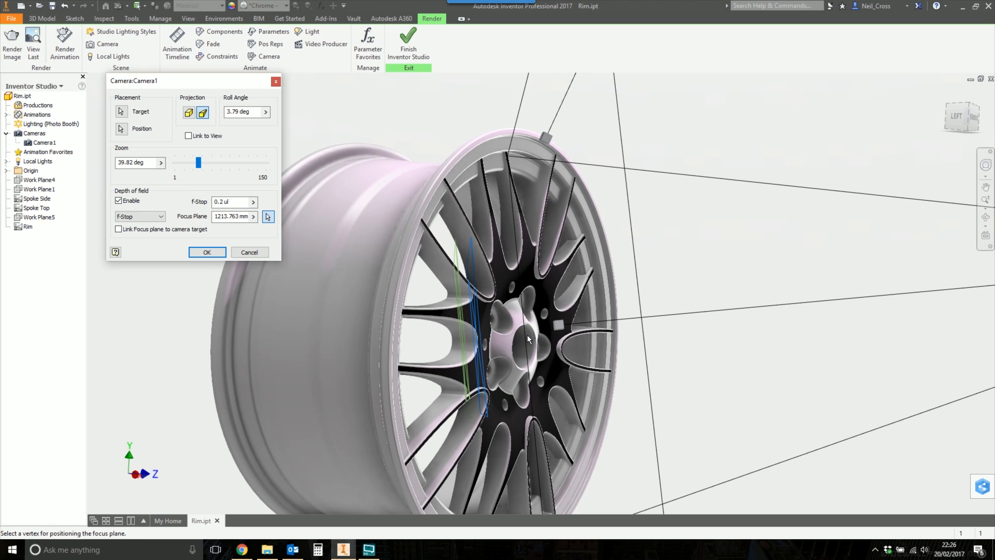
mouse_move(267, 217)
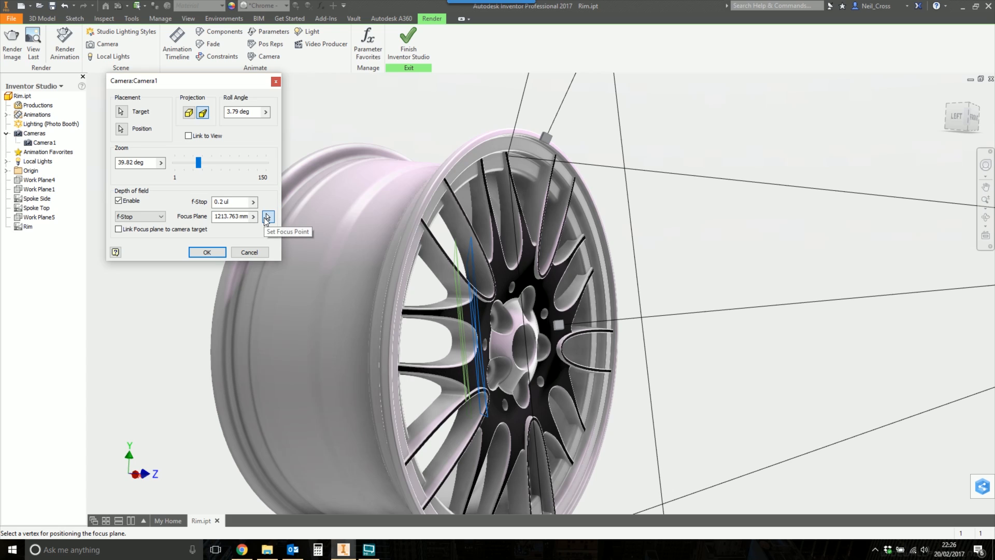
mouse_move(538, 342)
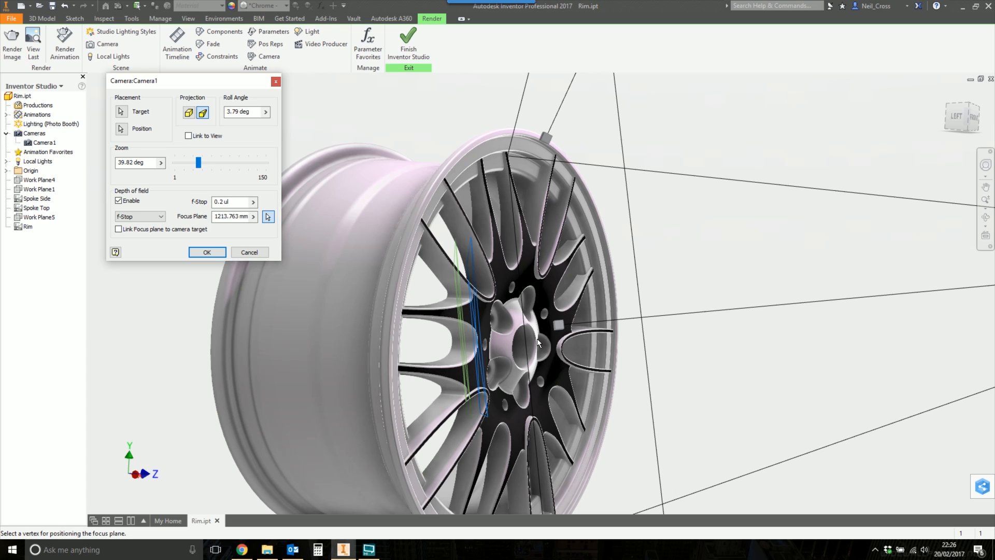
click(569, 362)
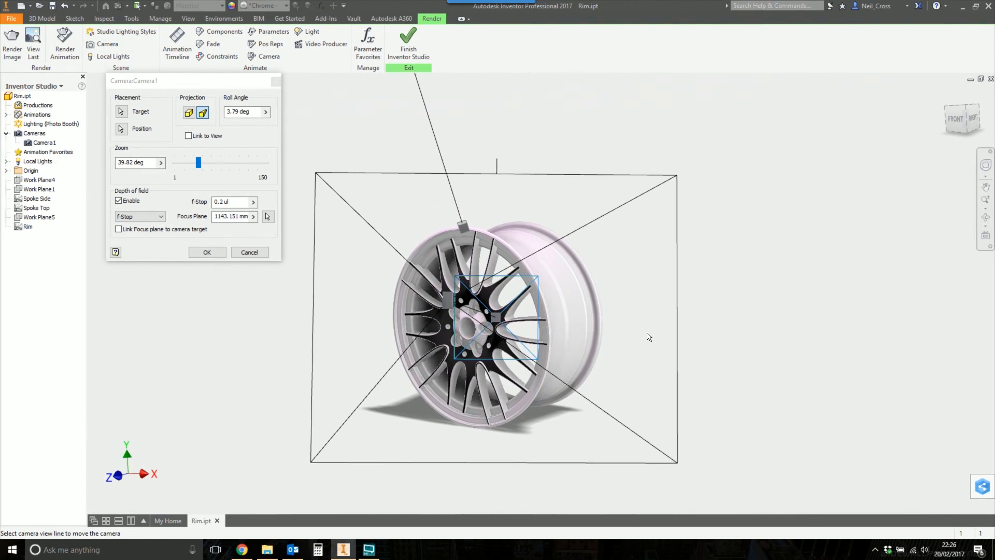
Confirm Camera1's updated depth-of-field settings and launch Render Image
click(207, 252)
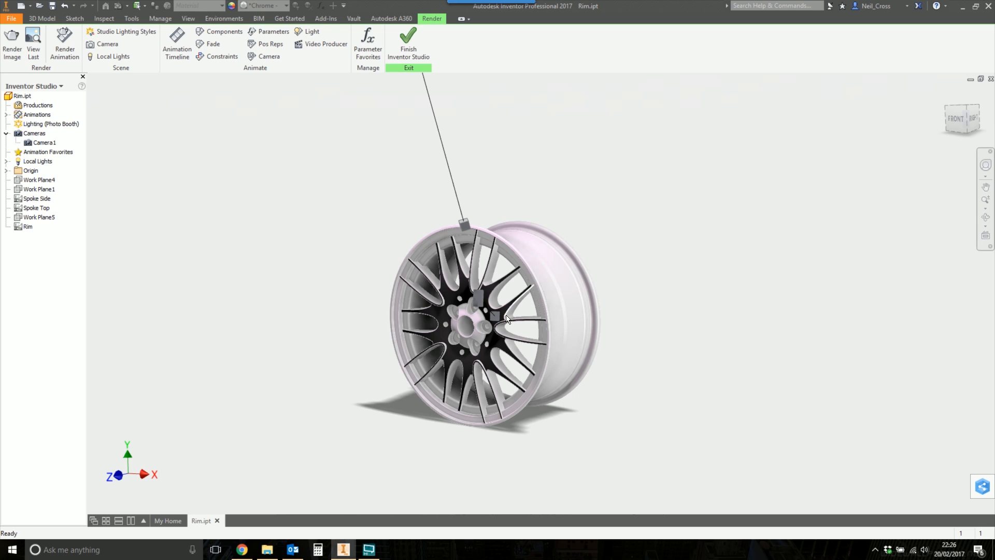
click(12, 42)
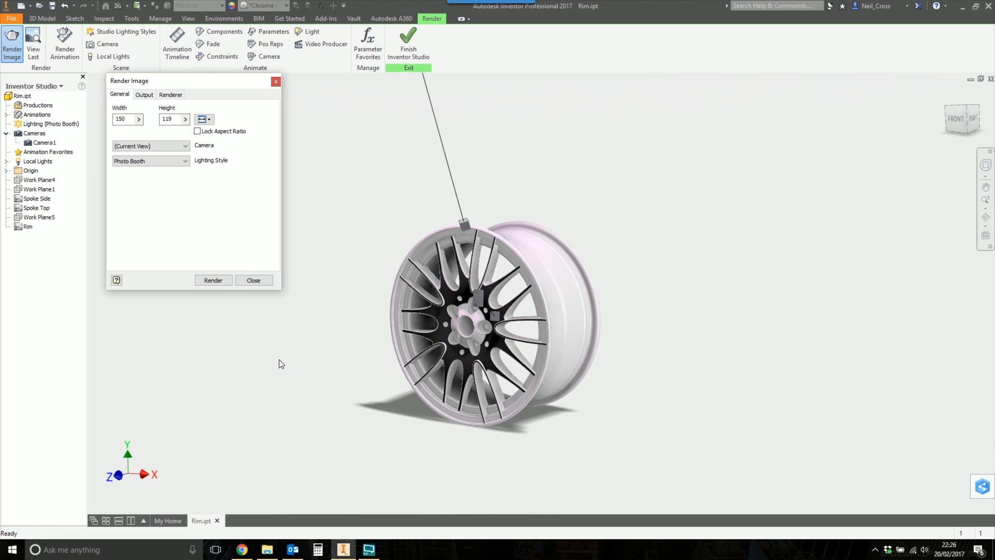
mouse_move(145, 141)
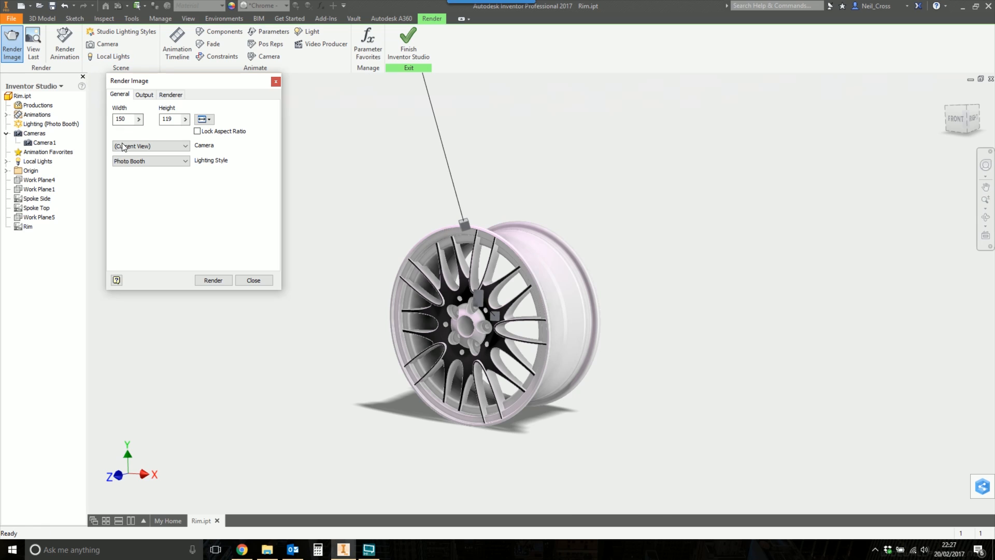
Choose the 1920 x 1080 size preset and Camera1 as the render camera
click(124, 119)
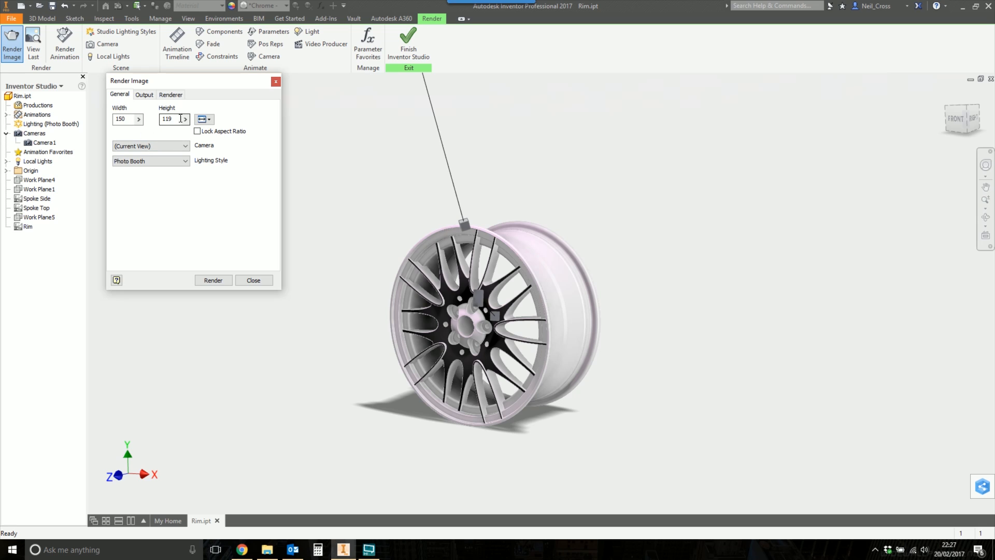
click(124, 119)
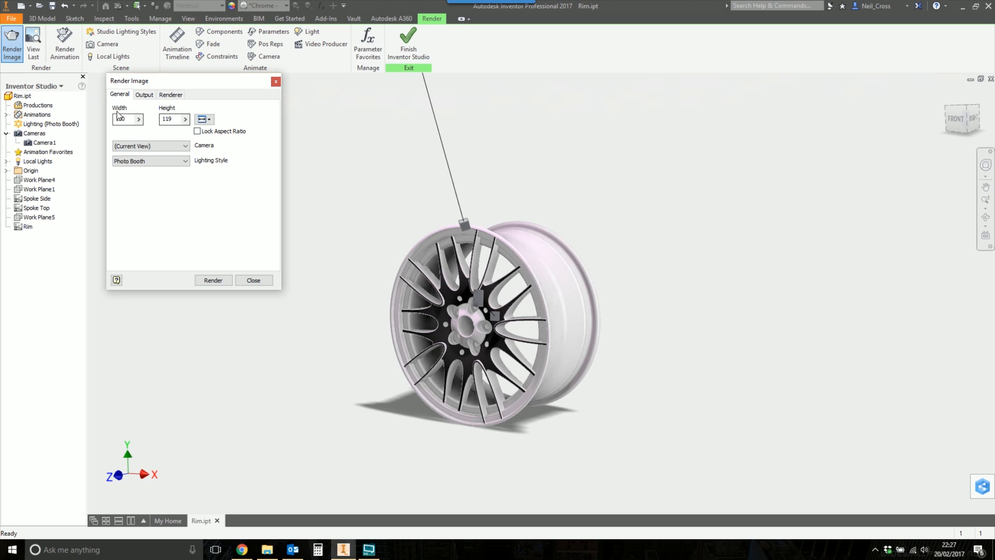
click(204, 119)
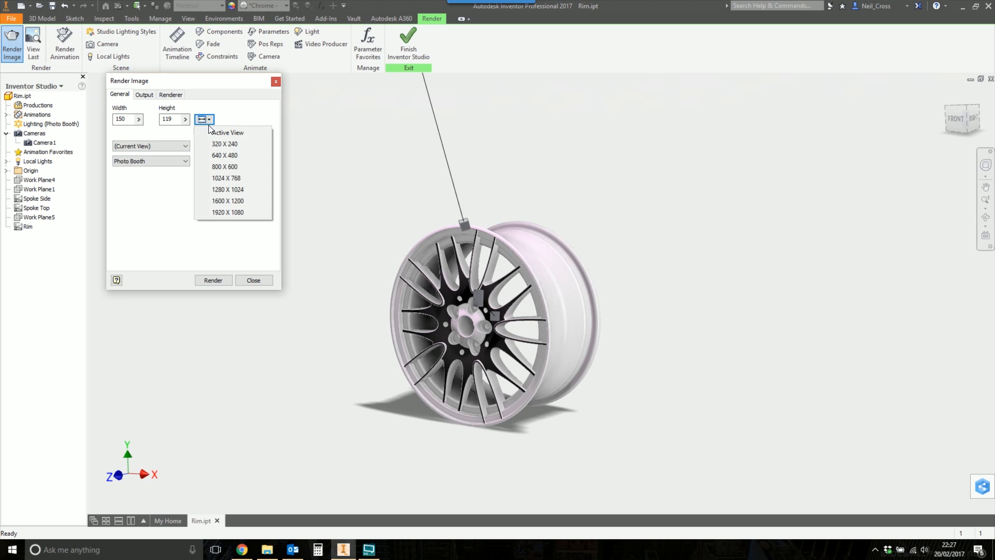
mouse_move(224, 166)
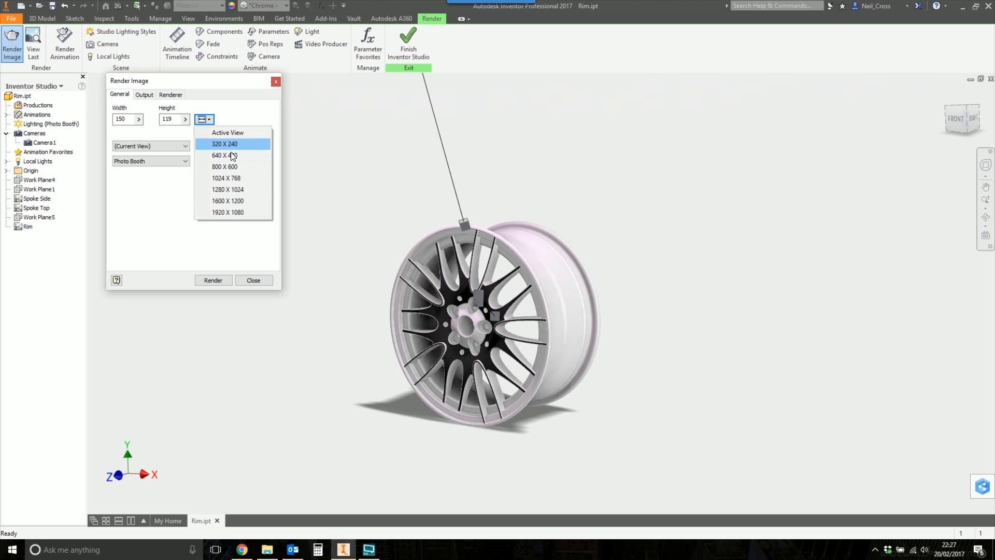
mouse_move(225, 157)
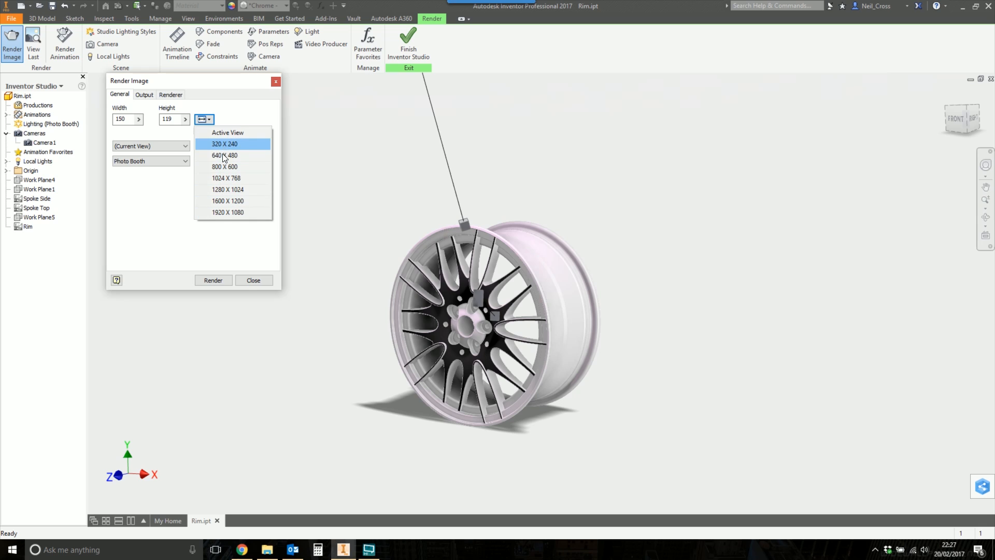
mouse_move(153, 206)
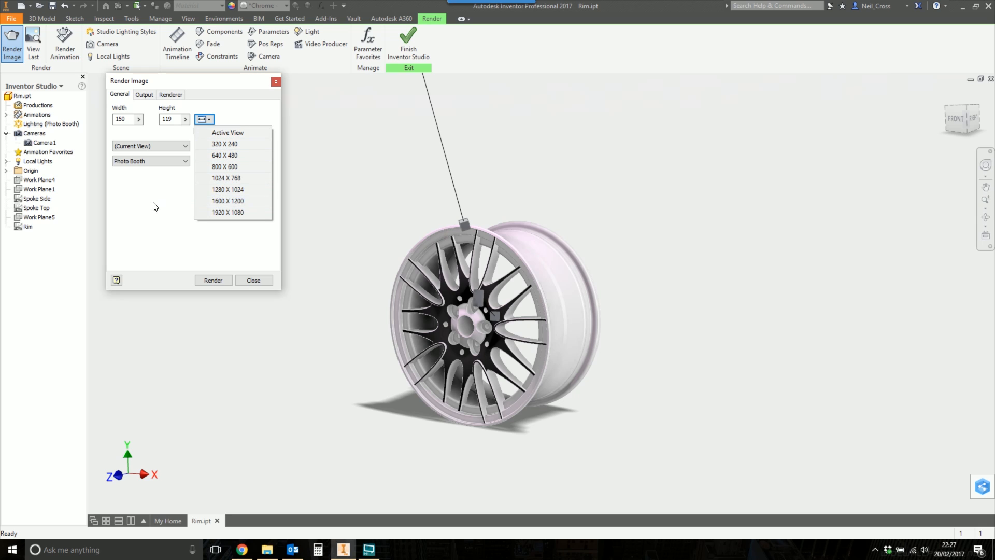
click(227, 212)
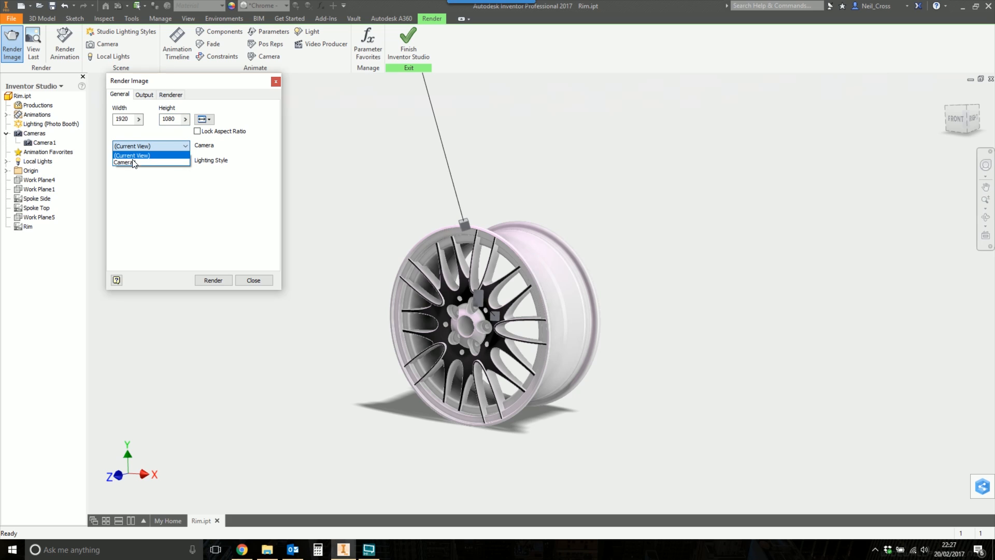
click(124, 161)
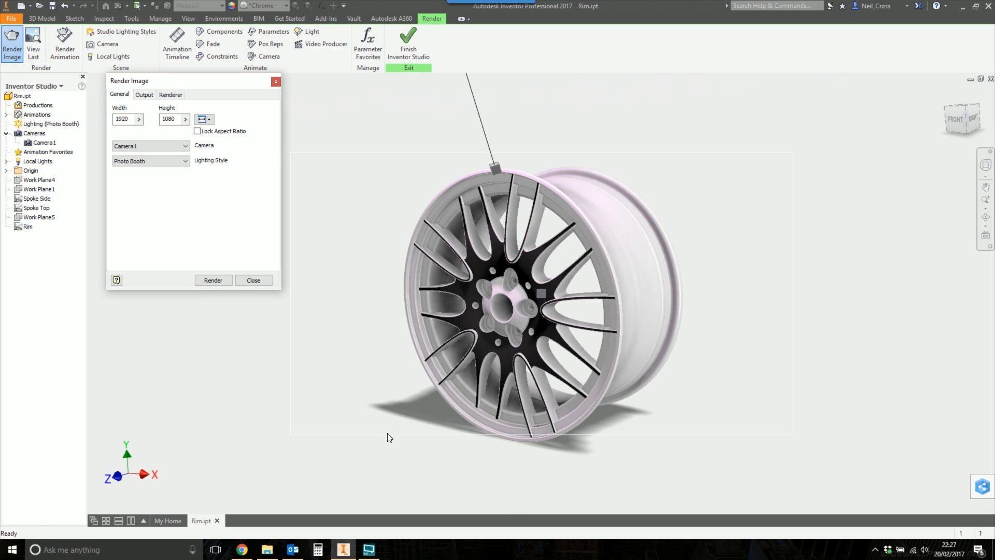
mouse_move(299, 375)
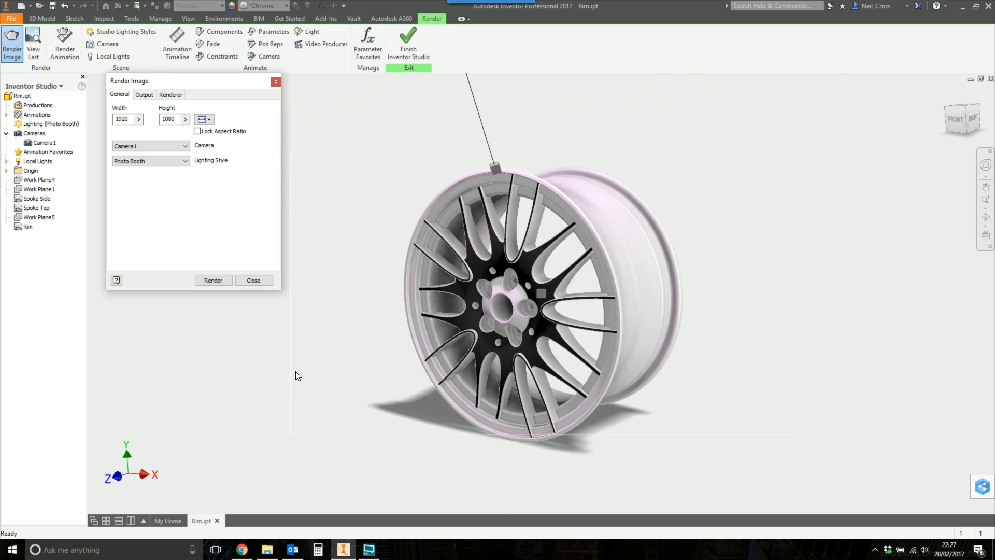
mouse_move(518, 441)
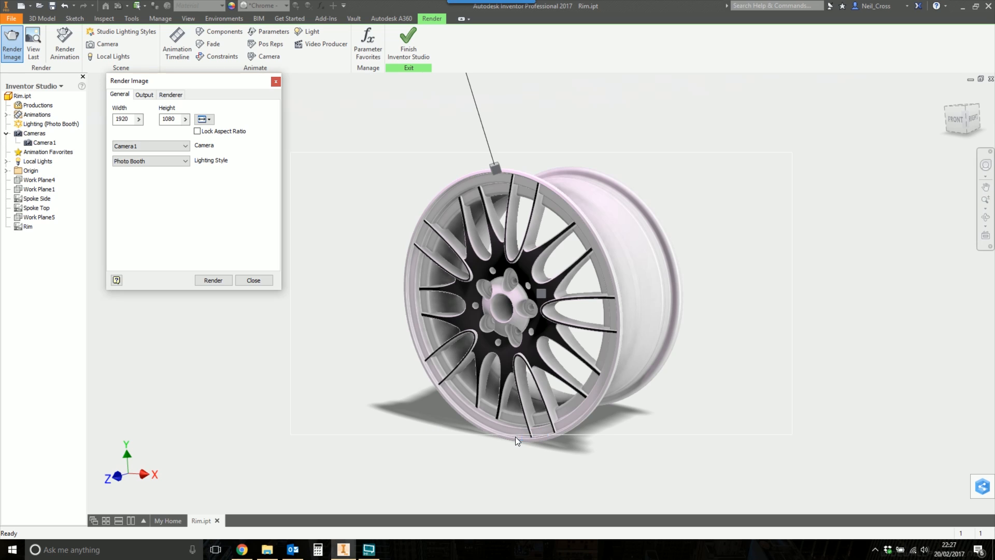
mouse_move(258, 280)
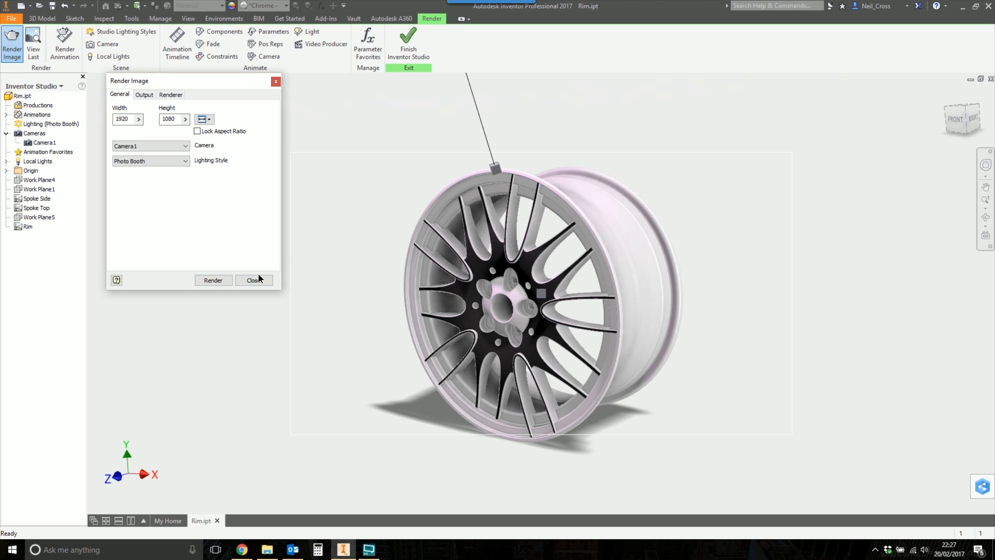
Edit Camera1 and widen its zoom from 39.82 to 46.88 degrees
right_click(42, 142)
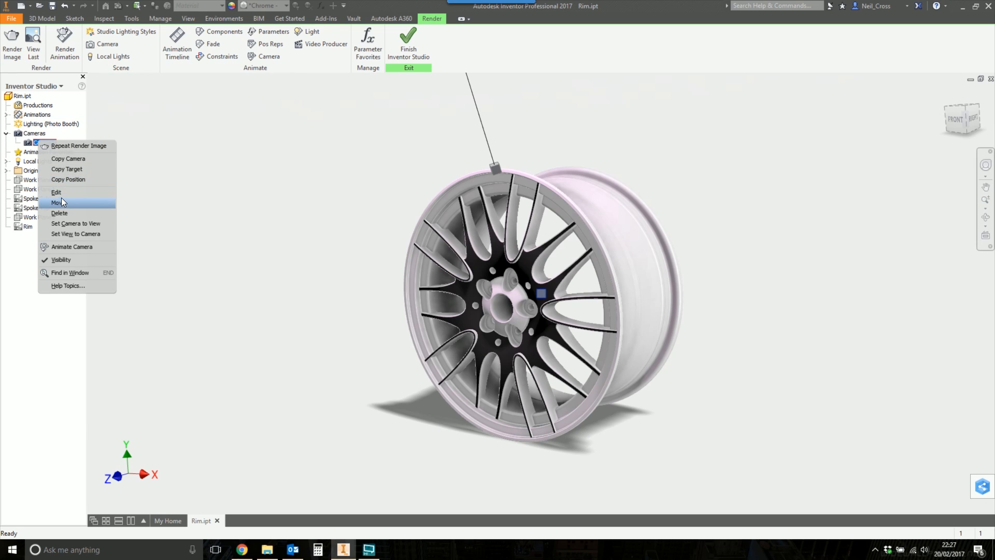
click(56, 192)
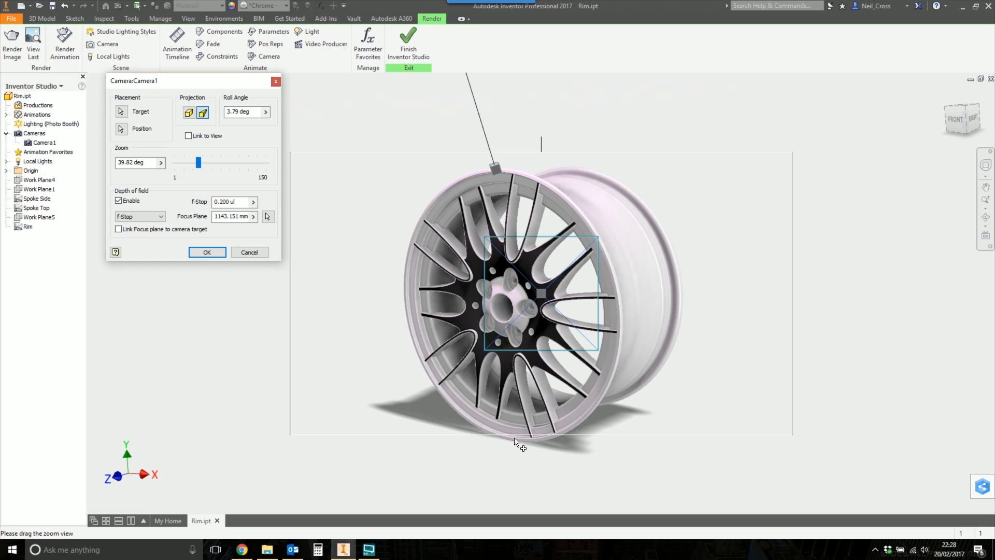
mouse_move(301, 442)
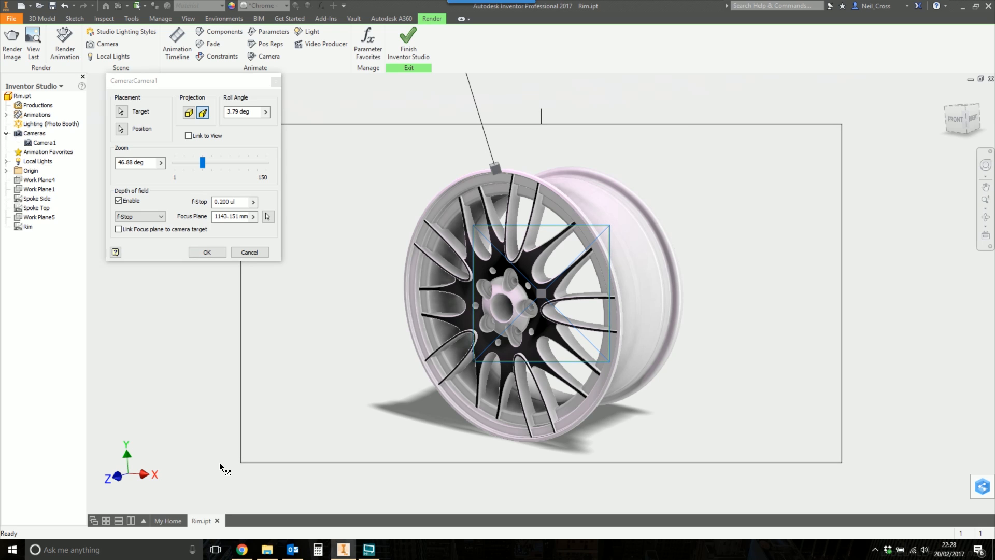
click(207, 252)
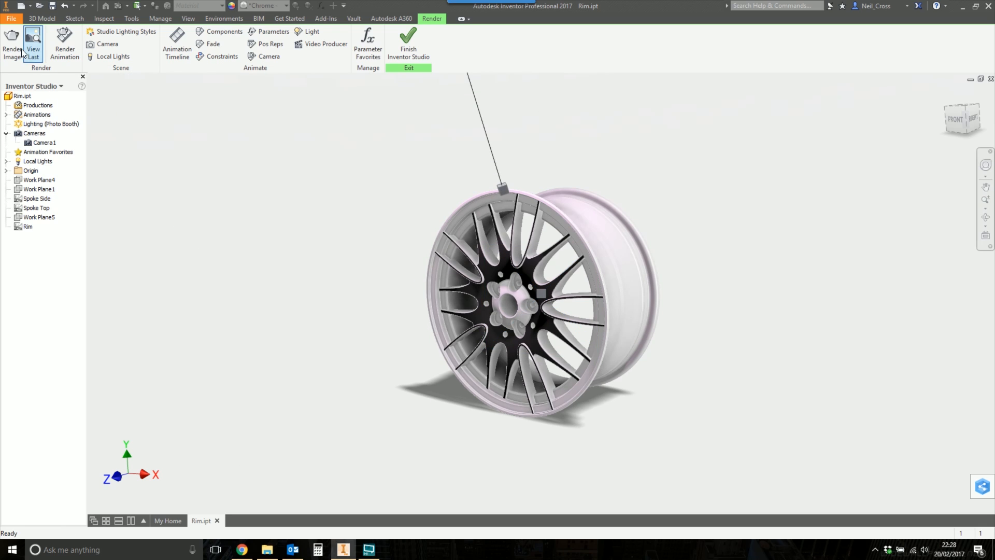
Set the renderer to Until Satisfactory with High lighting accuracy, then start rendering
click(12, 43)
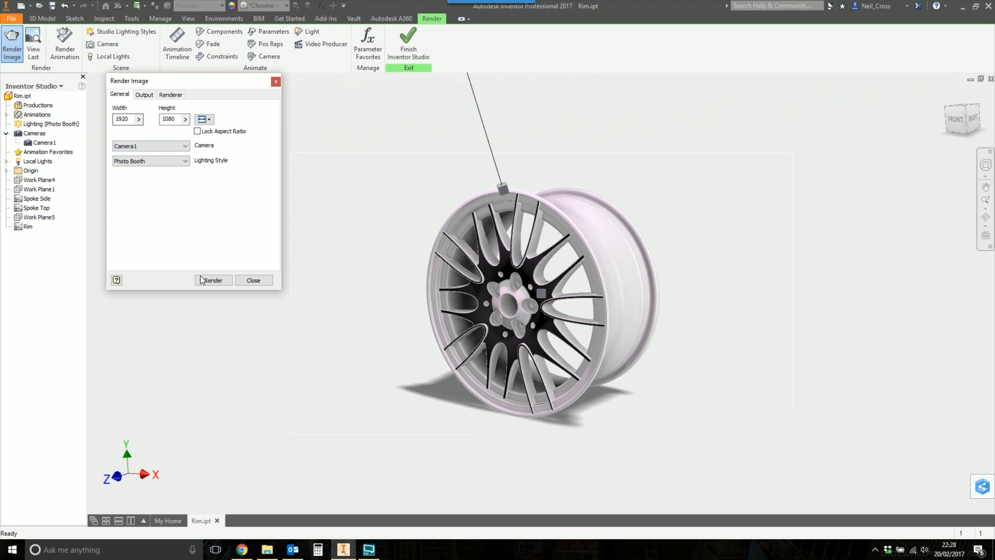
mouse_move(317, 307)
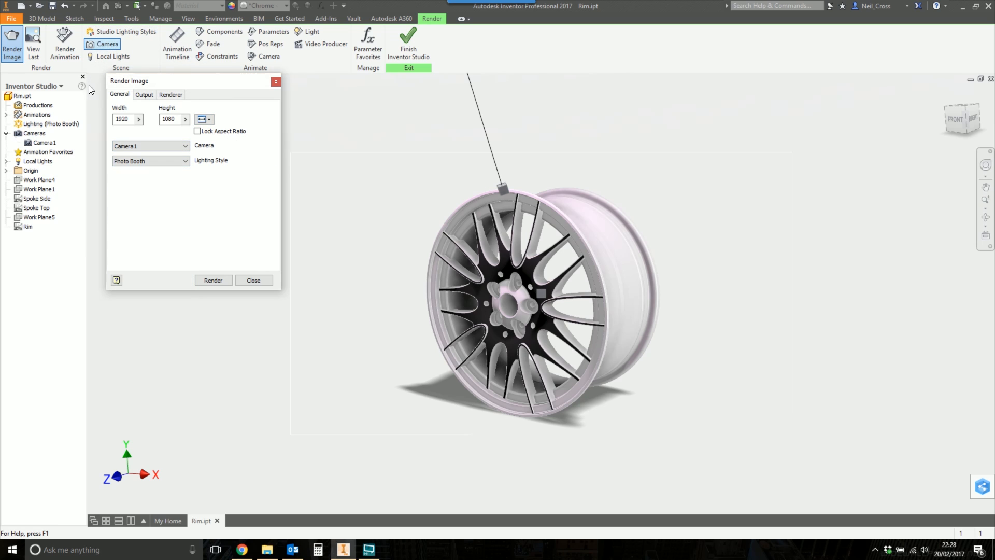
click(170, 94)
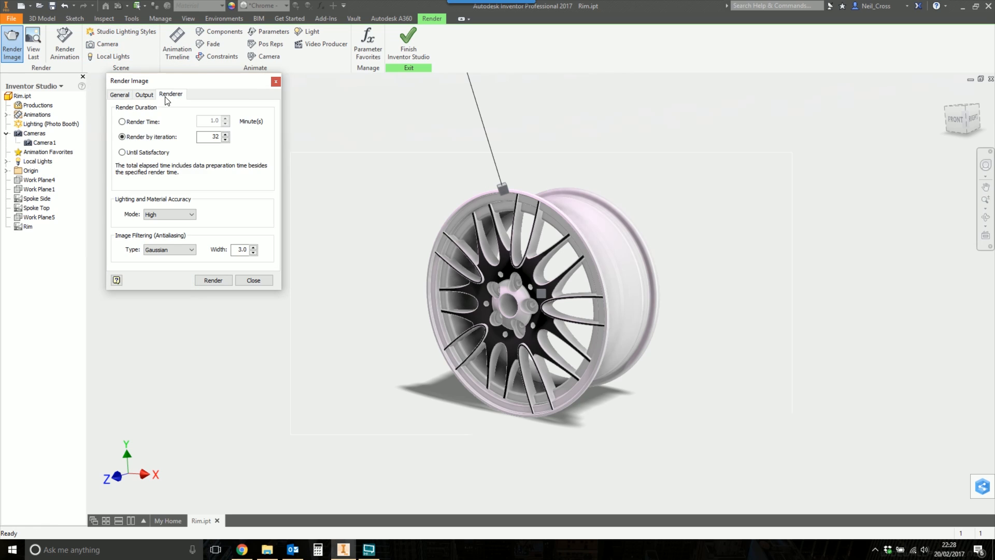
click(121, 153)
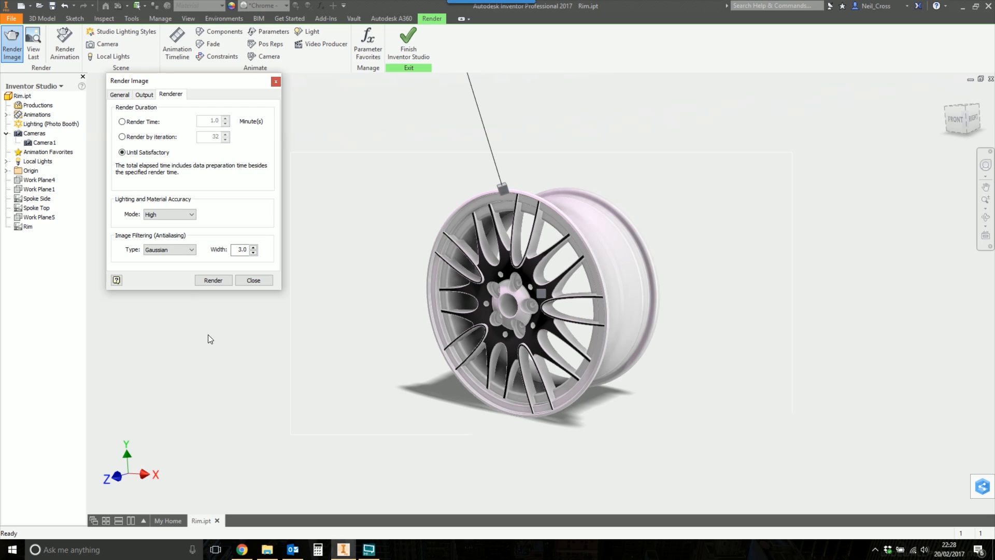
mouse_move(159, 206)
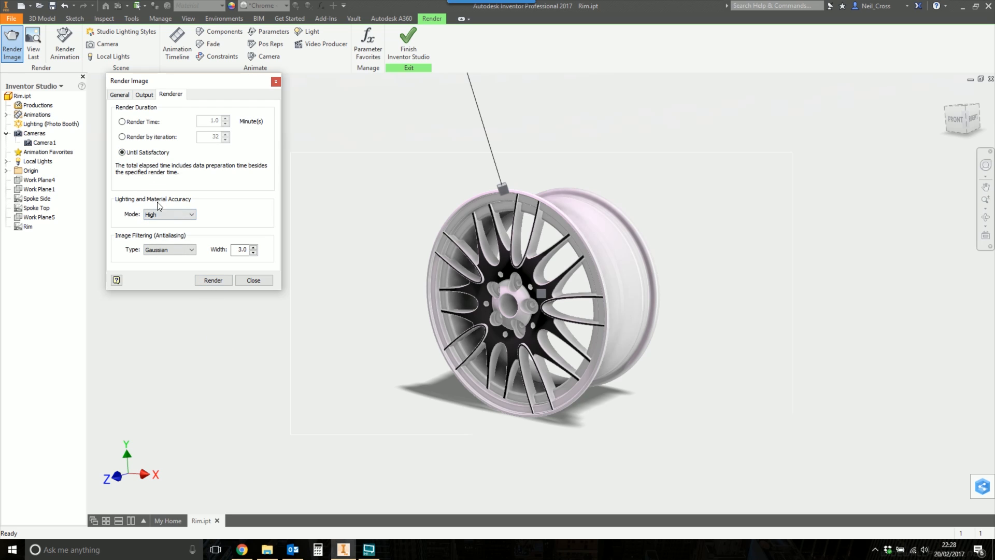
mouse_move(178, 240)
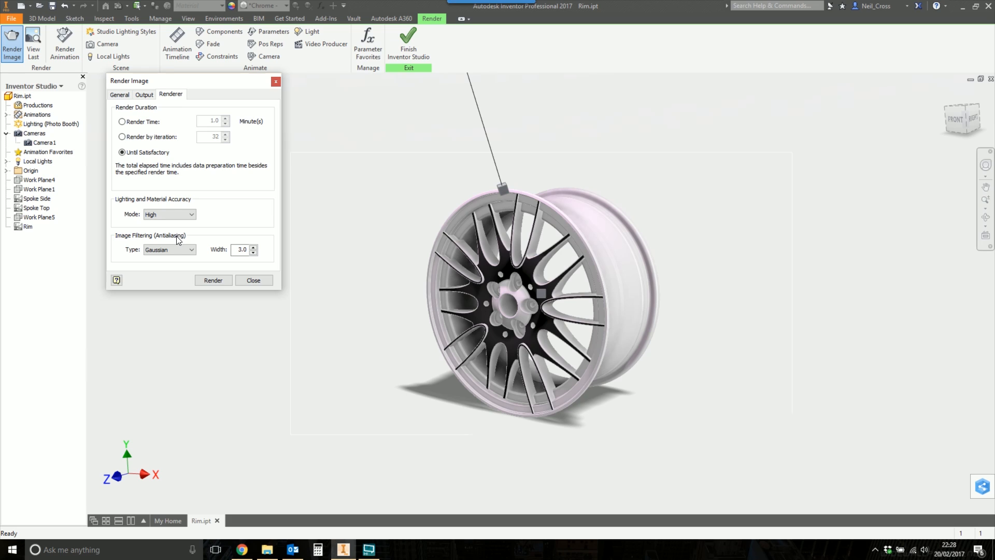
click(190, 214)
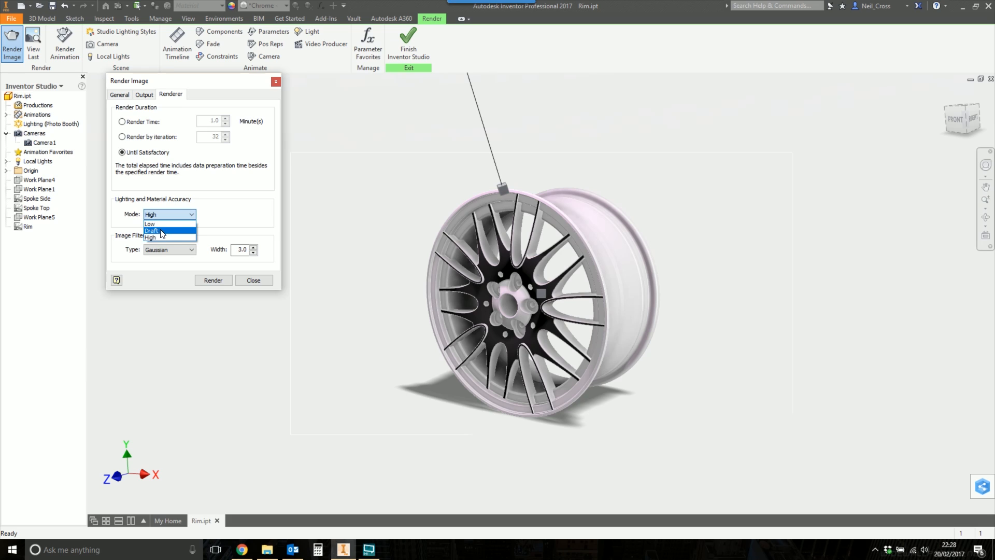
mouse_move(150, 223)
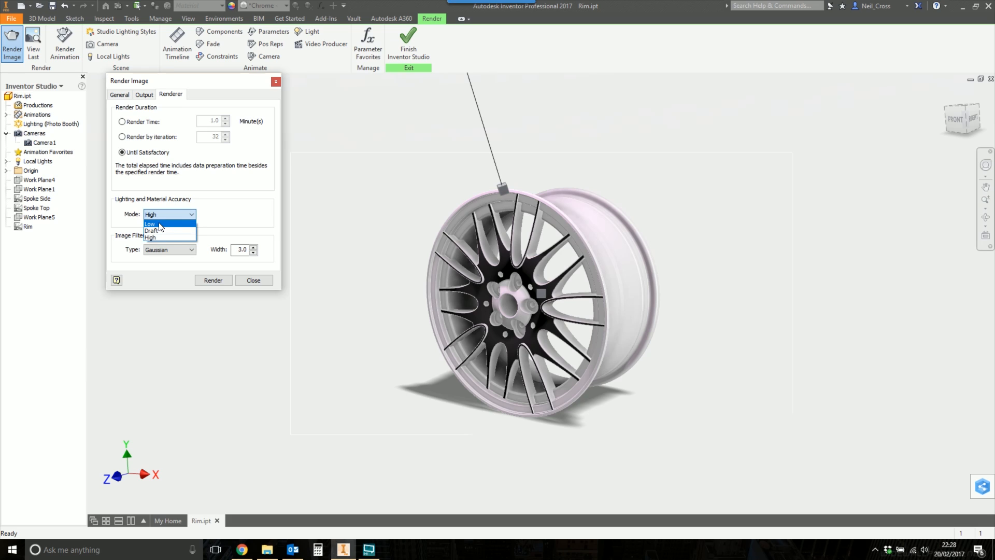
mouse_move(152, 231)
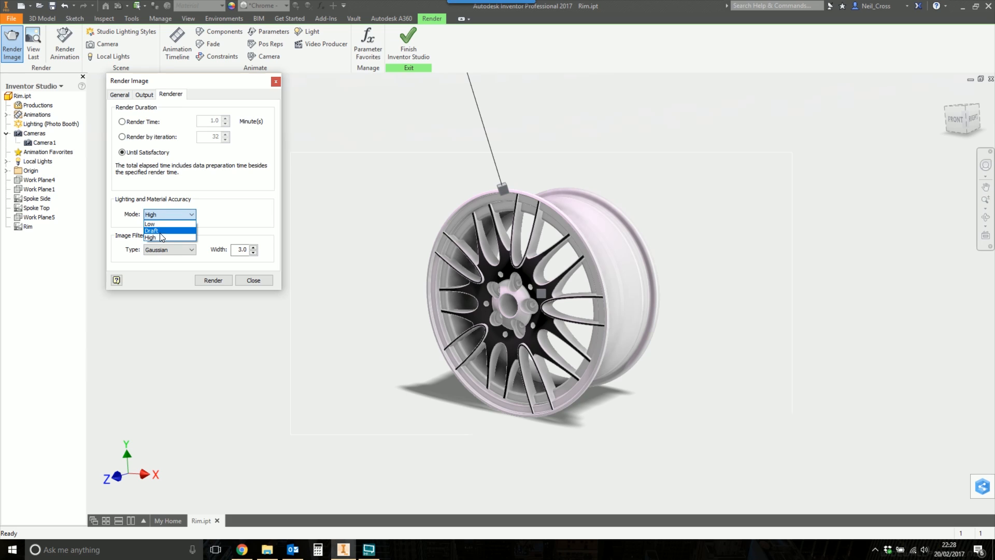
click(150, 237)
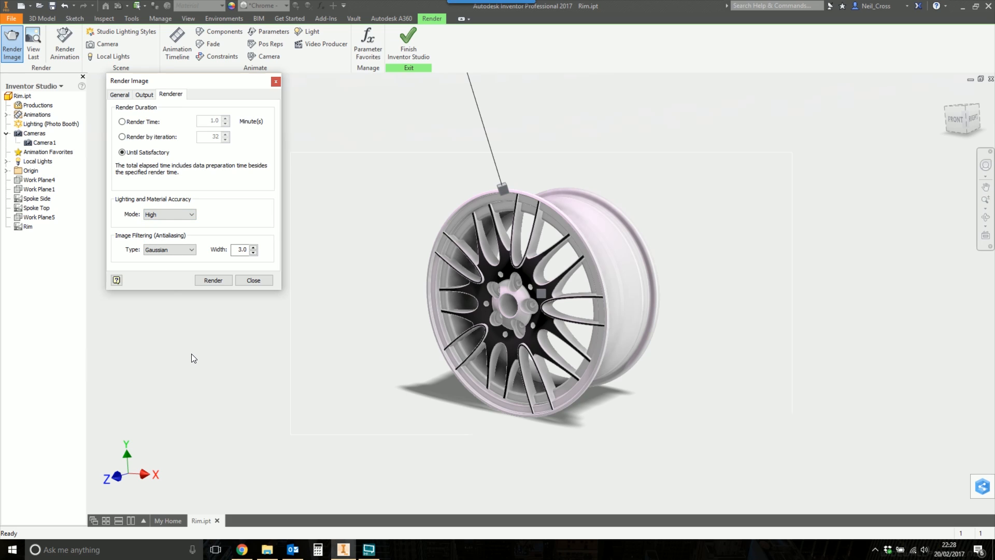
mouse_move(204, 382)
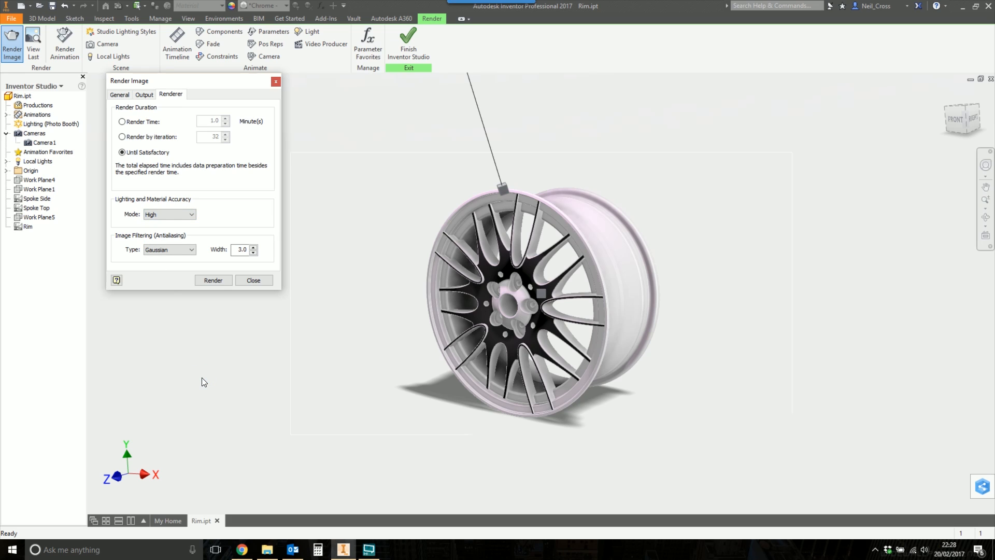
mouse_move(166, 236)
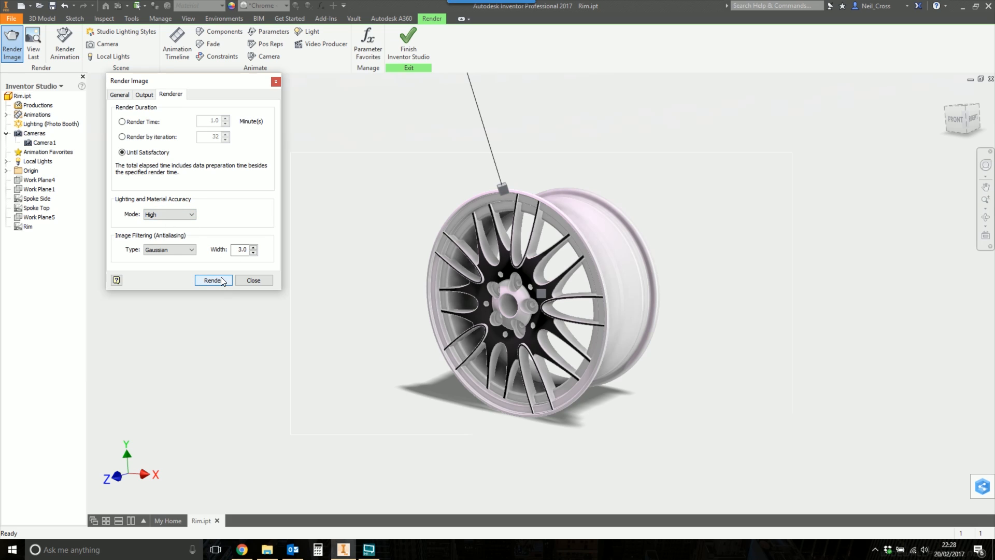
click(212, 280)
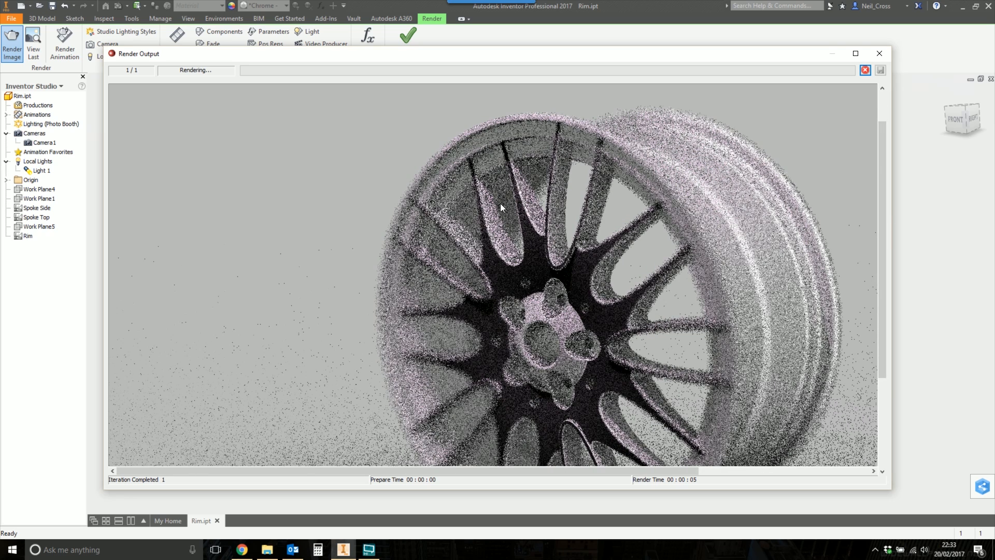
mouse_move(545, 255)
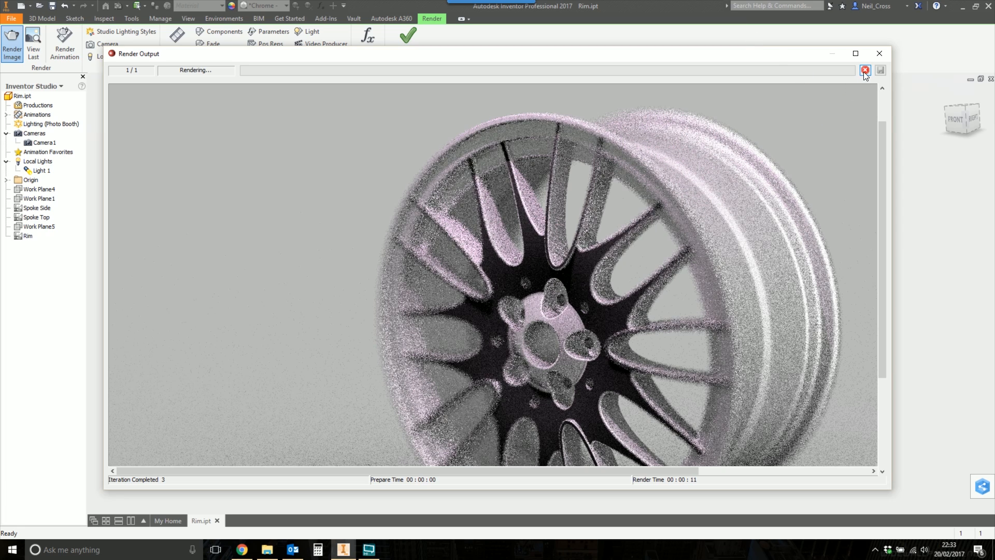
Pause the pink-tinted test render and close the Render Output and Render Image windows
click(865, 70)
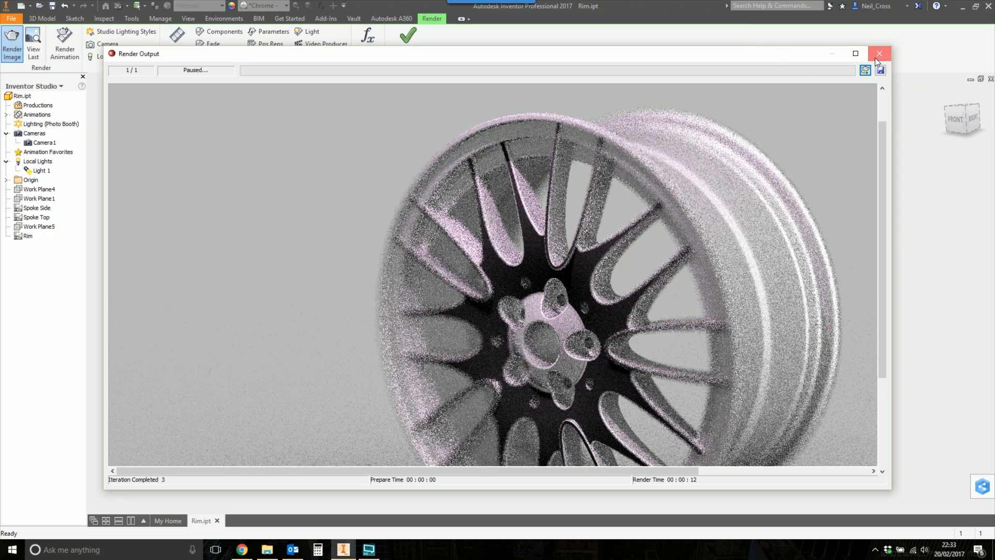
click(879, 54)
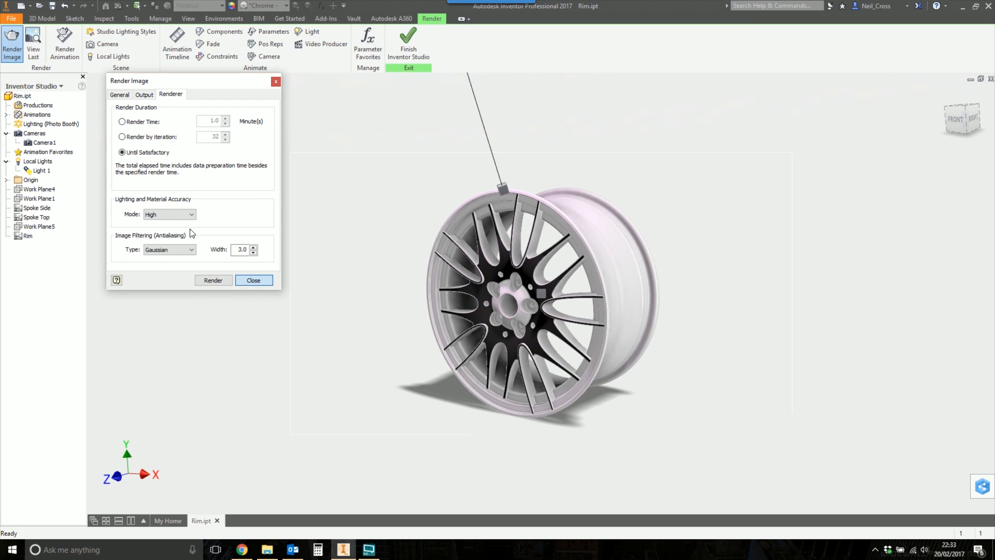
click(253, 280)
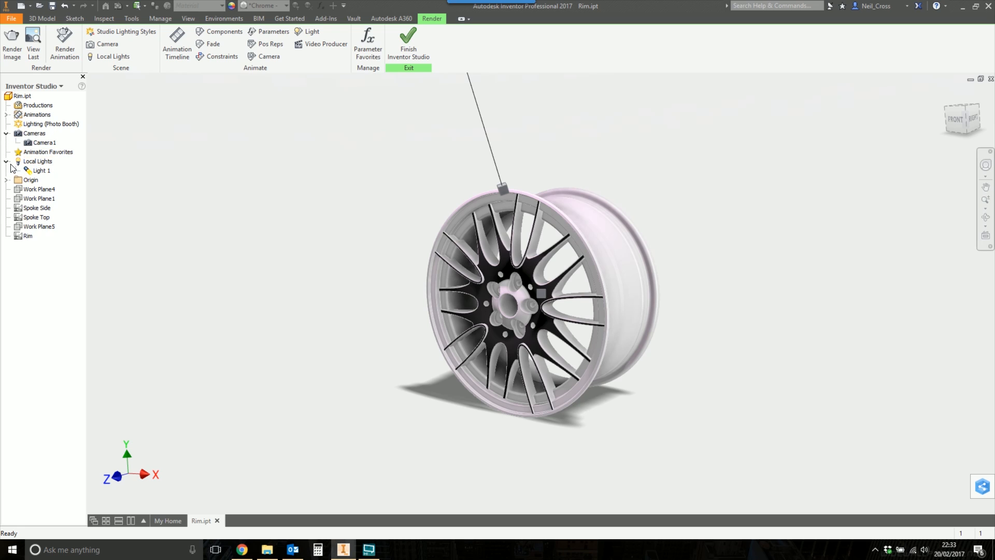
Make Light 1 white with attenuation compensation 1000, then reopen Render Image
click(40, 170)
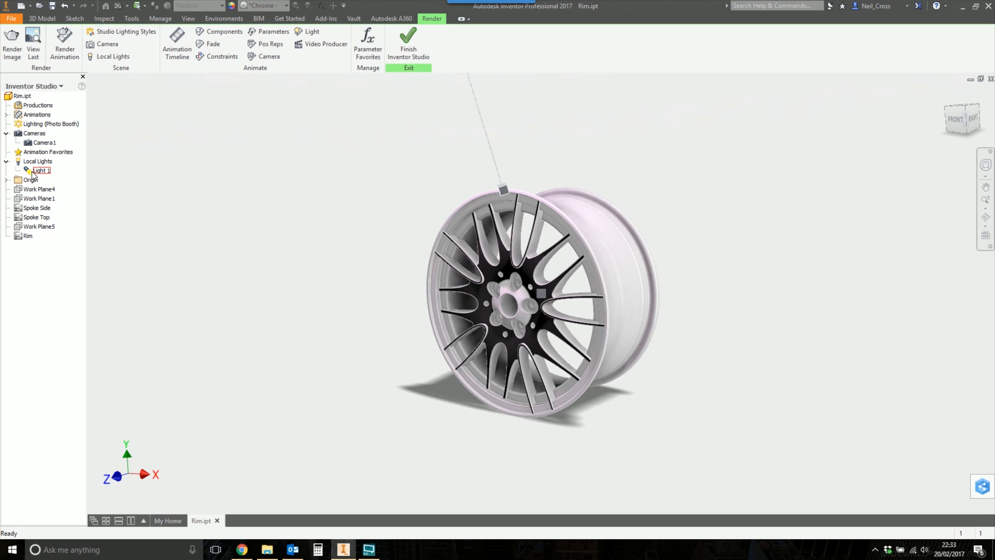
click(40, 170)
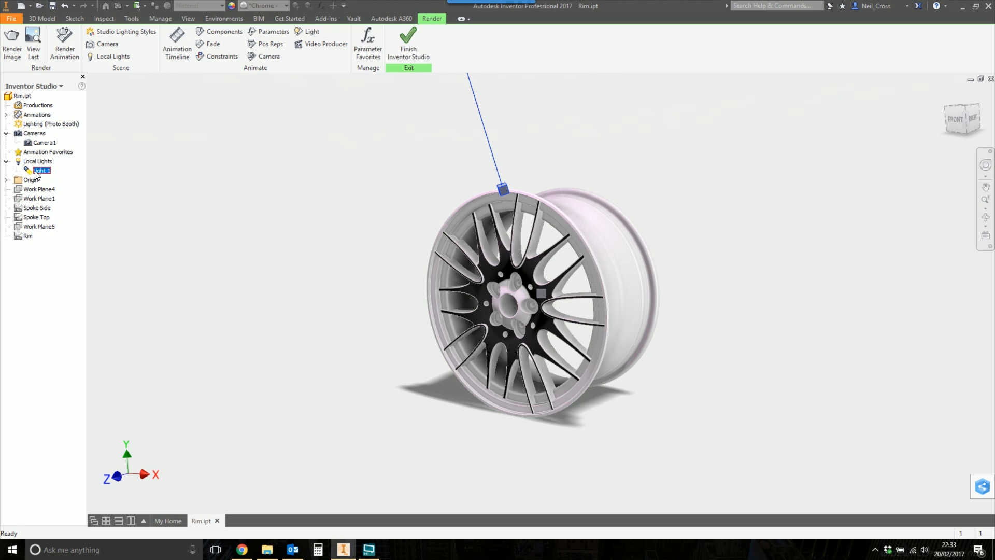
mouse_move(46, 204)
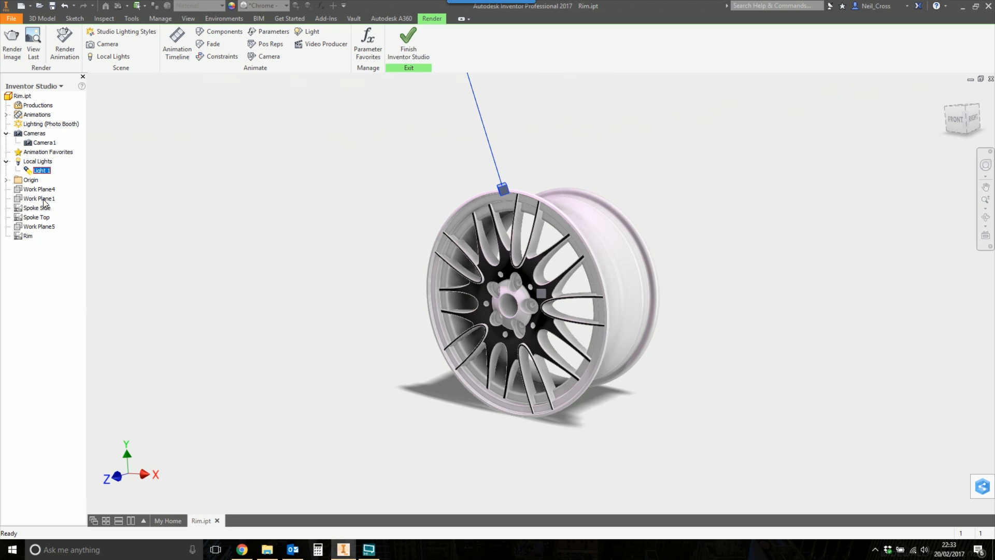
double_click(40, 170)
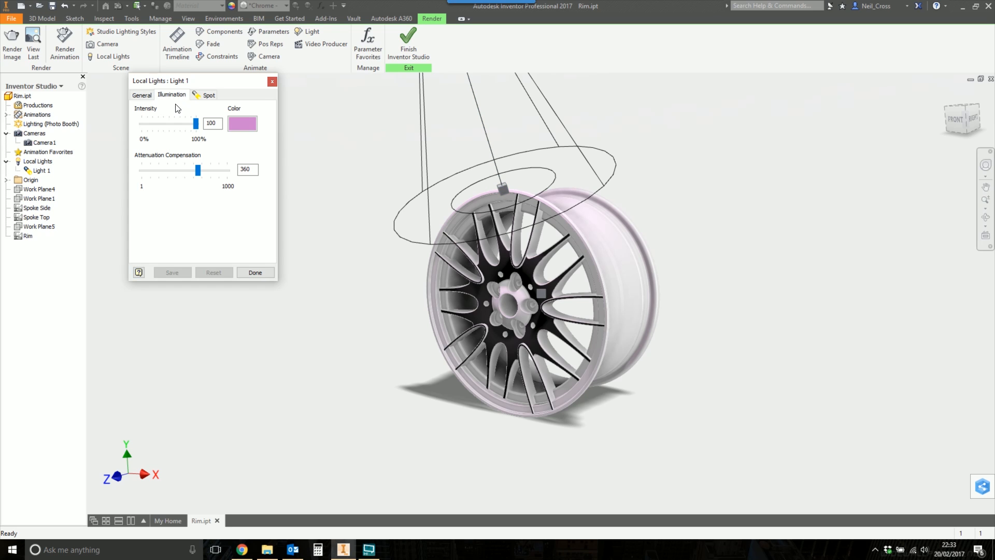
click(242, 123)
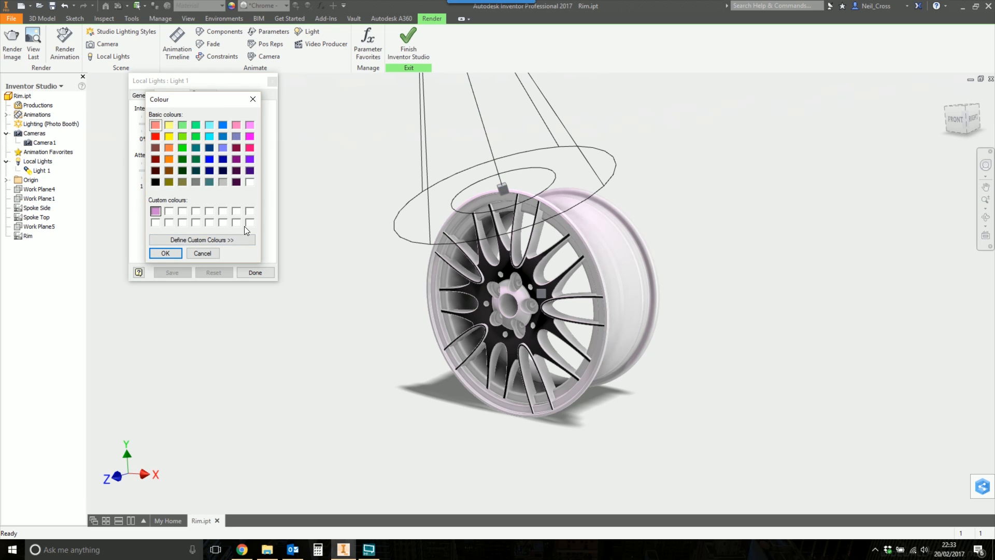
click(165, 252)
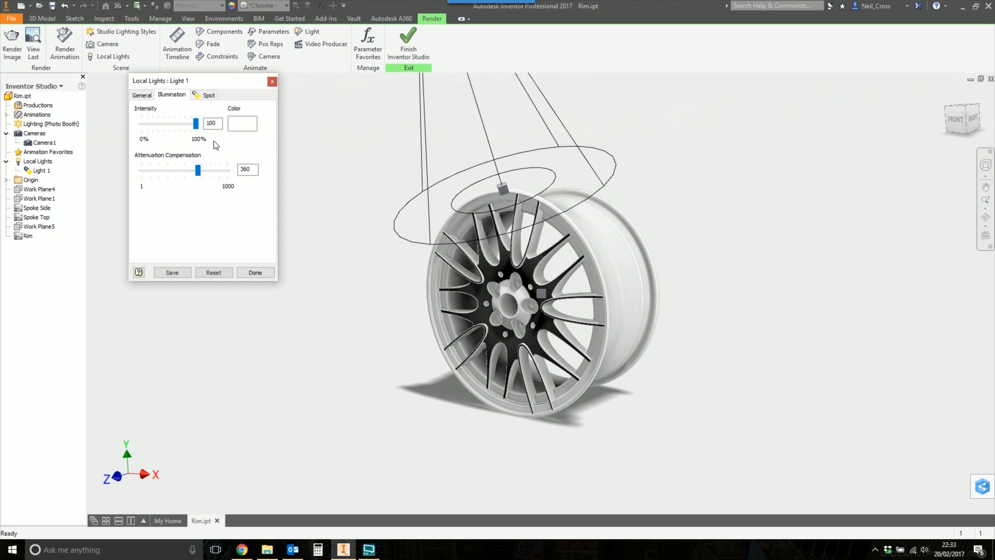
drag(198, 170, 227, 170)
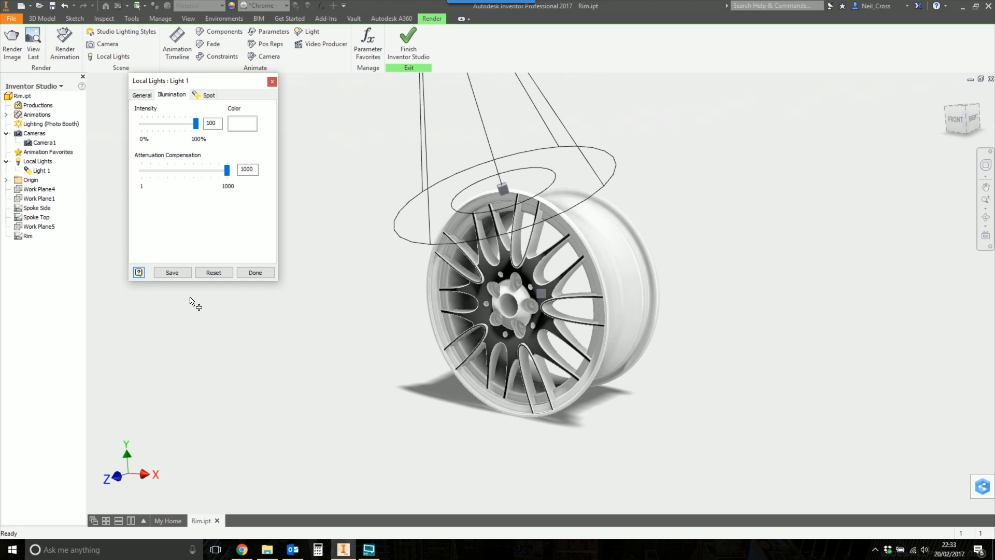
click(255, 272)
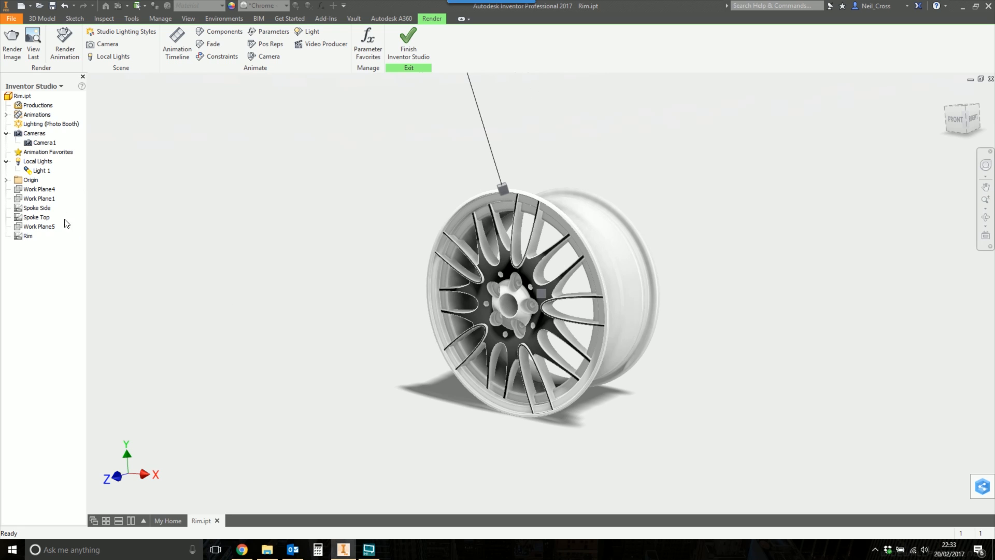
click(11, 43)
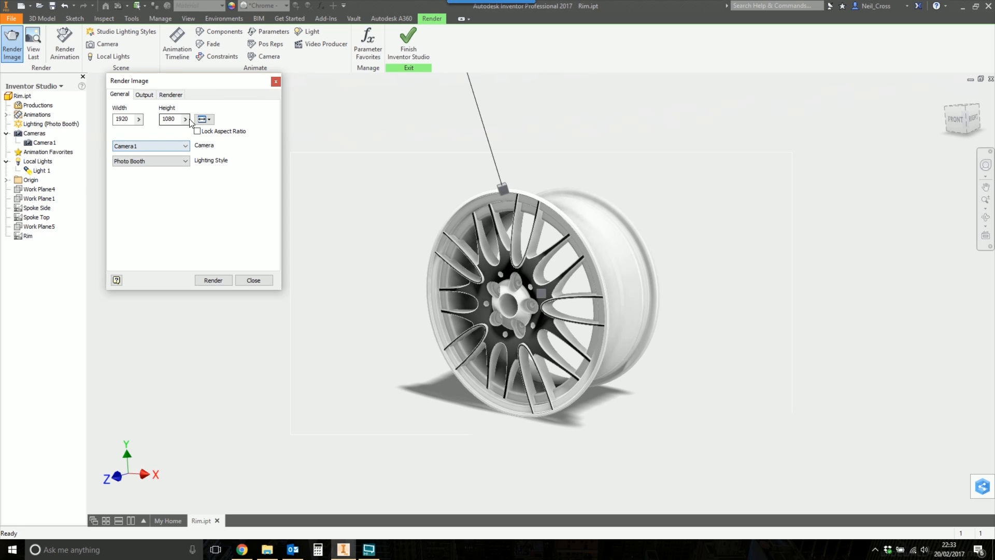
Render a 1024 x 768 test image of the rim, then close the render settings
click(209, 119)
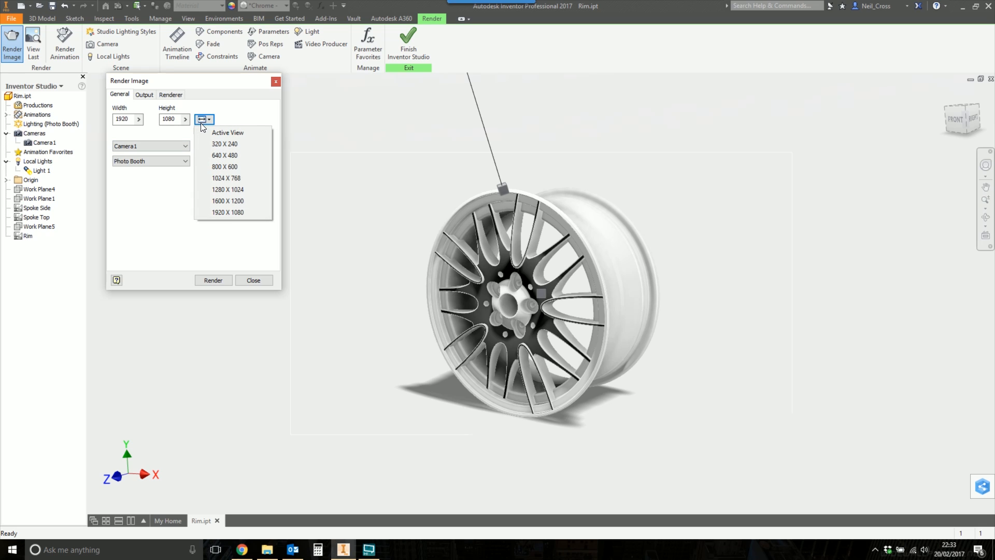
click(225, 178)
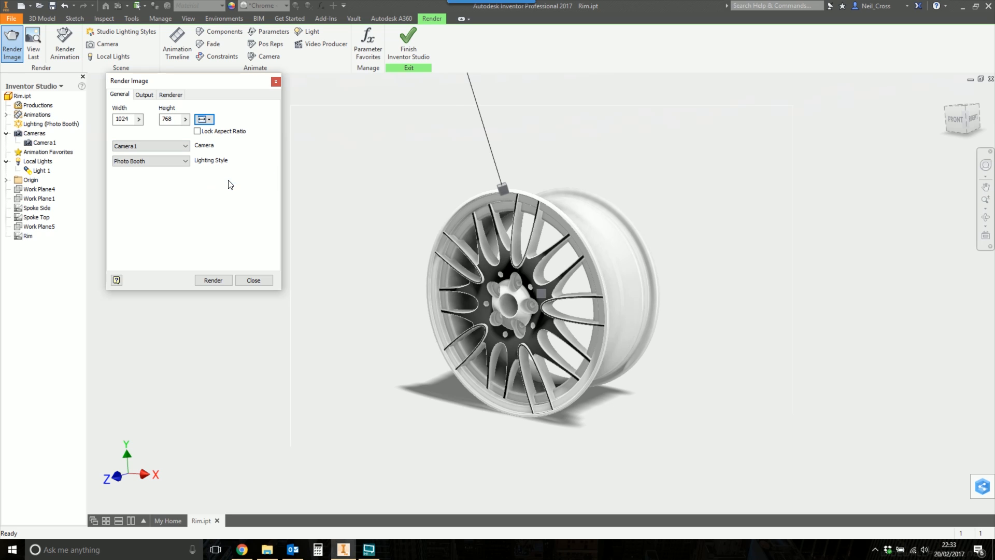
mouse_move(211, 194)
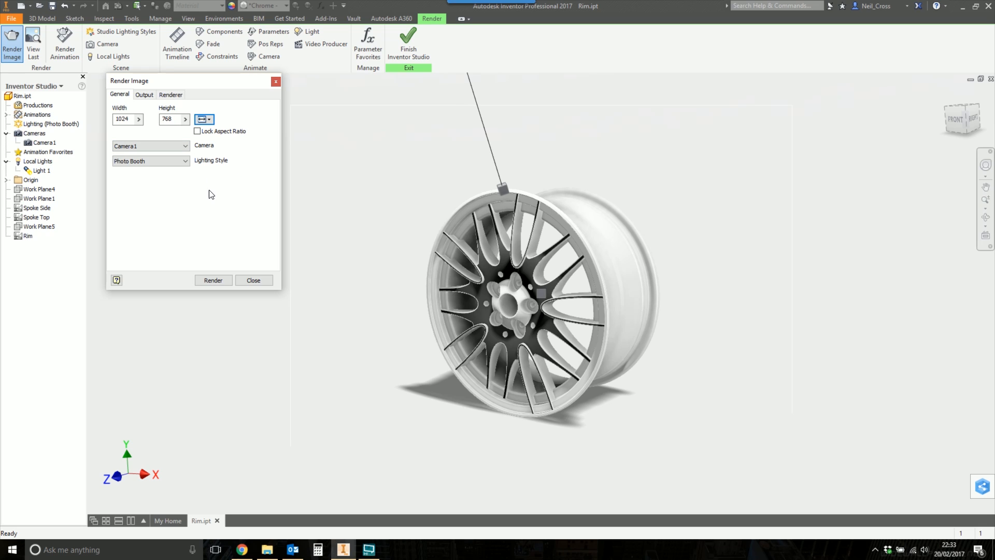
click(213, 280)
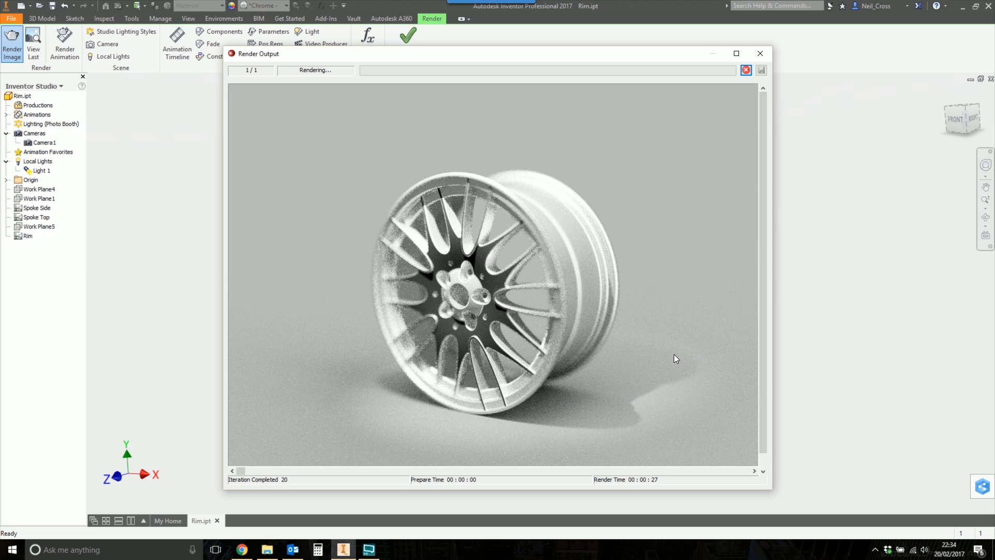
mouse_move(606, 424)
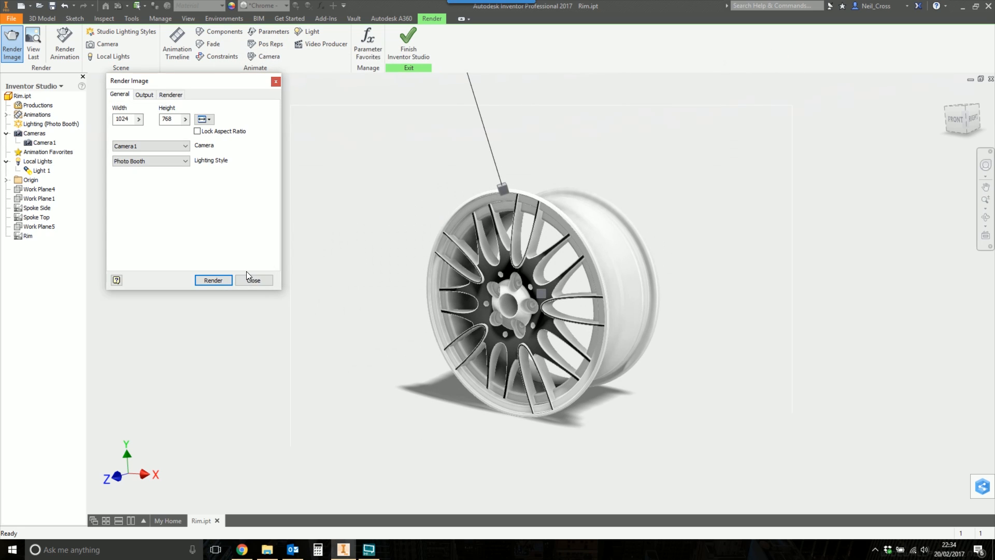
click(254, 280)
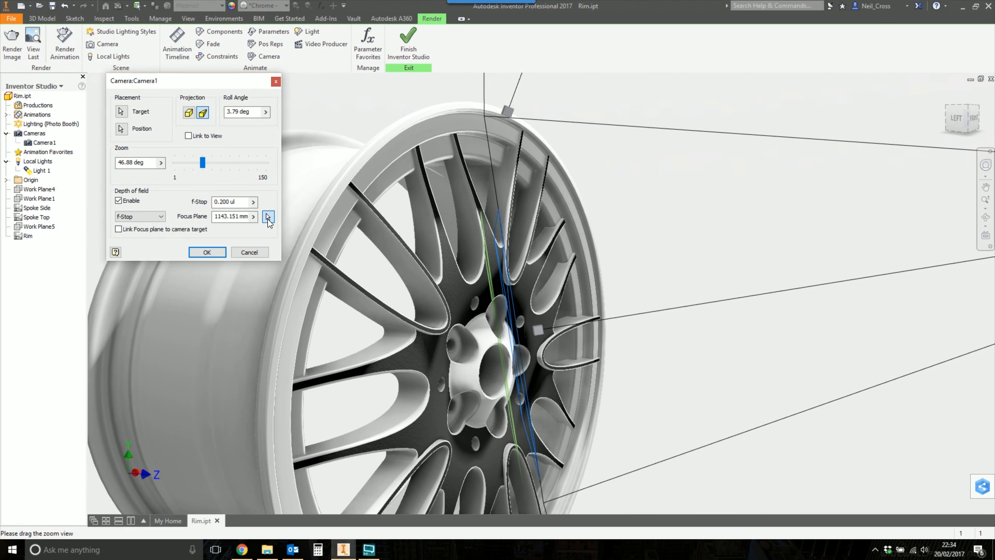
Set Camera1's depth-of-field focus plane on a hub point (1178.621 mm) and relaunch rendering
click(267, 217)
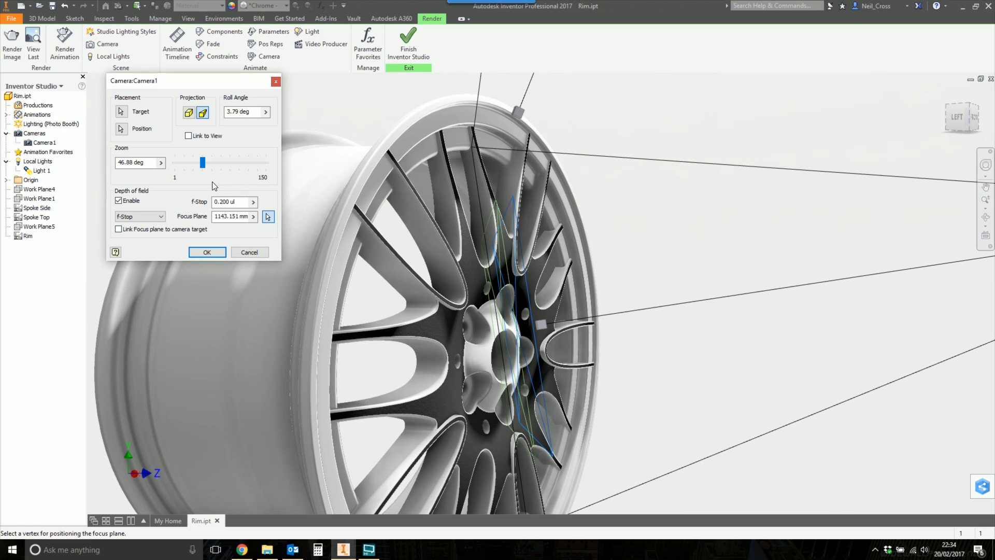
mouse_move(492, 310)
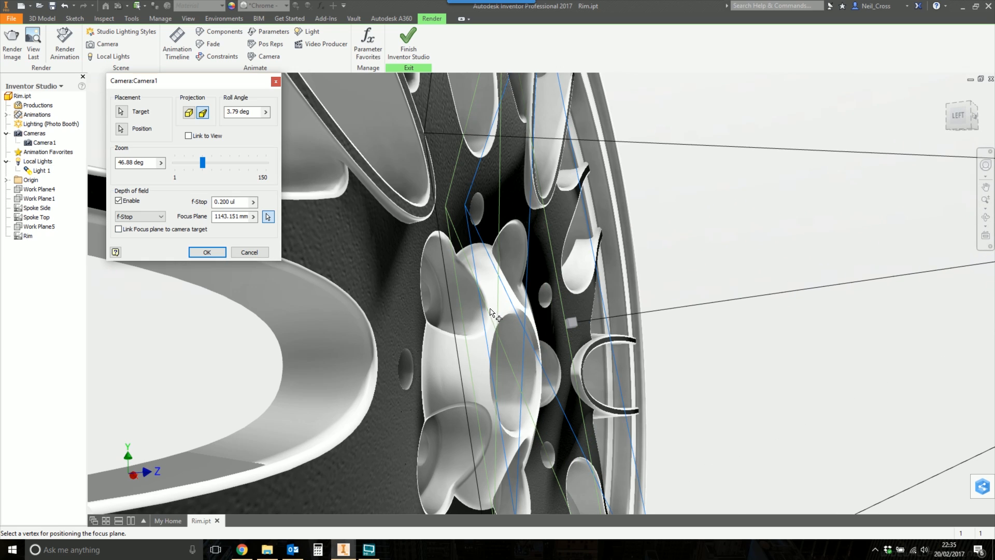
mouse_move(460, 257)
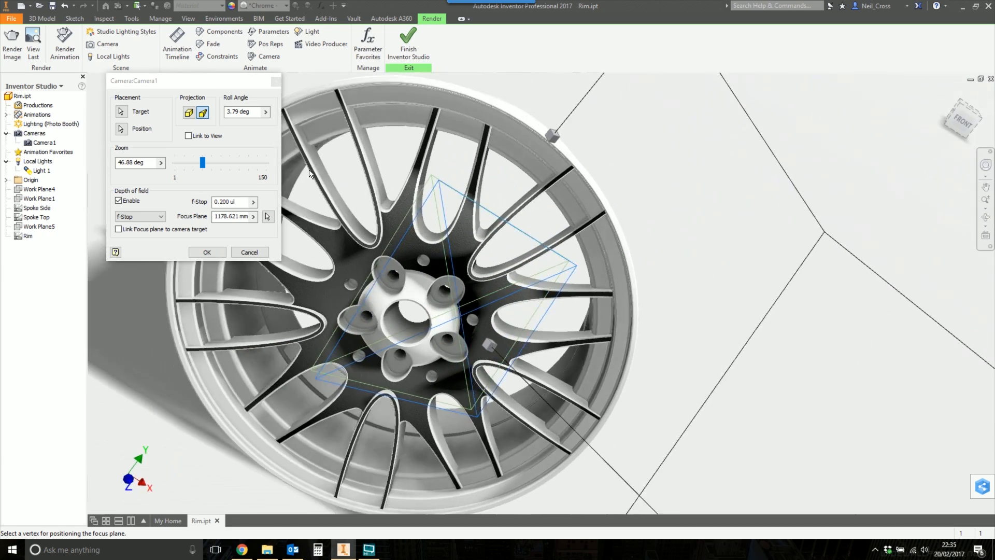
click(207, 252)
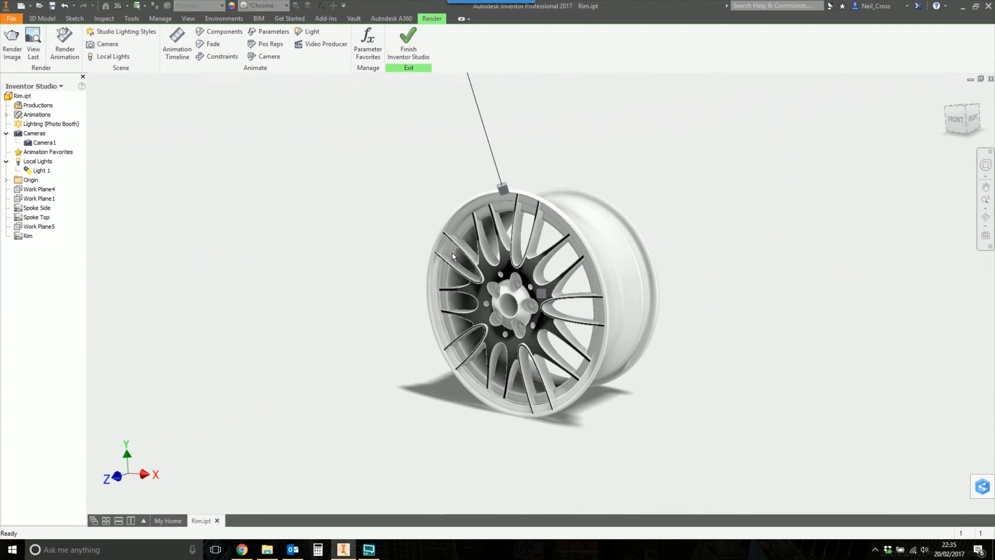
click(11, 43)
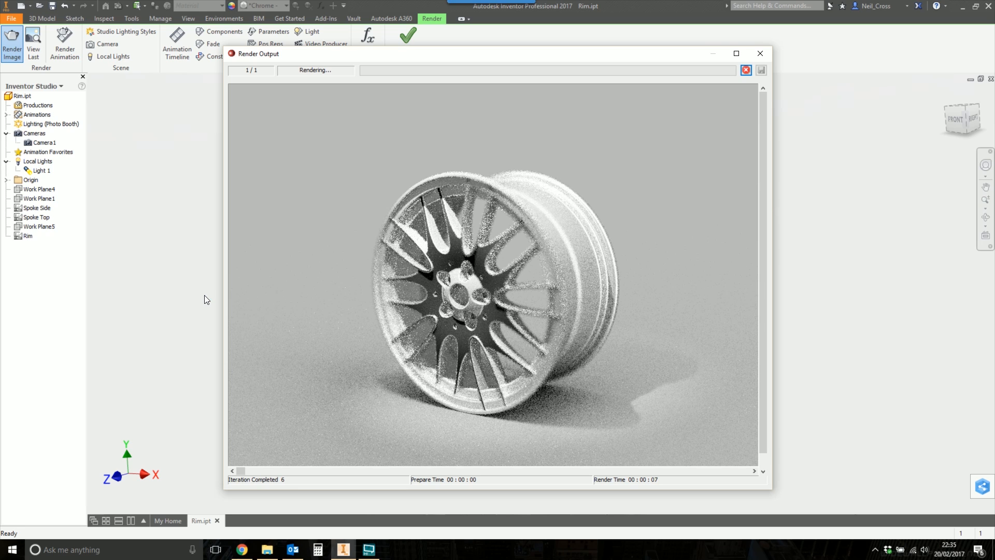
Pause the depth-of-field test render and close its output window
click(745, 70)
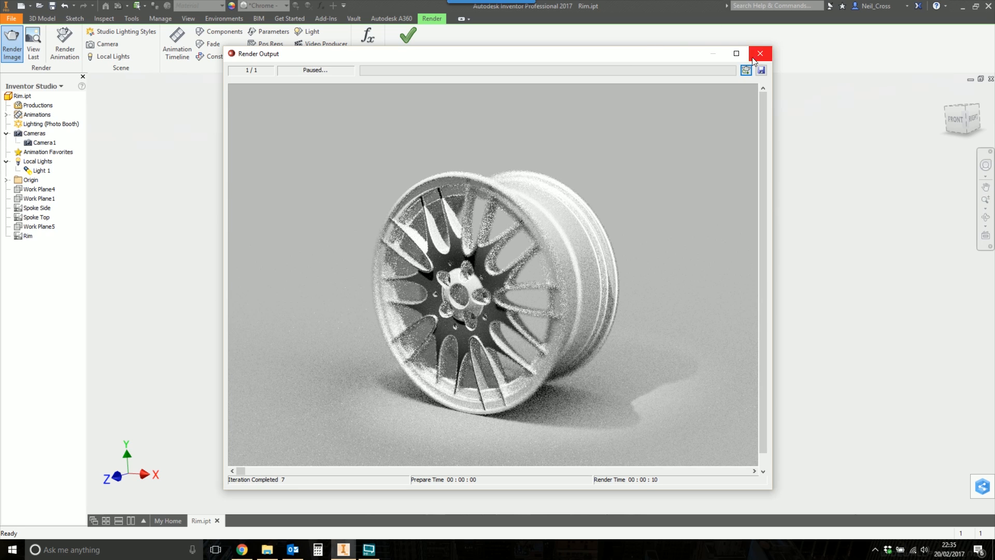
click(760, 54)
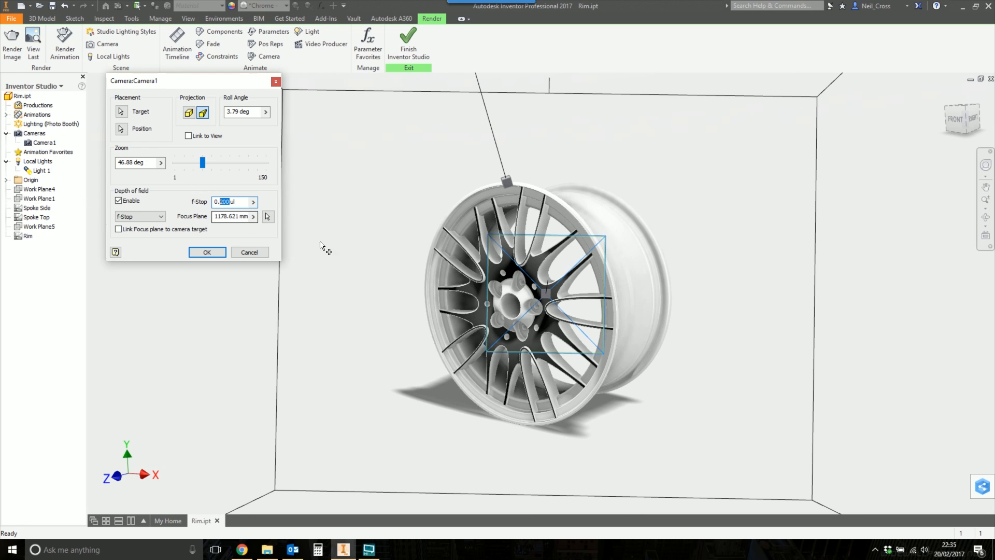
Lower Camera1's f-stop from 0.200 to 0.05 and confirm
text(0.05)
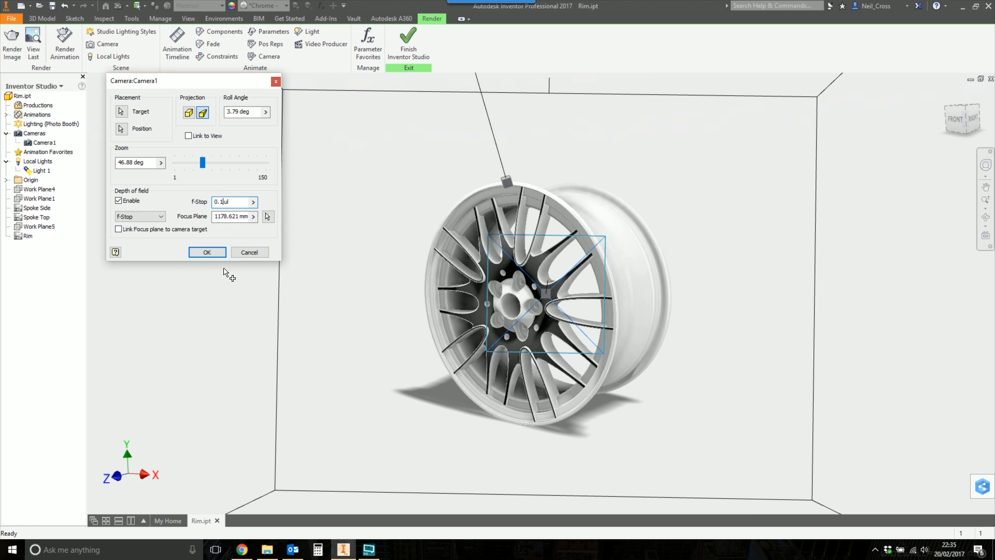
click(207, 252)
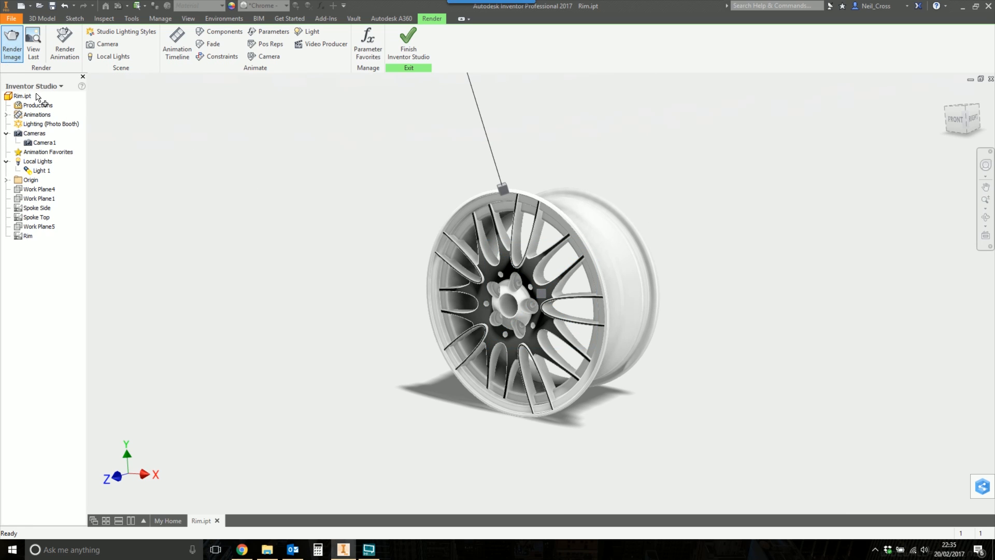
Reopen the Render Image settings for the final blurred render
click(12, 43)
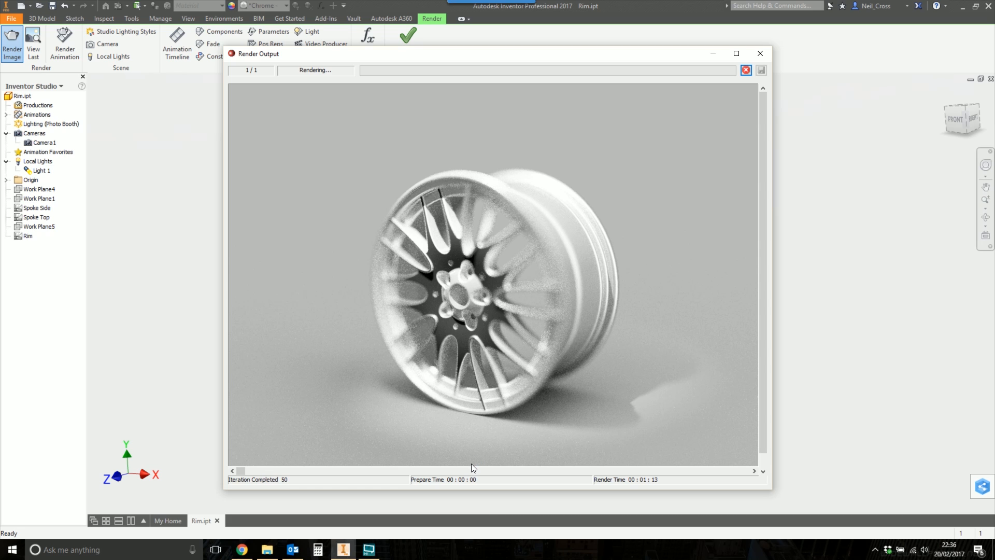
mouse_move(565, 378)
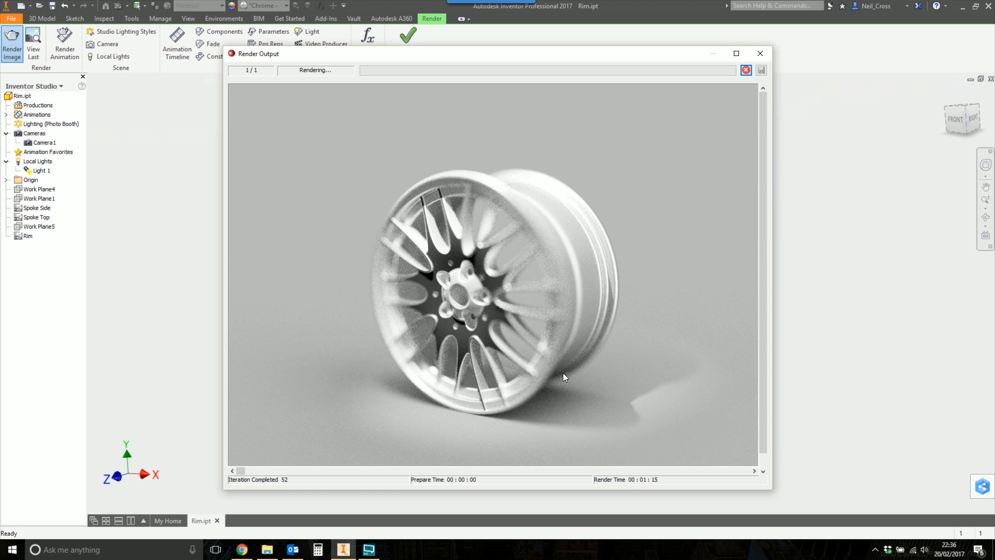